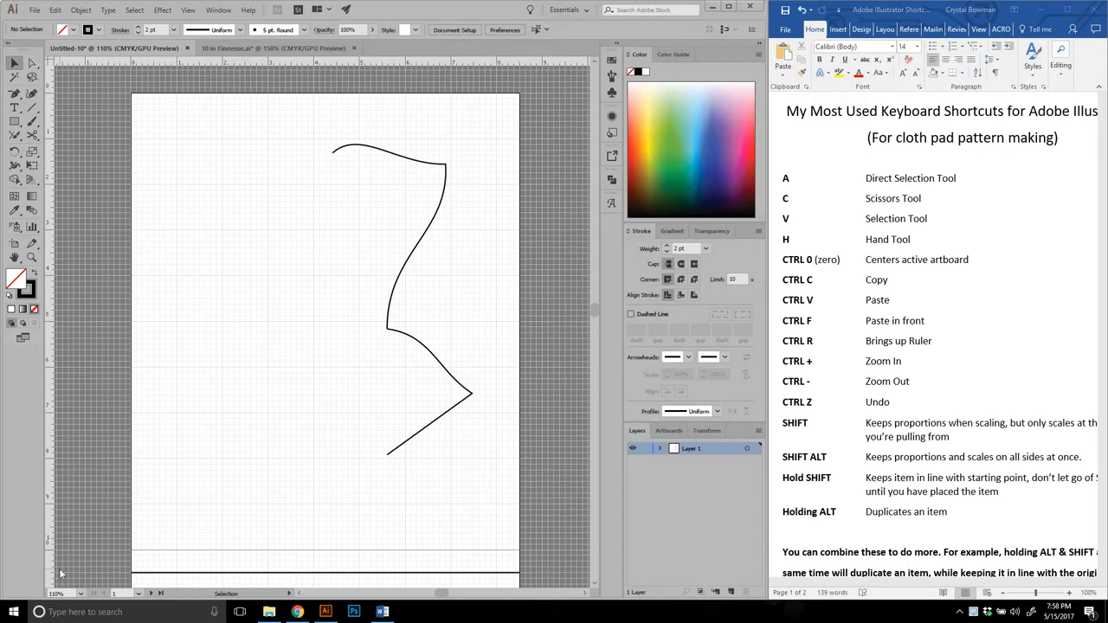
mouse_move(925, 271)
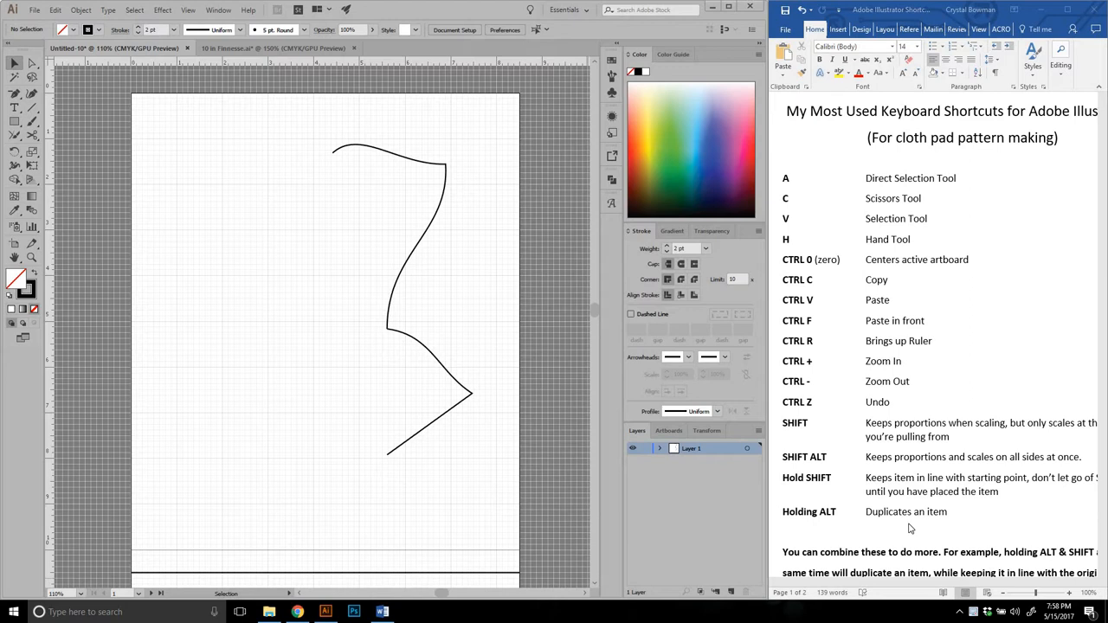
mouse_move(798, 387)
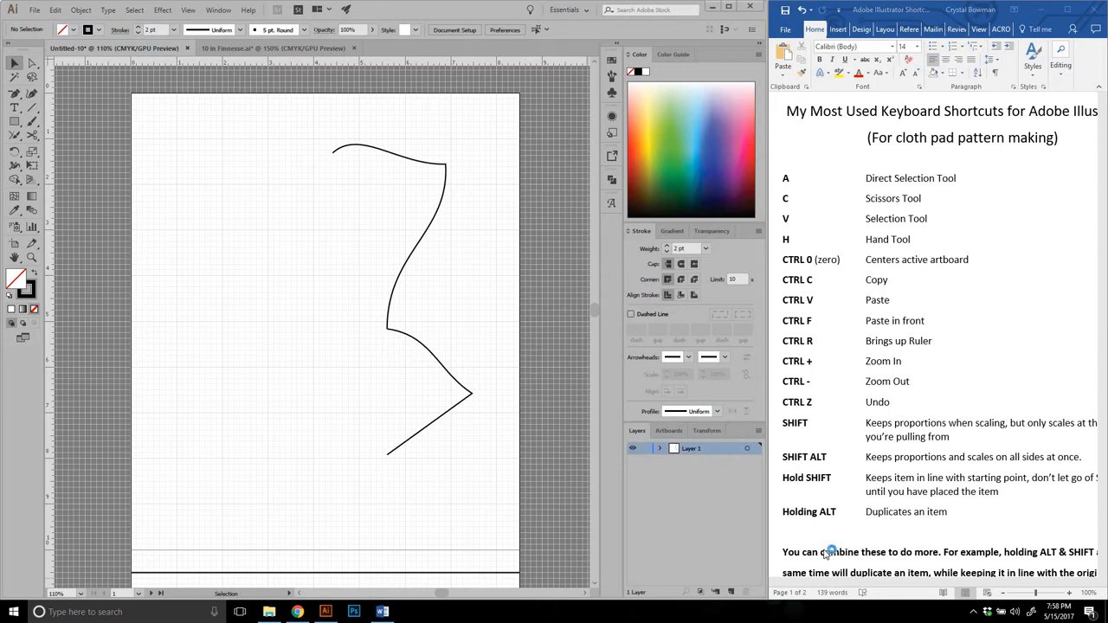
mouse_move(780, 227)
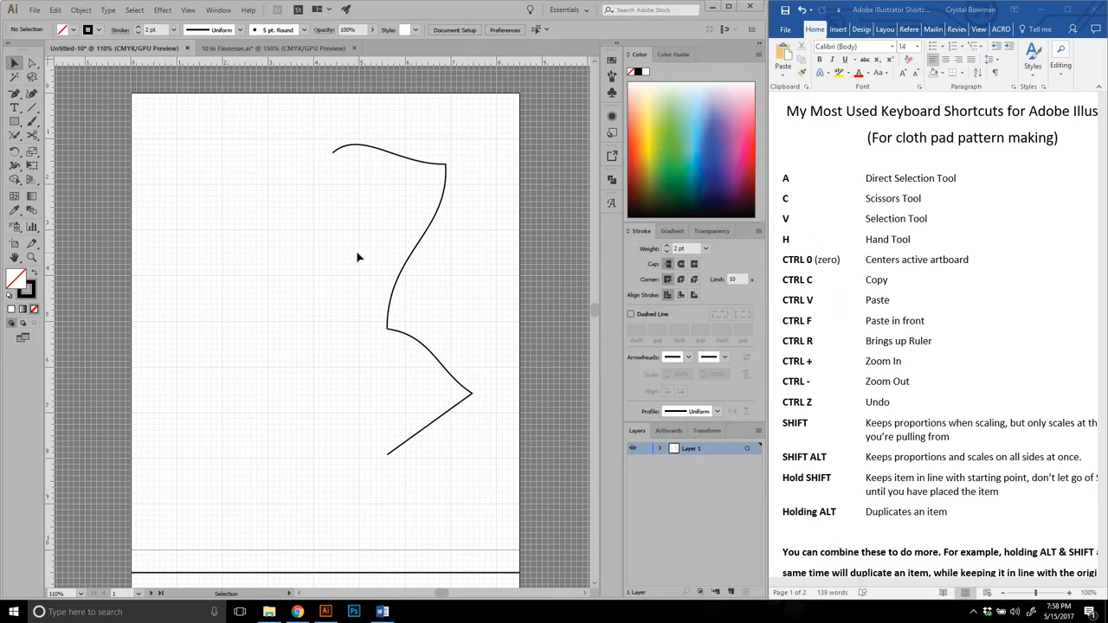
mouse_move(790, 479)
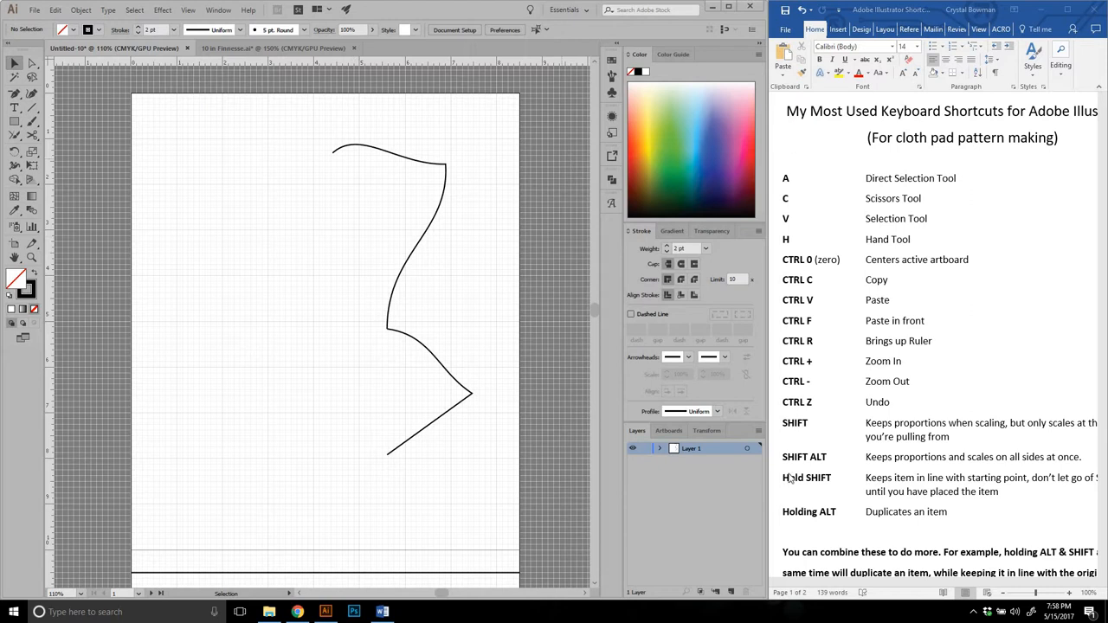
mouse_move(508, 194)
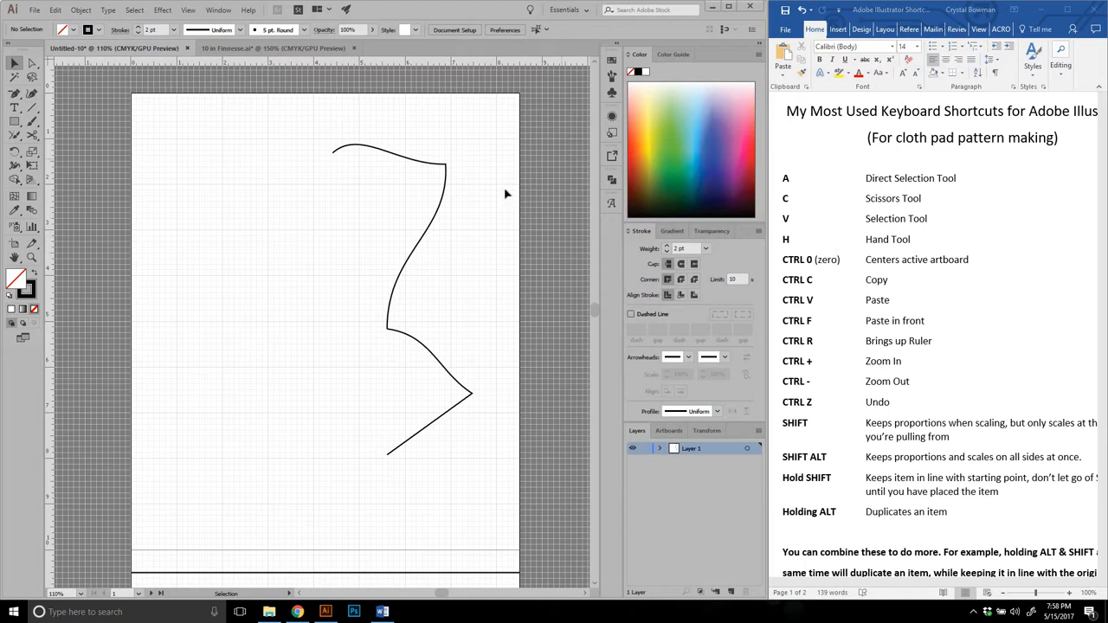
mouse_move(390, 147)
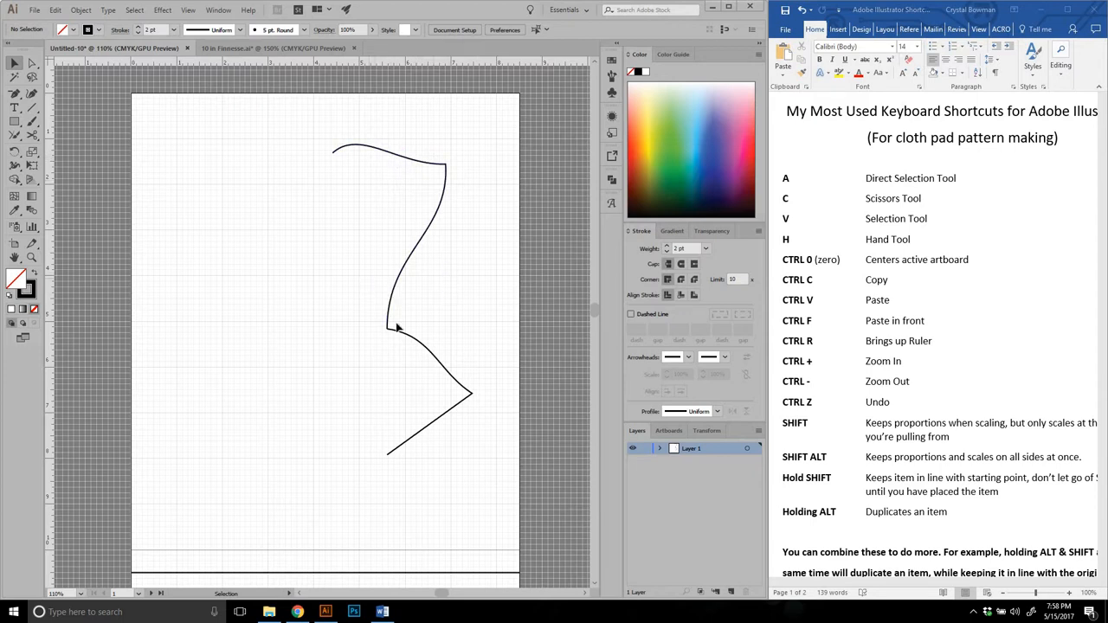
mouse_move(437, 315)
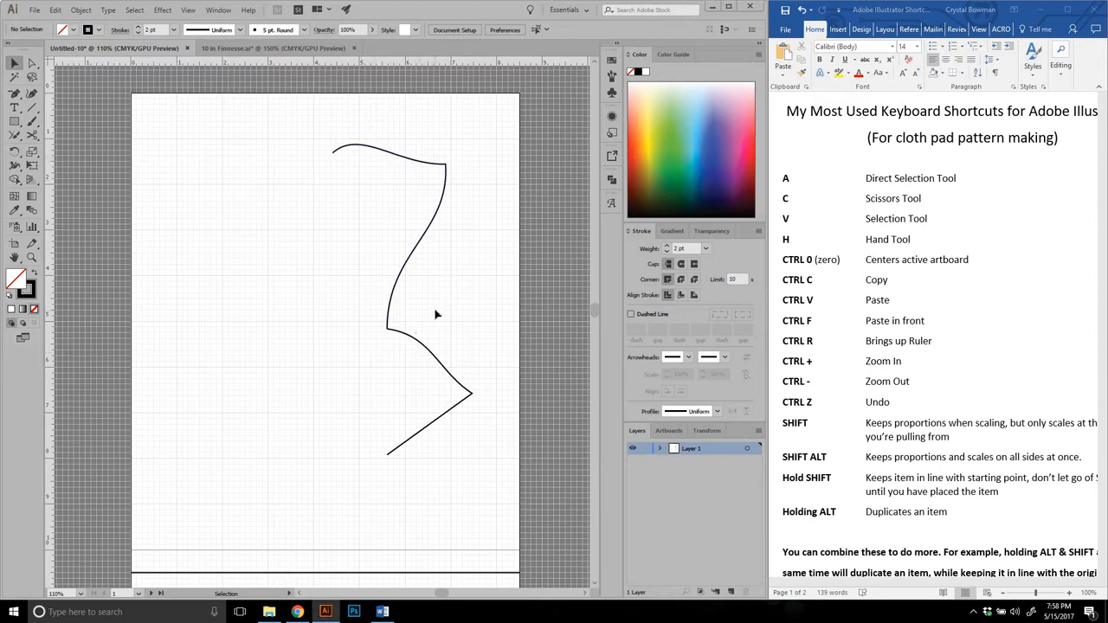
- Zoom and pan with the Hand tool to the outline's inner corner joining straight and curved edges
right_click(437, 314)
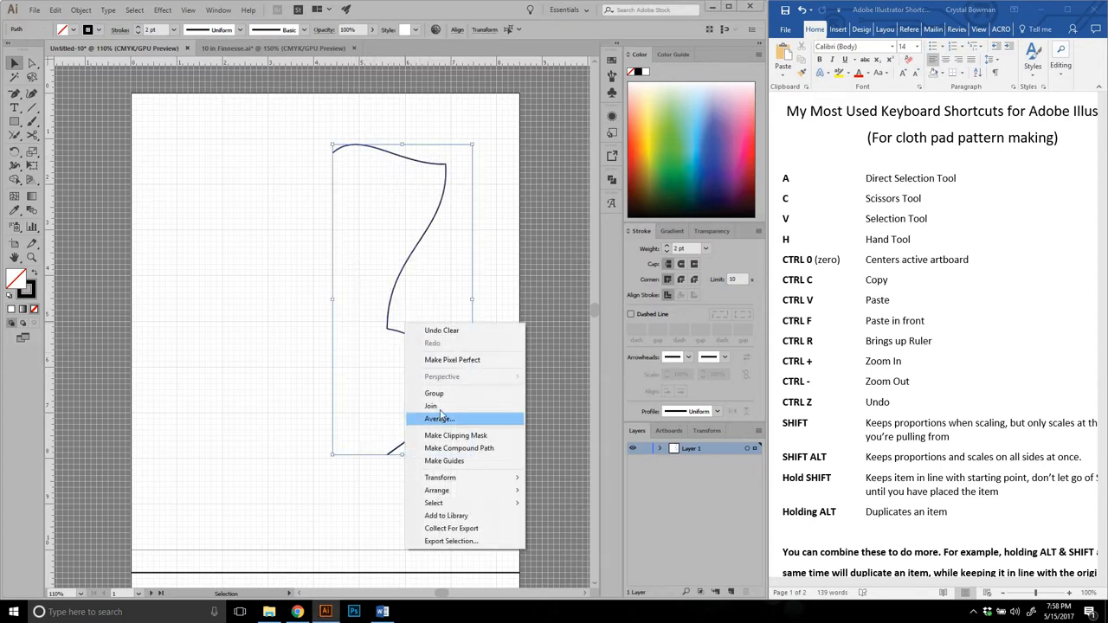
click(439, 418)
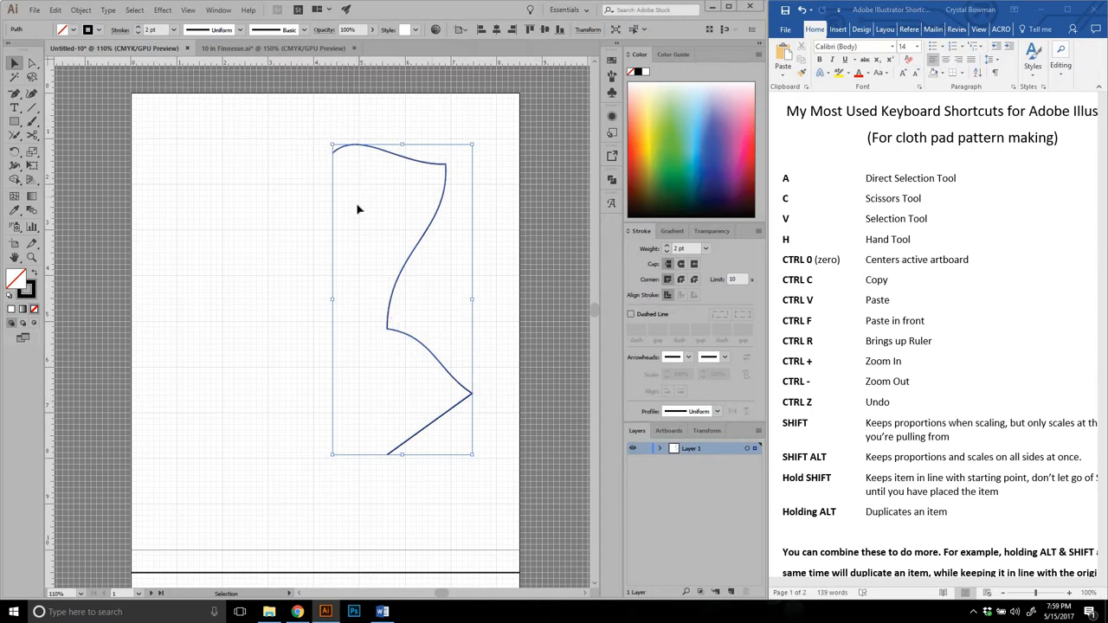
mouse_move(700, 182)
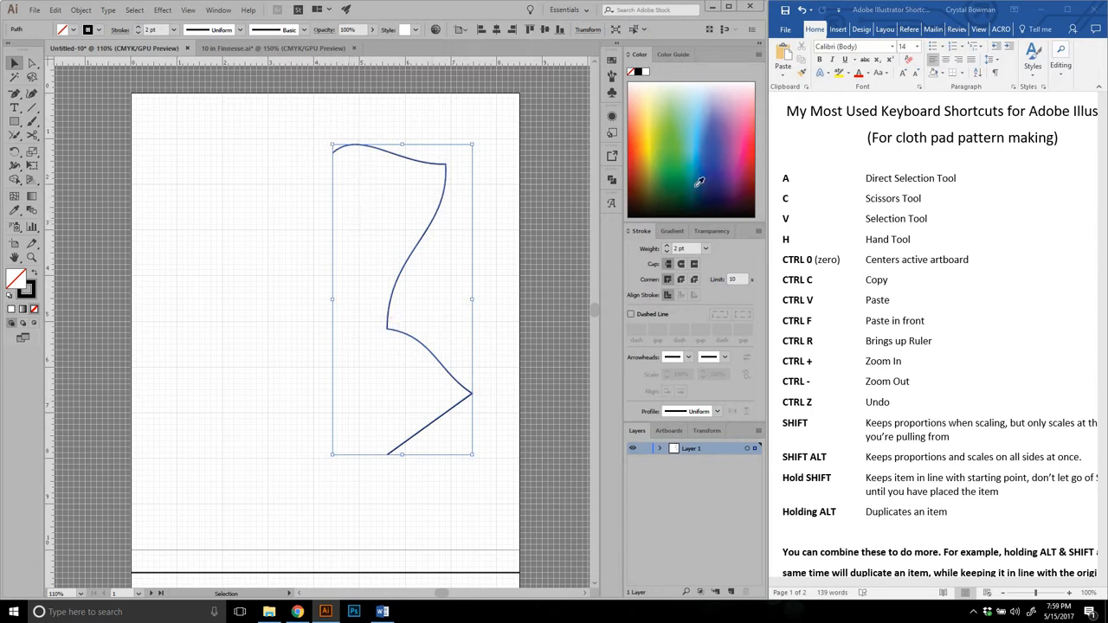
mouse_move(860, 280)
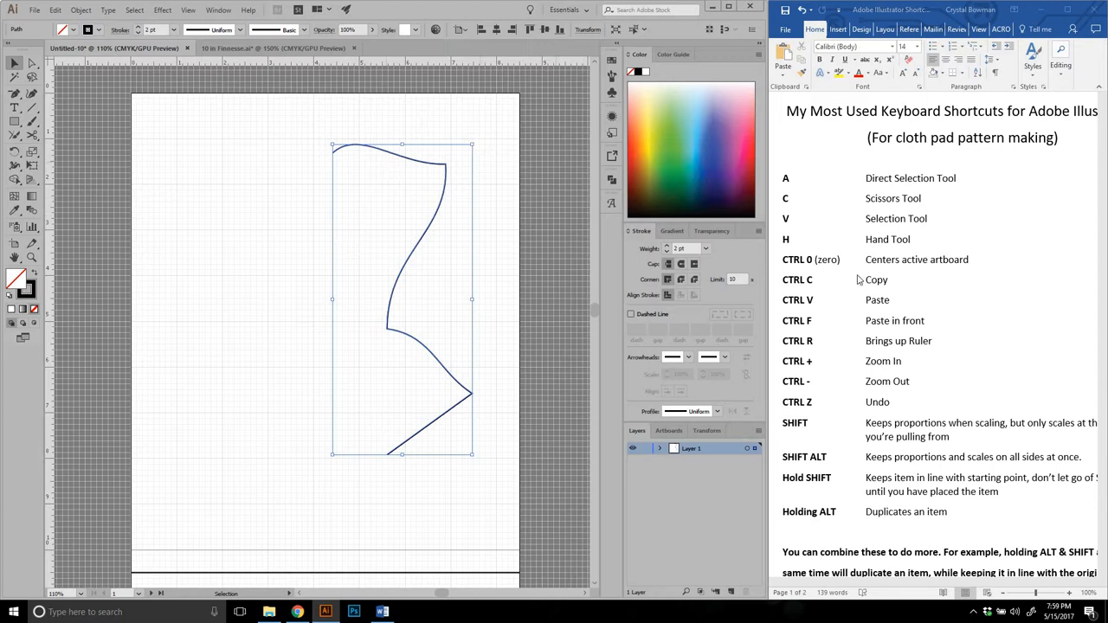
mouse_move(424, 241)
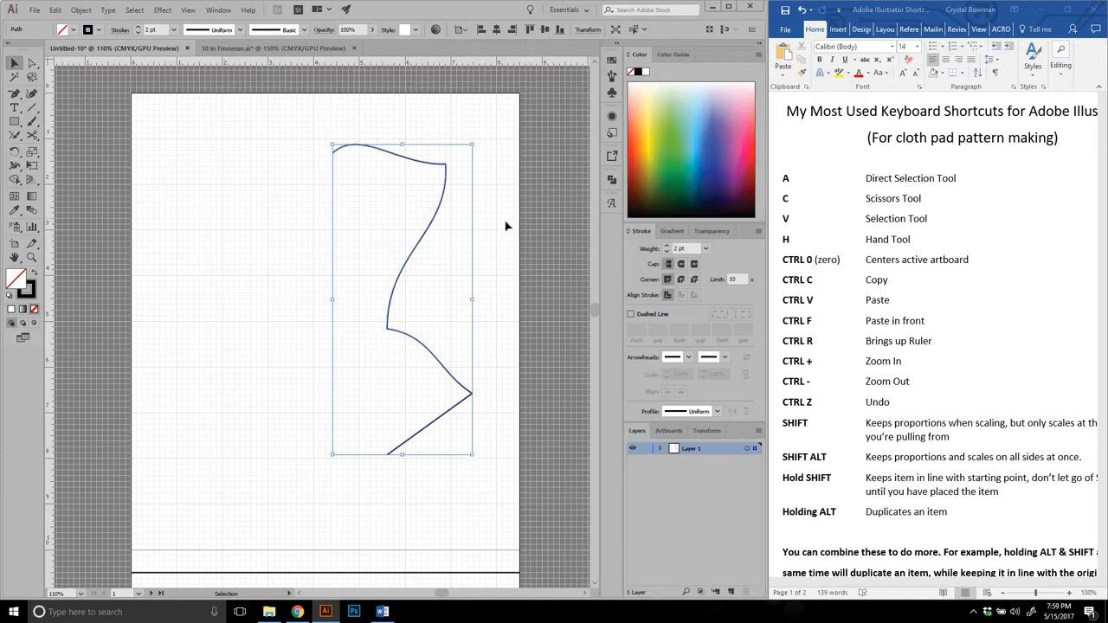
mouse_move(414, 213)
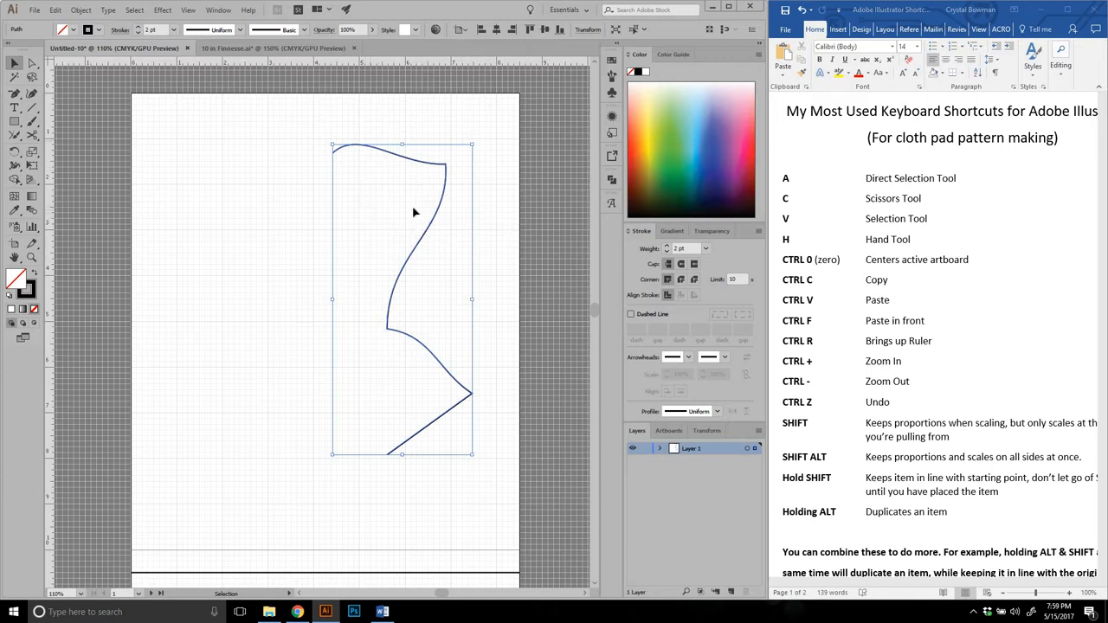
mouse_move(410, 226)
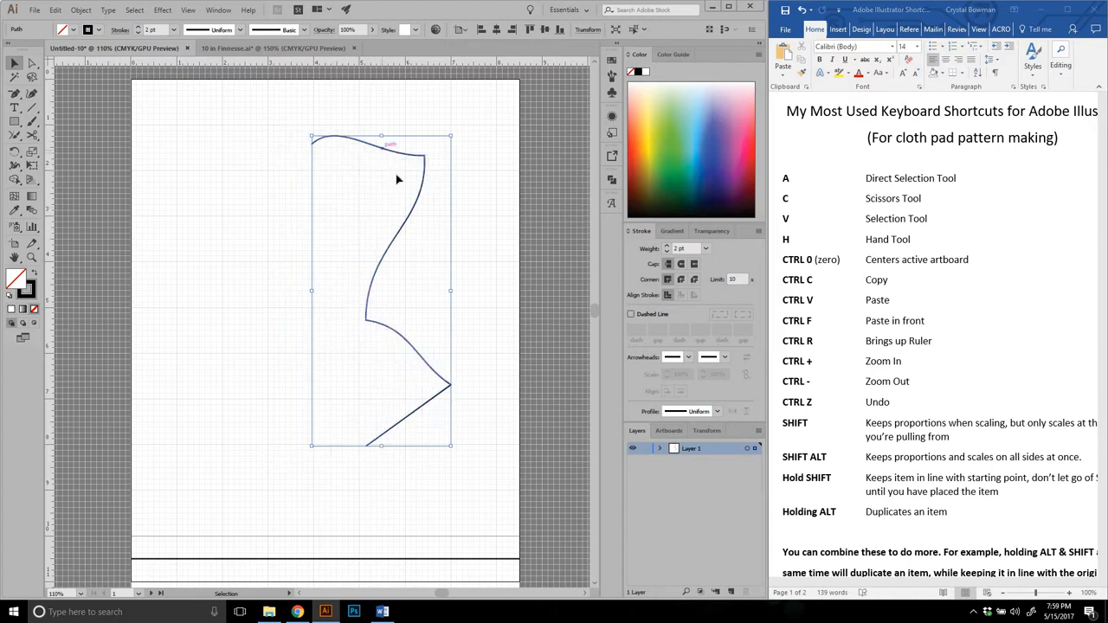
right_click(398, 179)
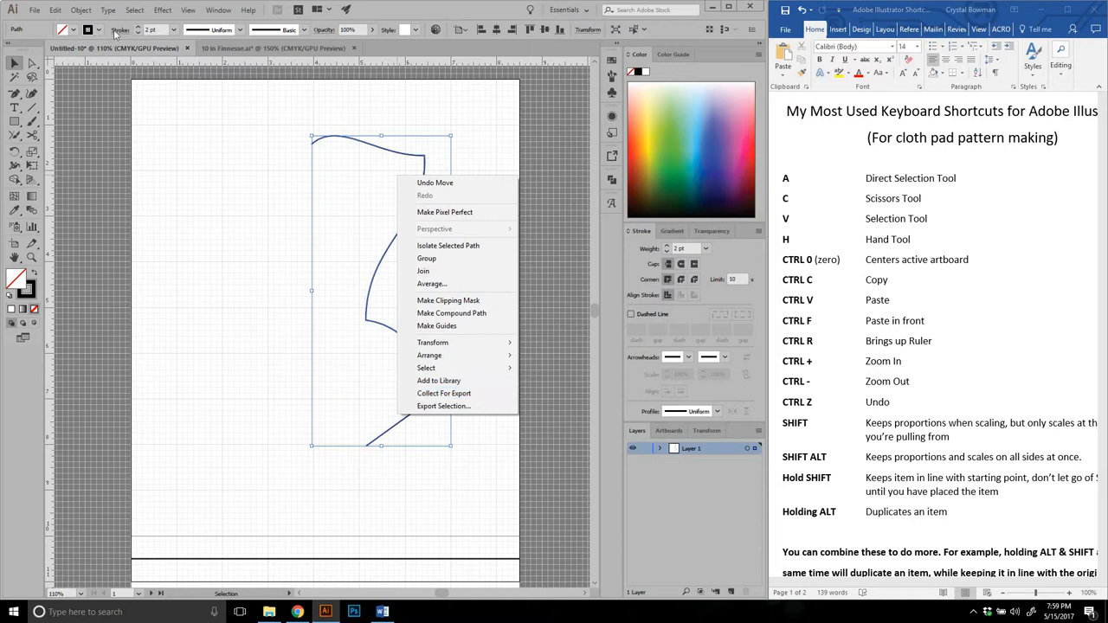
mouse_move(412, 104)
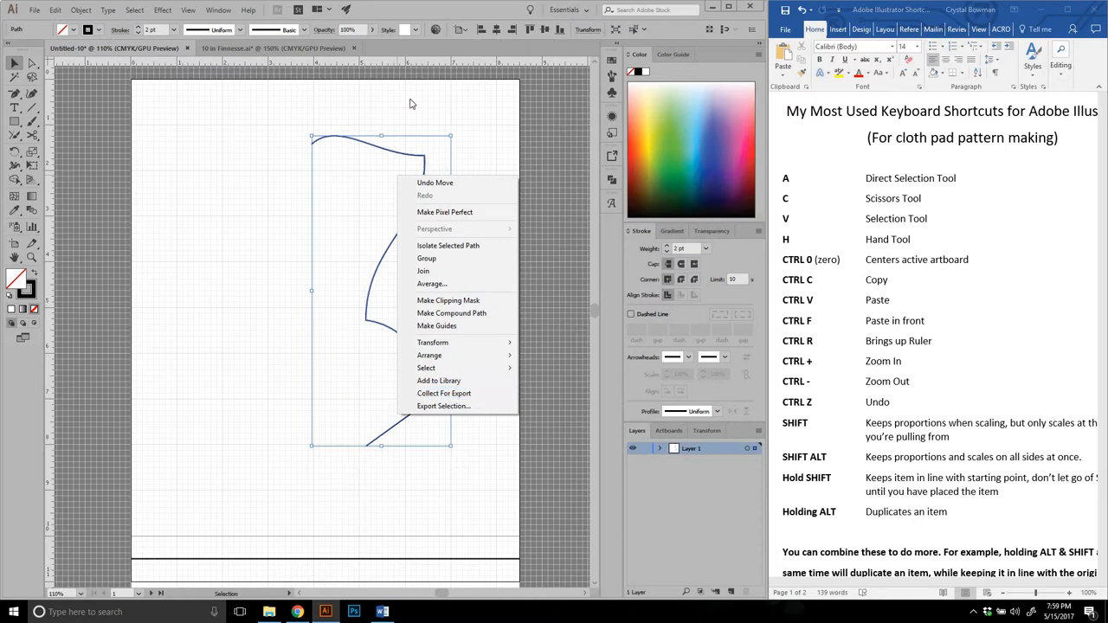
mouse_move(366, 149)
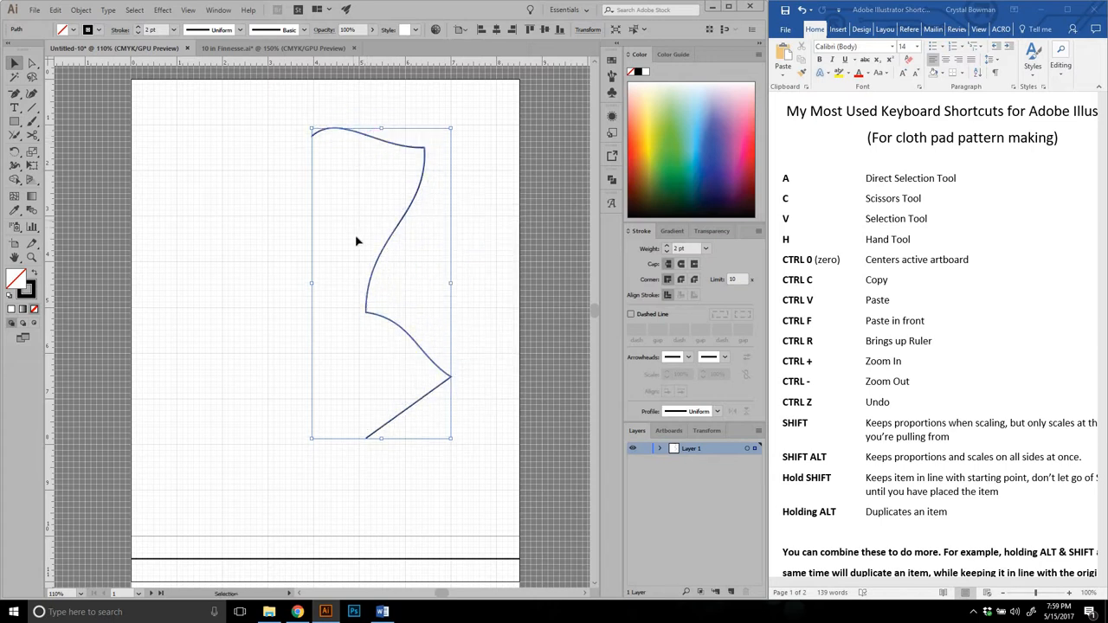
key(h)
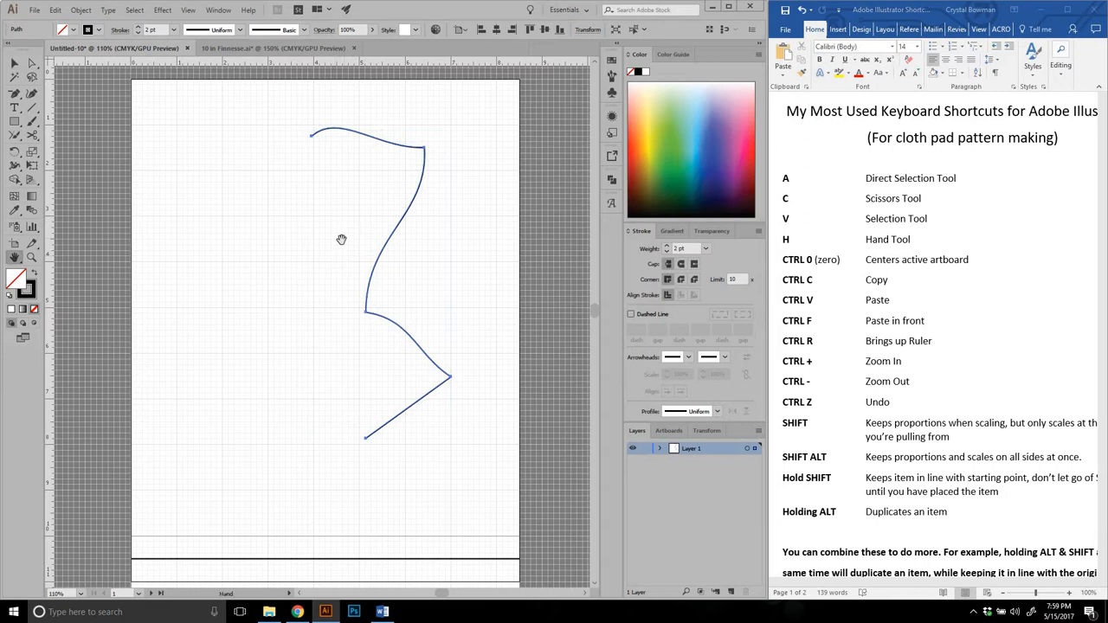
mouse_move(351, 193)
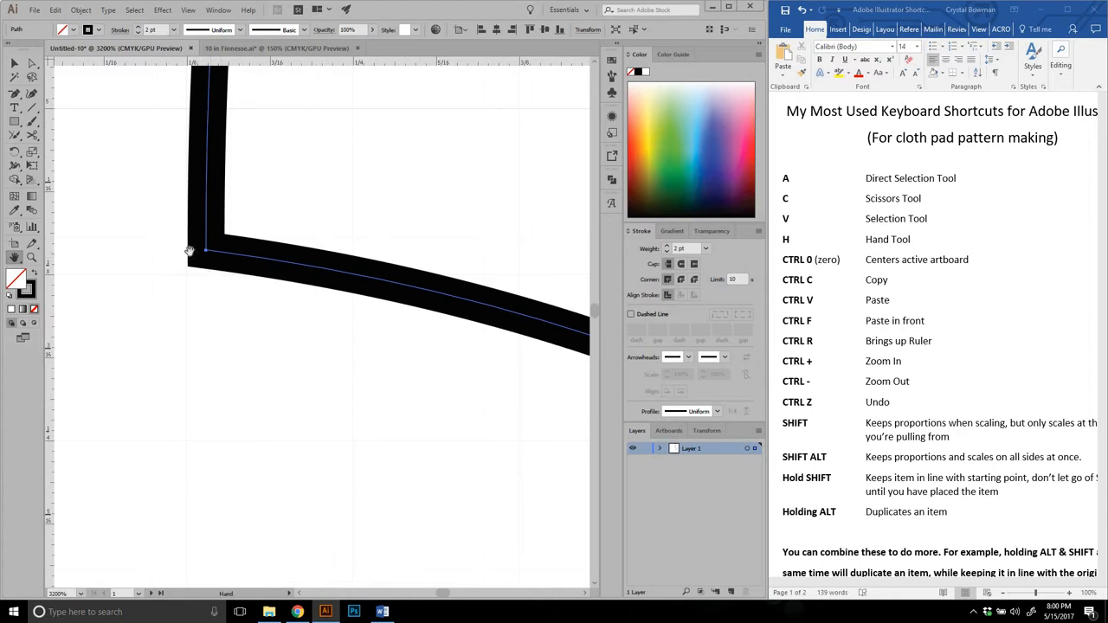
mouse_move(311, 223)
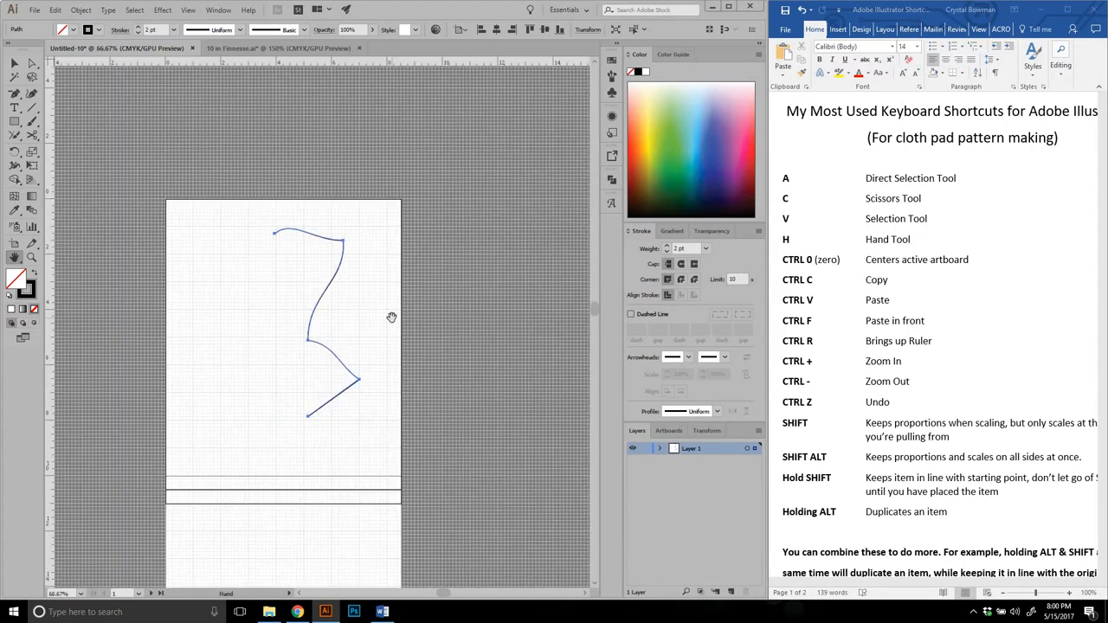
mouse_move(145, 287)
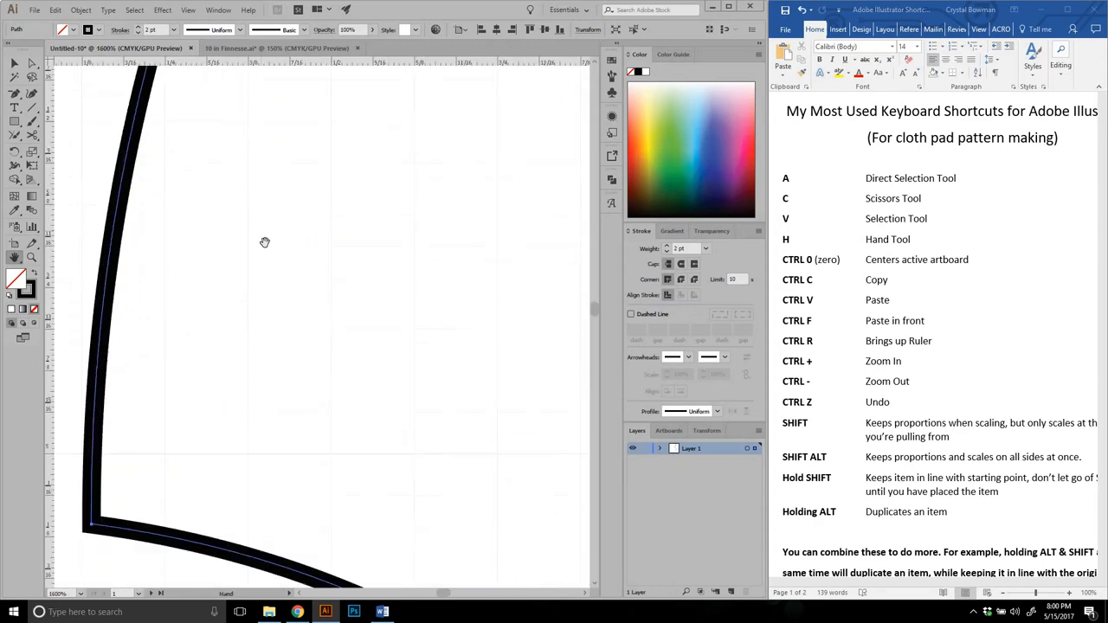
drag(265, 241, 163, 378)
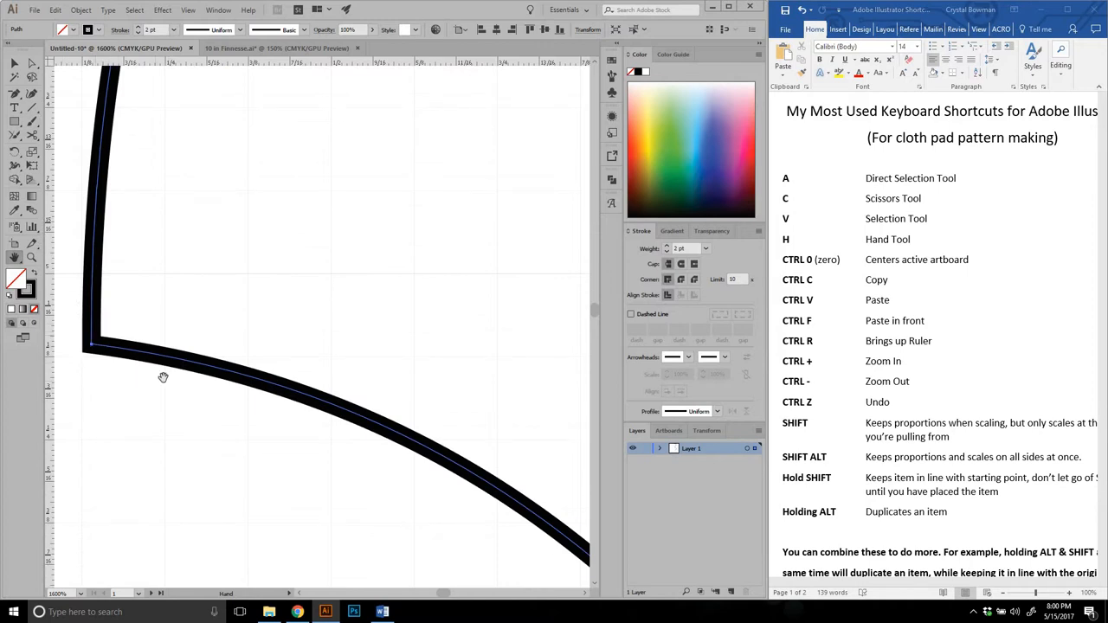
mouse_move(163, 361)
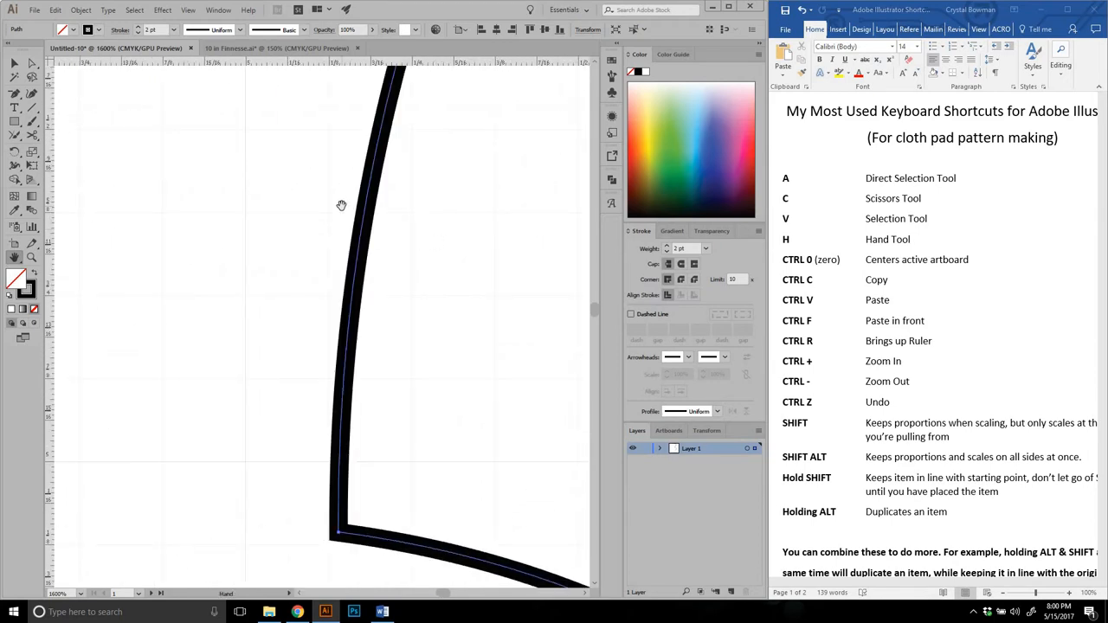
- Fit the whole artboard and quarter pad outline back in the window with Ctrl+0
key(Ctrl+0)
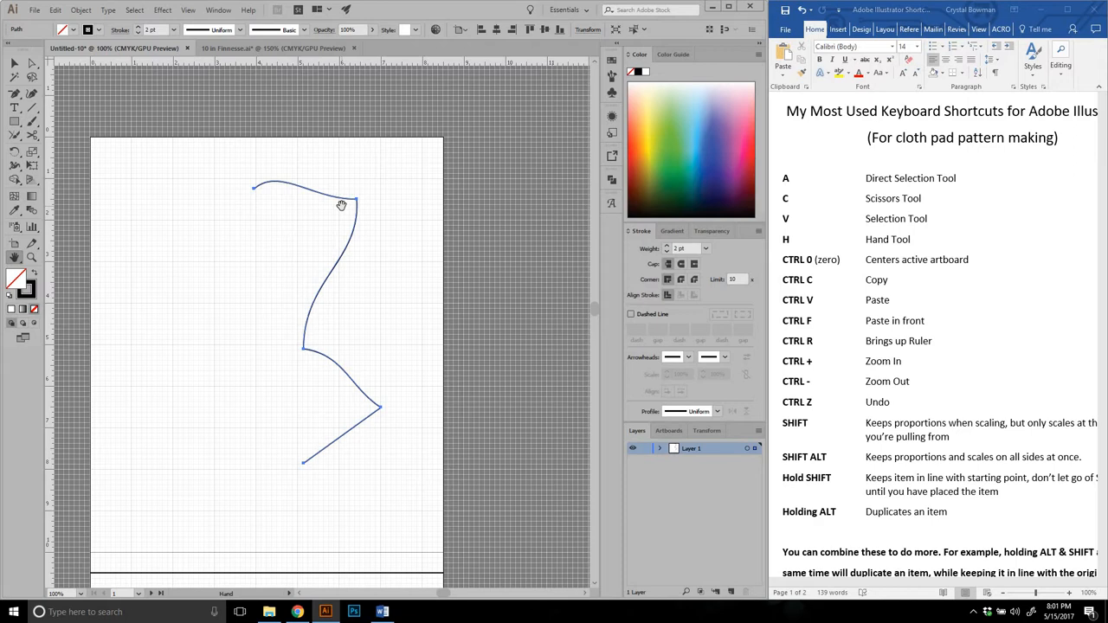
mouse_move(171, 257)
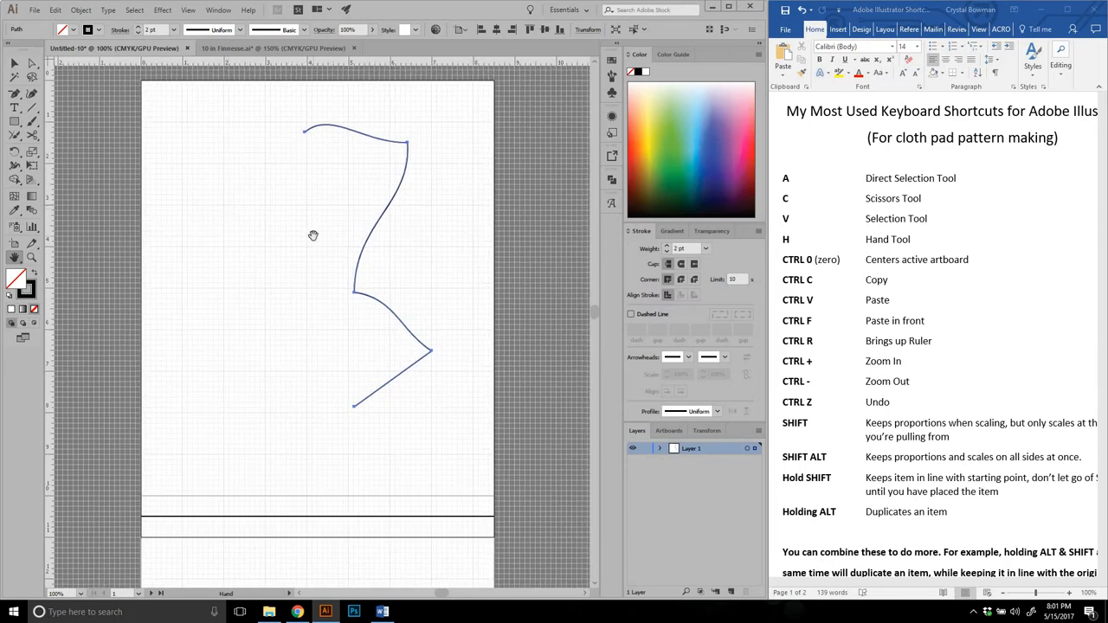
mouse_move(310, 136)
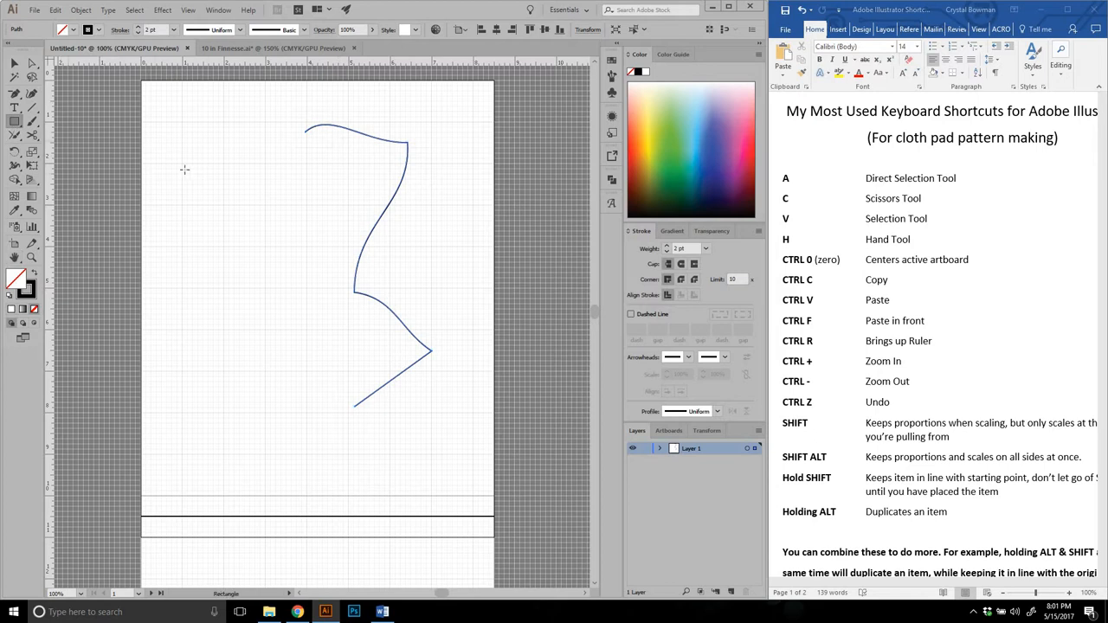
drag(179, 164, 355, 343)
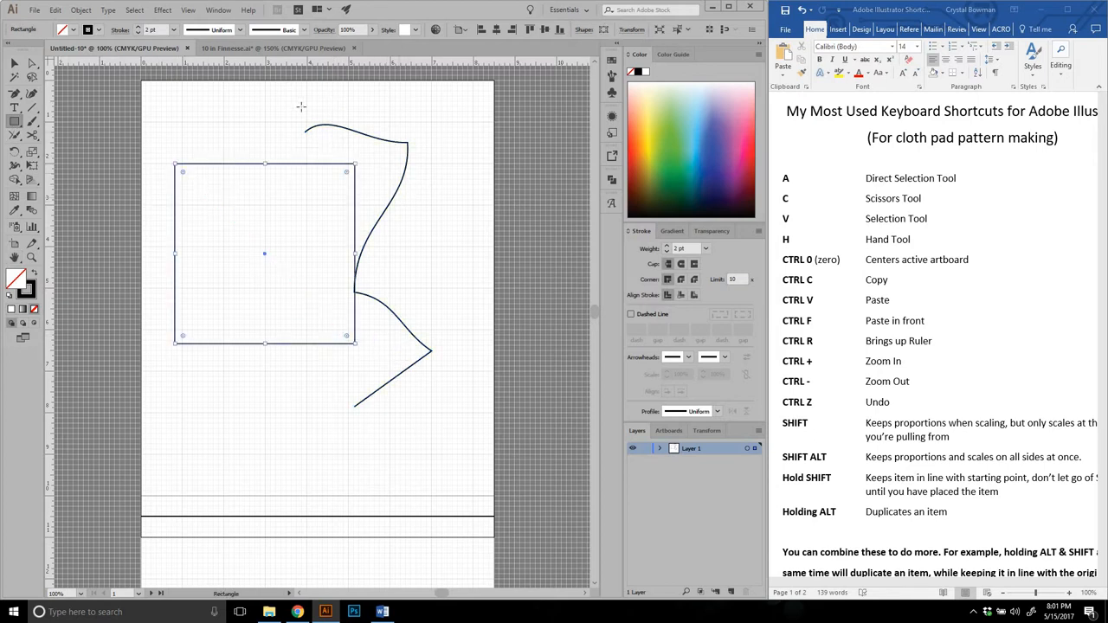
mouse_move(379, 188)
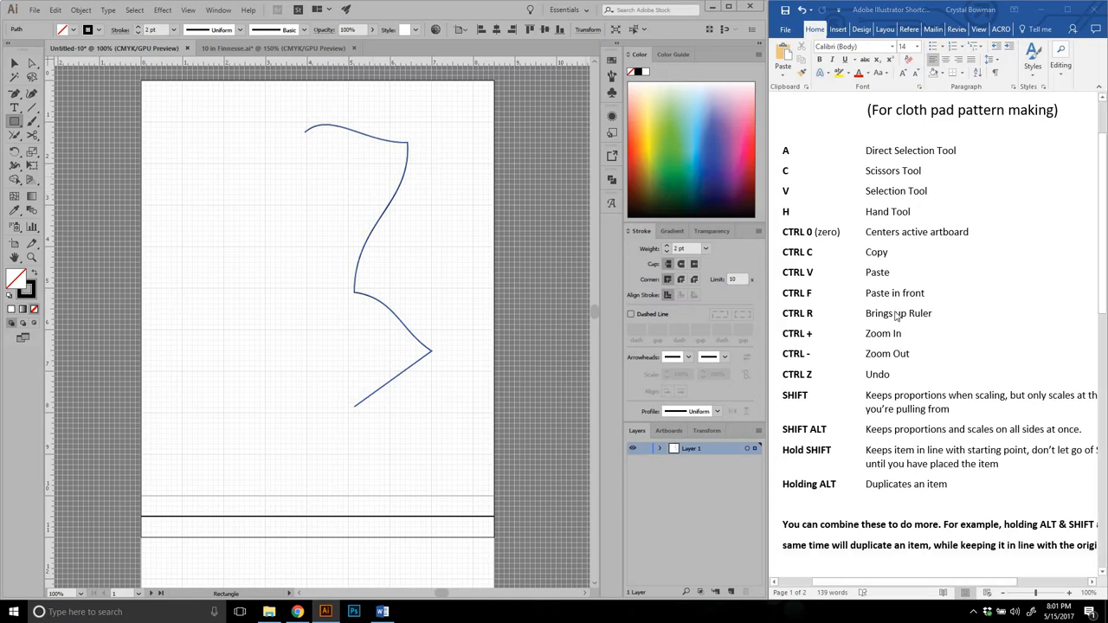
scroll(up, 3)
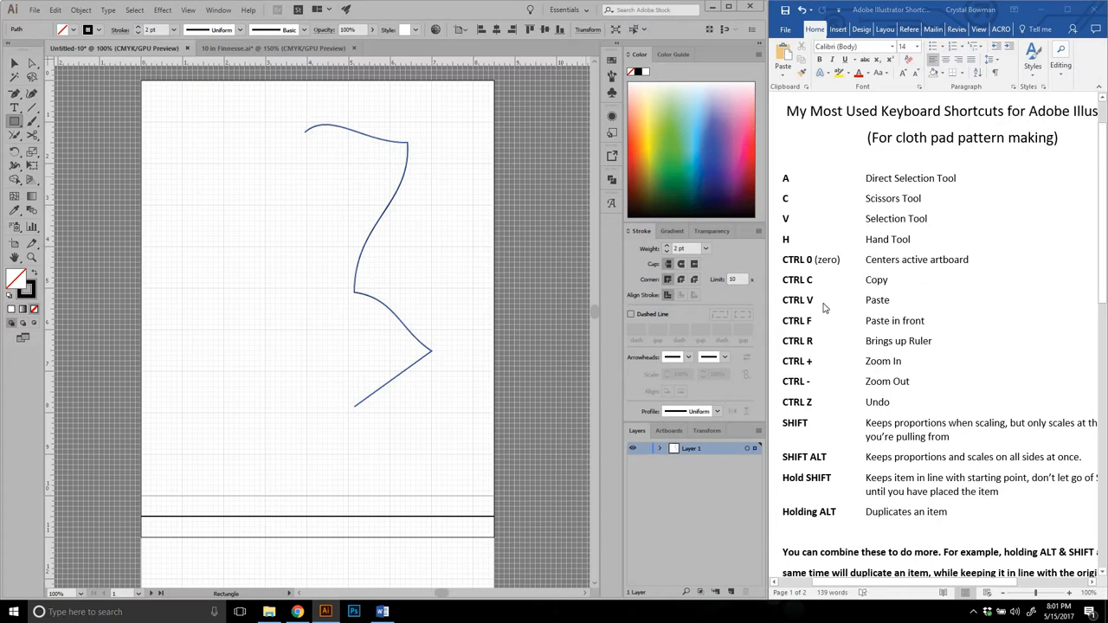
scroll(down, 3)
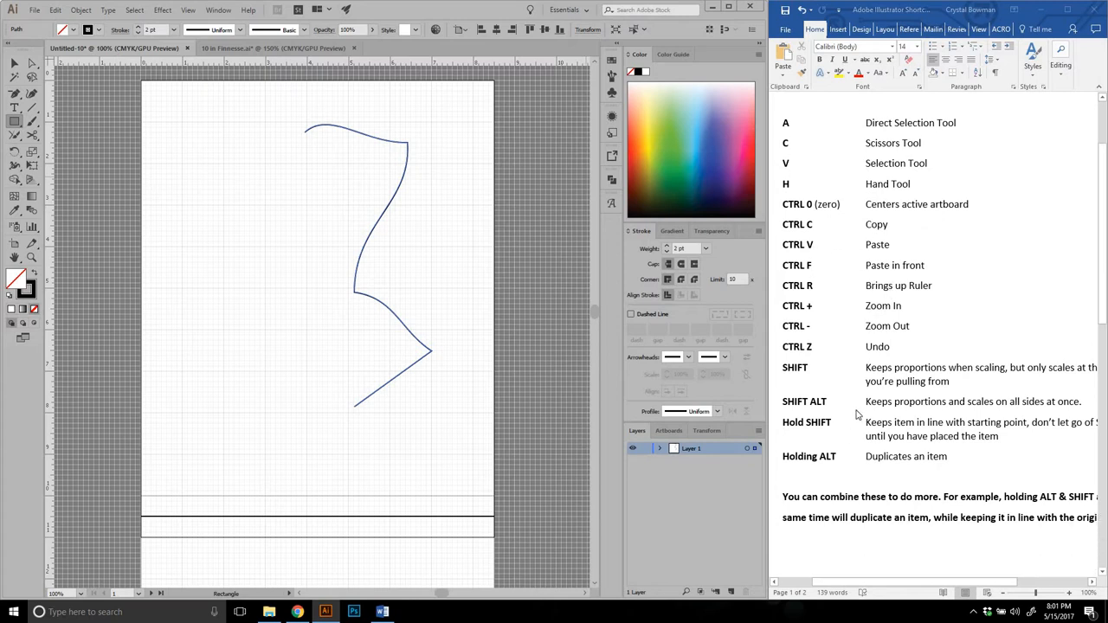
scroll(up, 3)
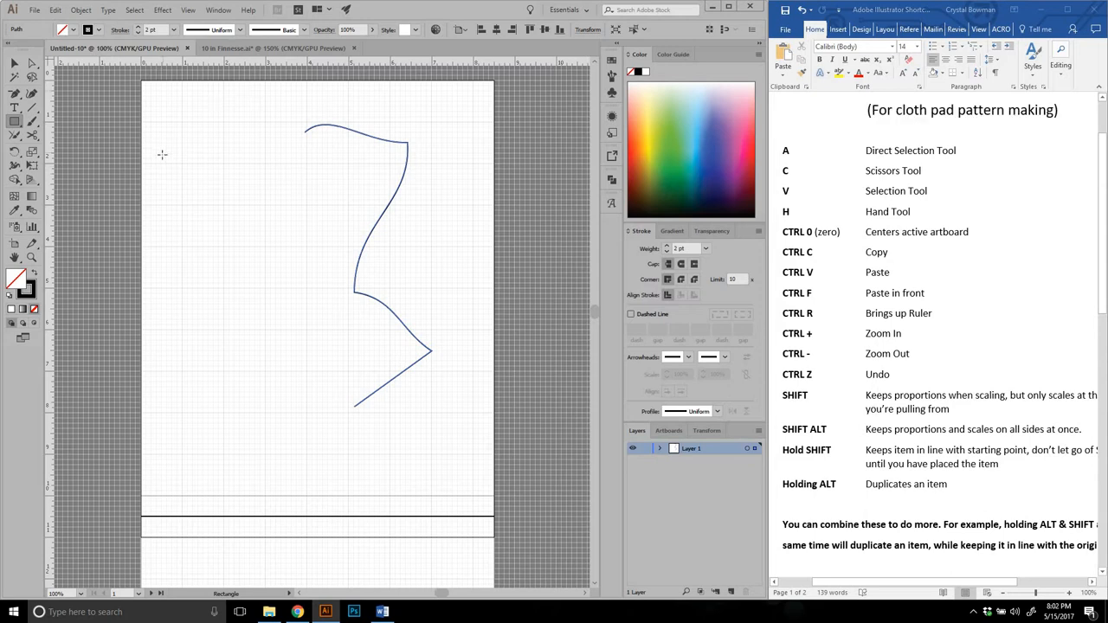
- Pick the Direct Selection tool and drag out a short diagonal line up-left of the outline
click(14, 63)
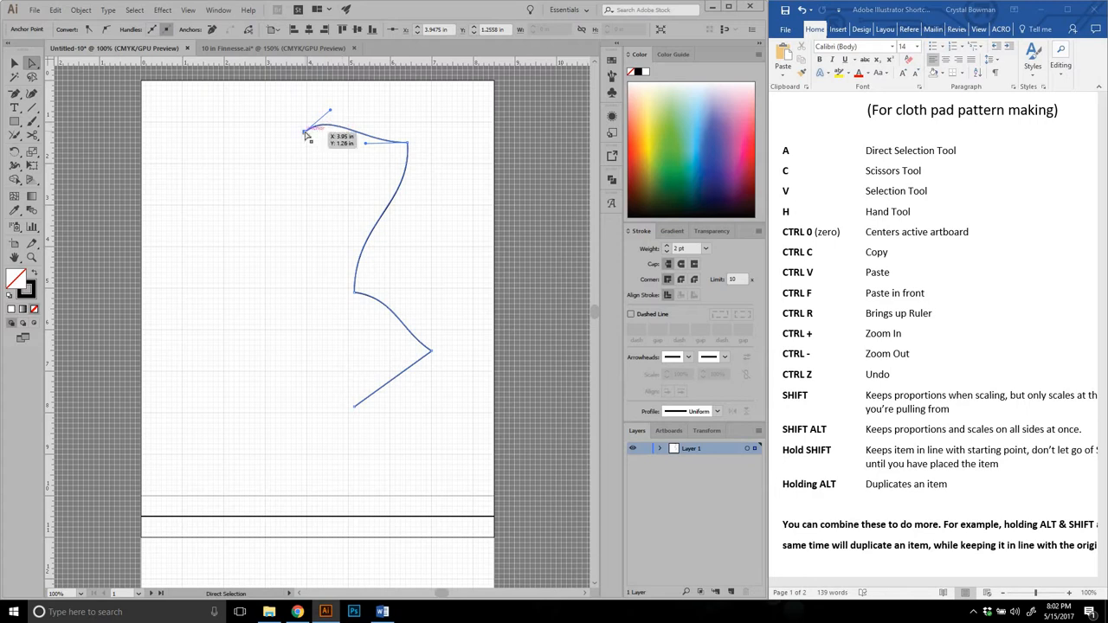
mouse_move(127, 136)
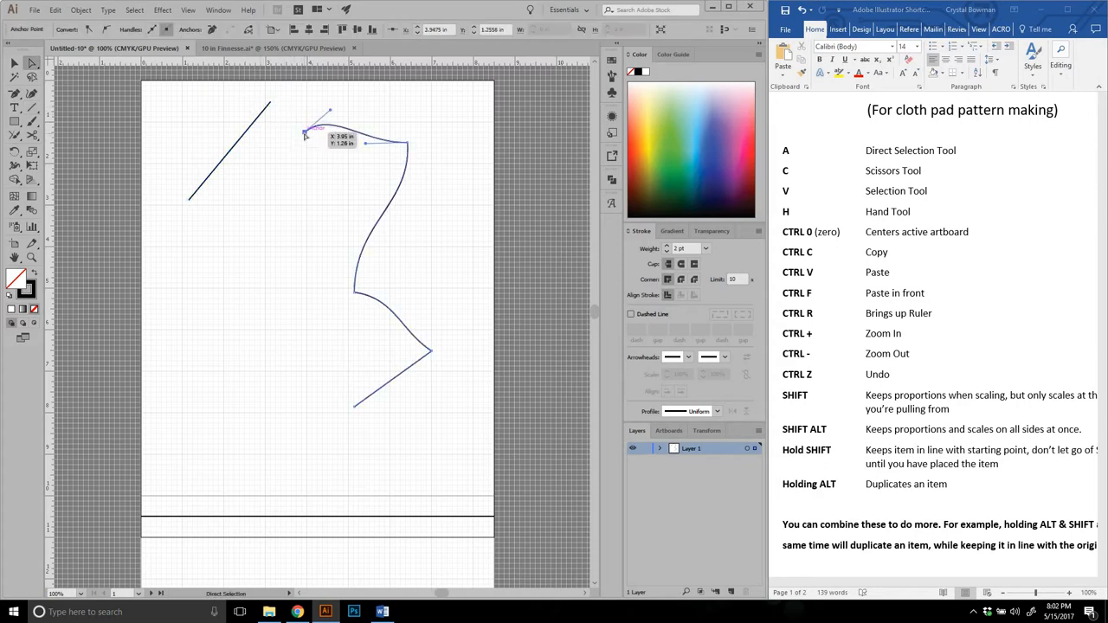
drag(306, 136, 273, 104)
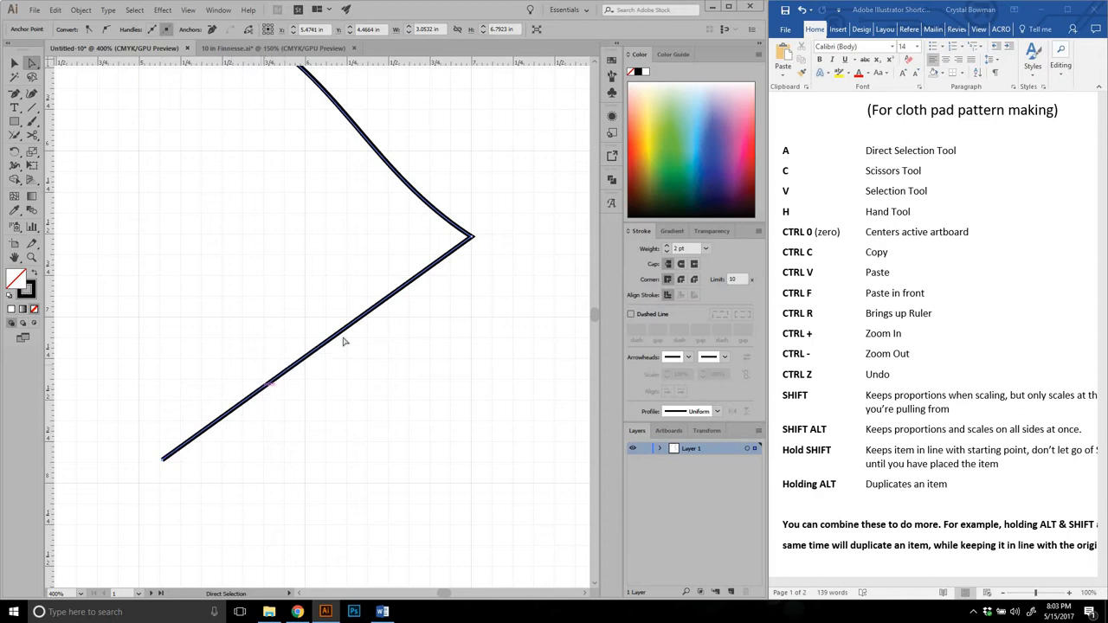
mouse_move(412, 216)
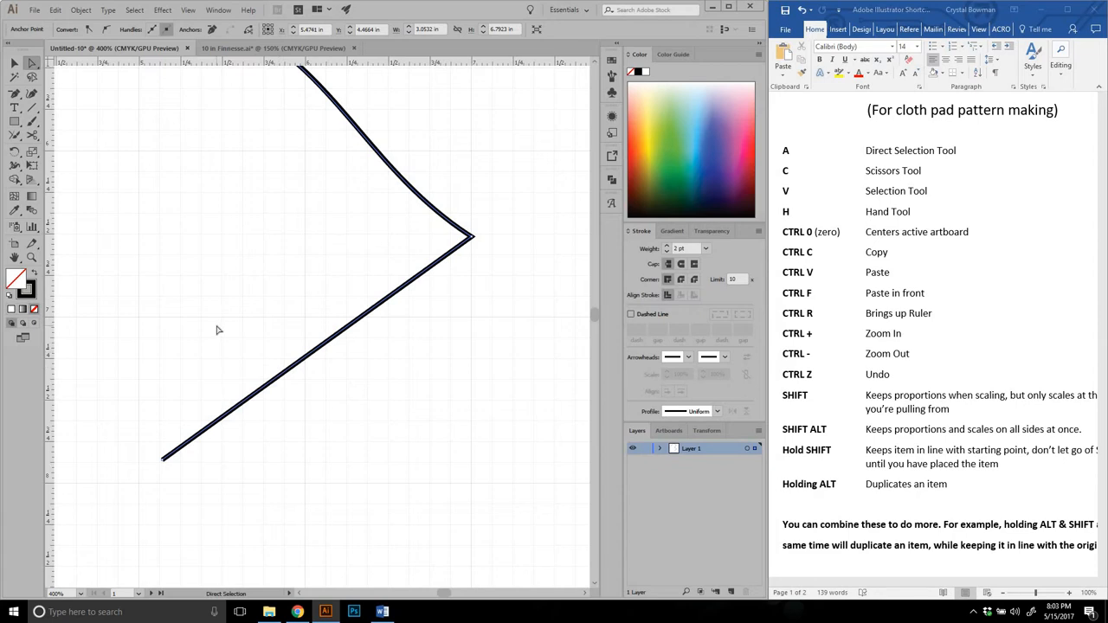
mouse_move(333, 336)
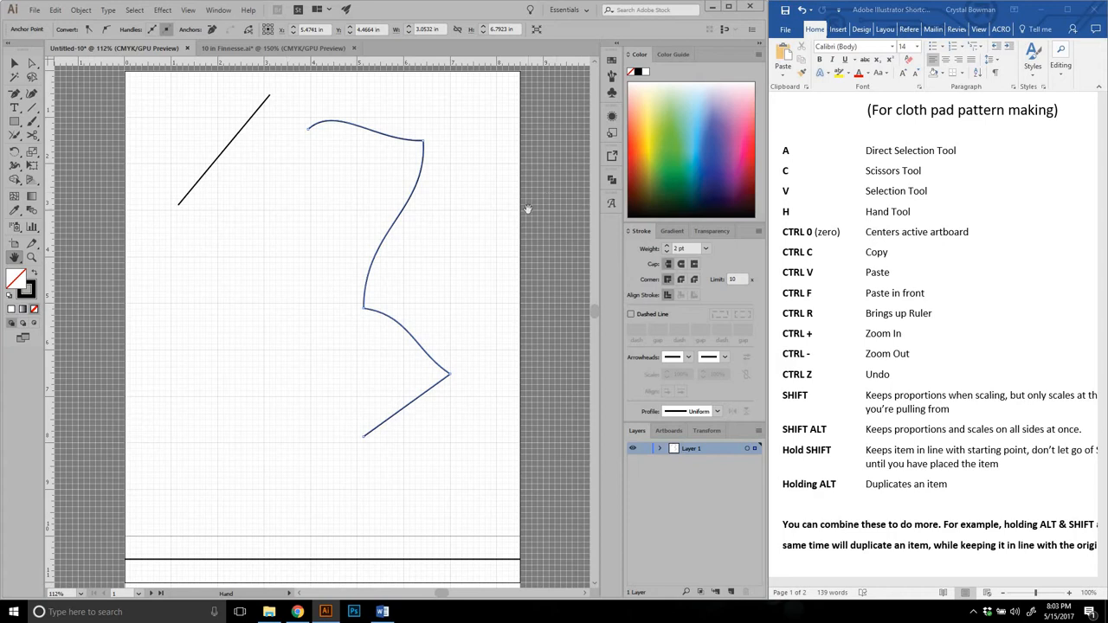
mouse_move(522, 192)
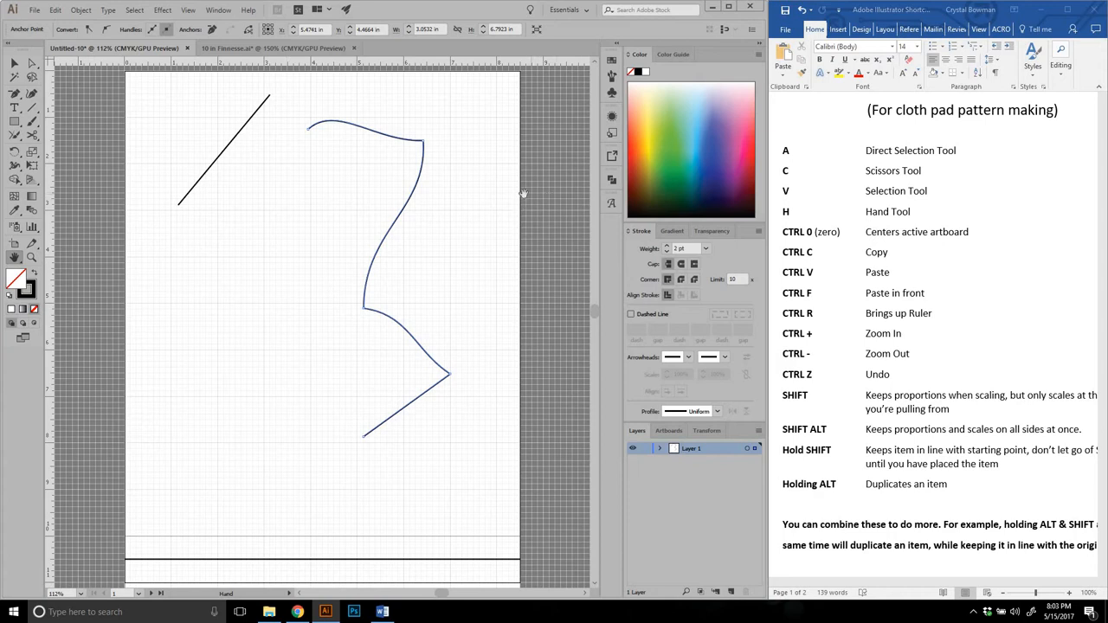
mouse_move(482, 238)
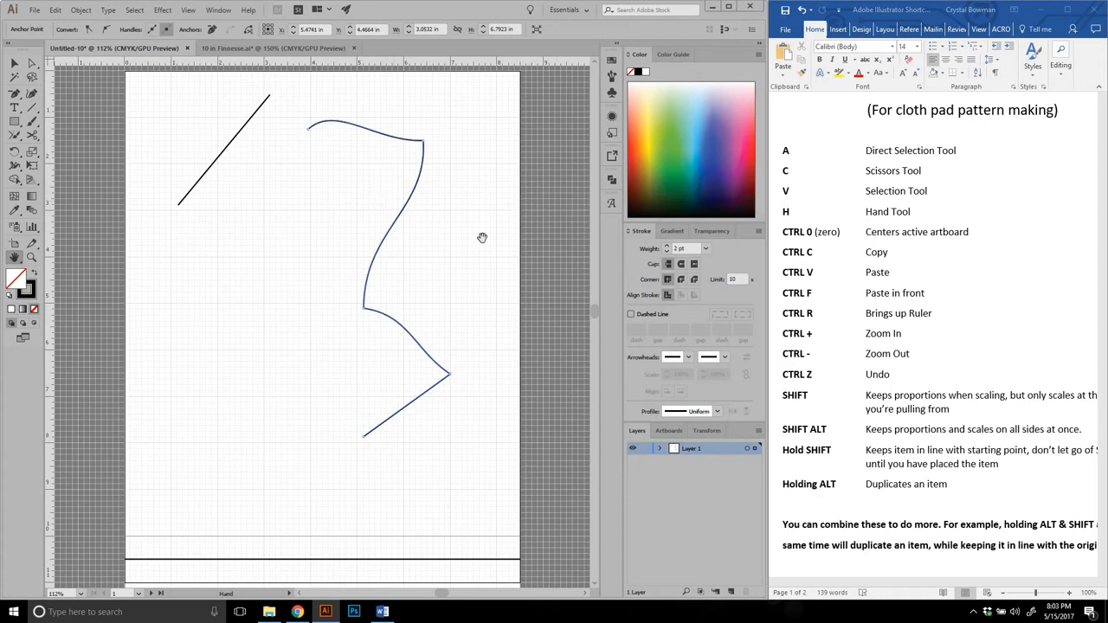
mouse_move(611, 207)
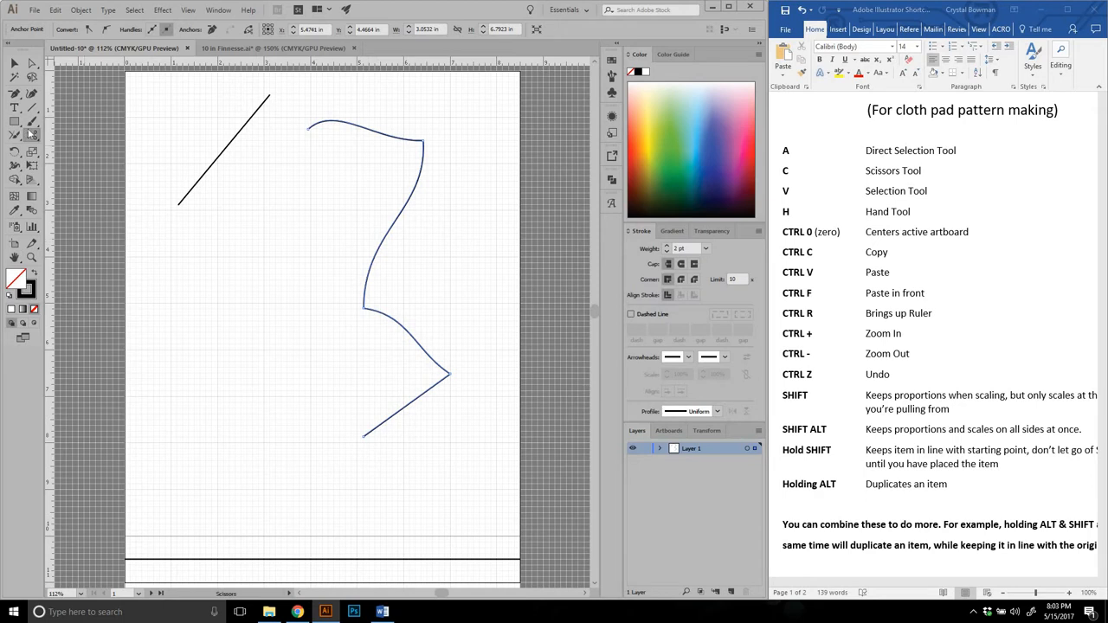
mouse_move(30, 134)
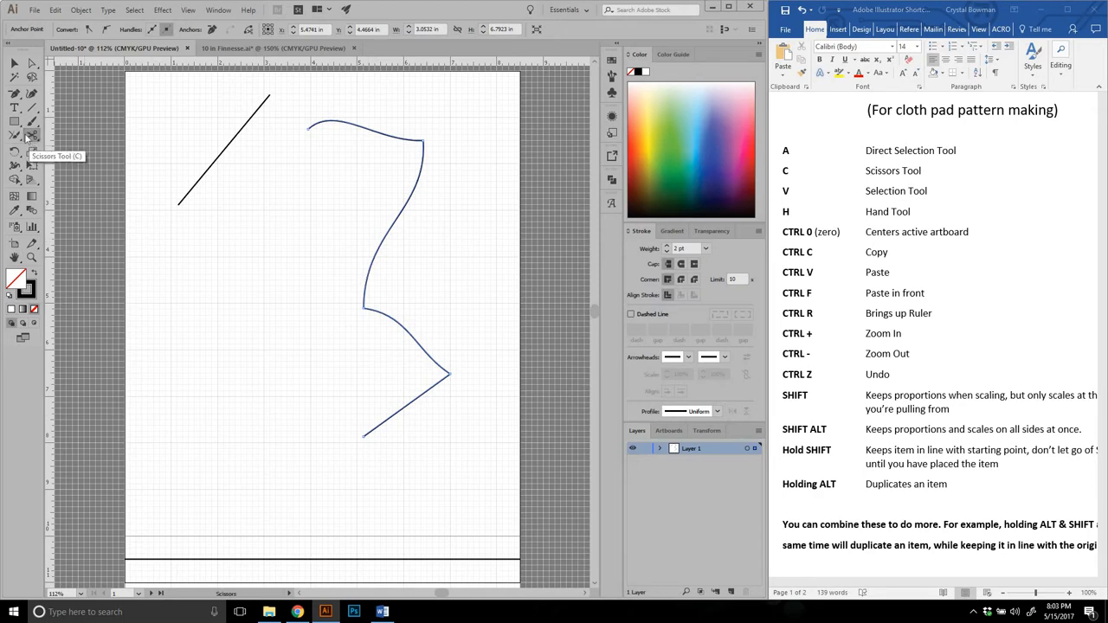
mouse_move(340, 200)
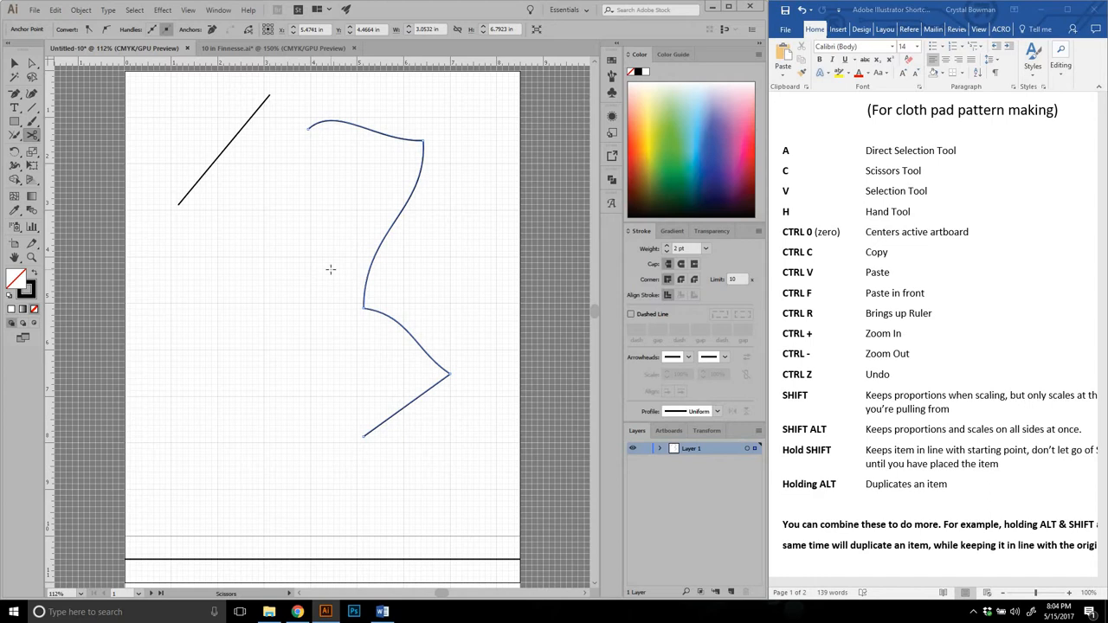
mouse_move(355, 278)
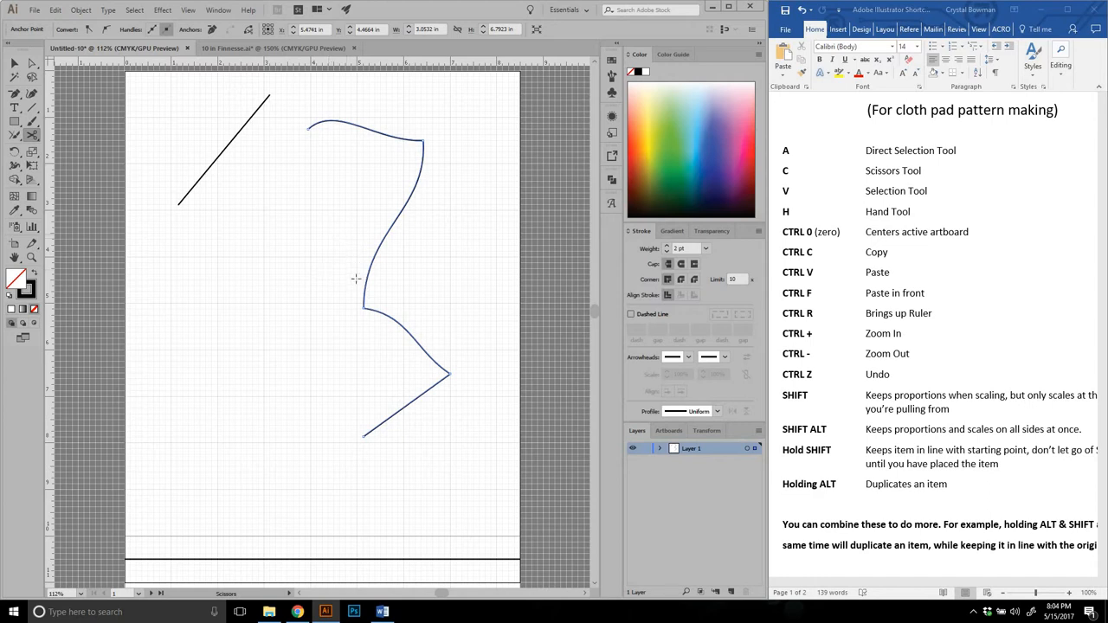
mouse_move(266, 232)
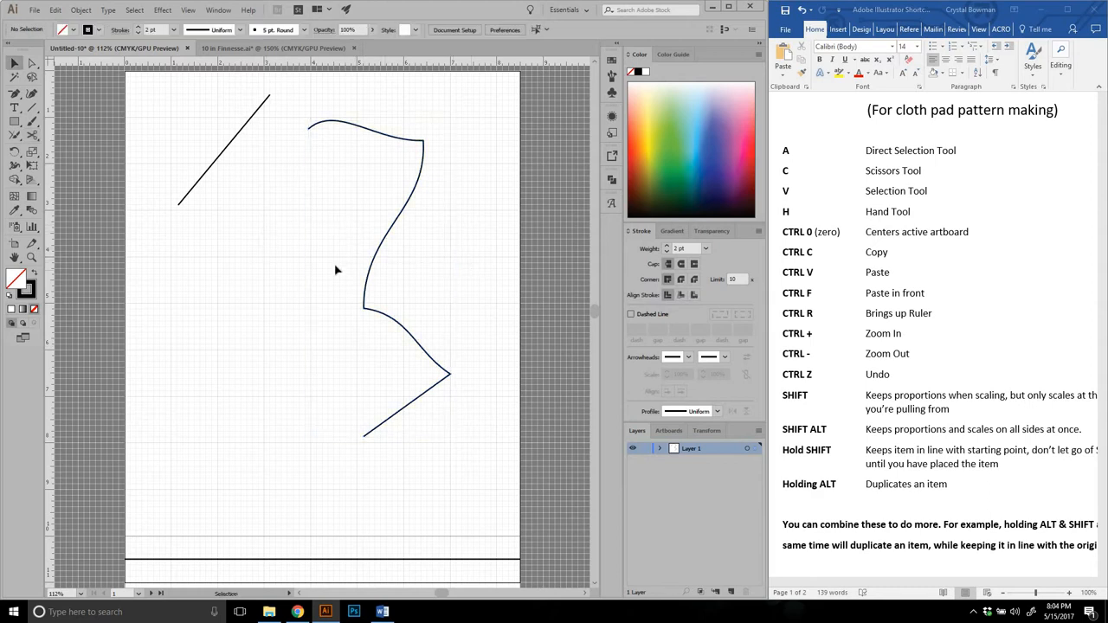
- Delete the stray diagonal line, reflect a vertical-axis copy of the outline, and join both halves
click(379, 277)
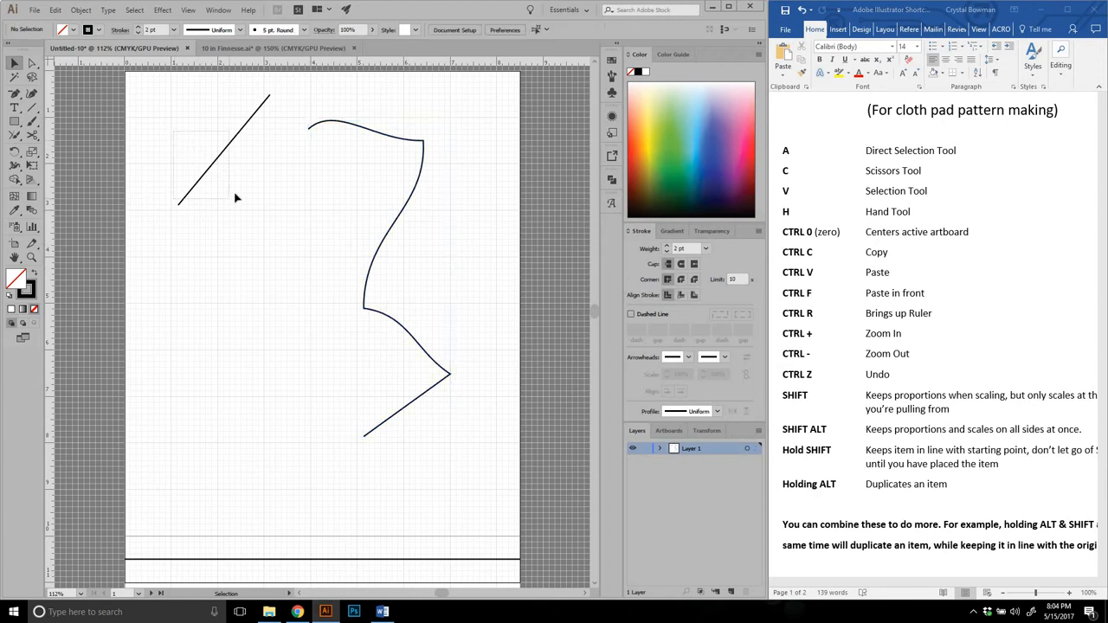
key(Delete)
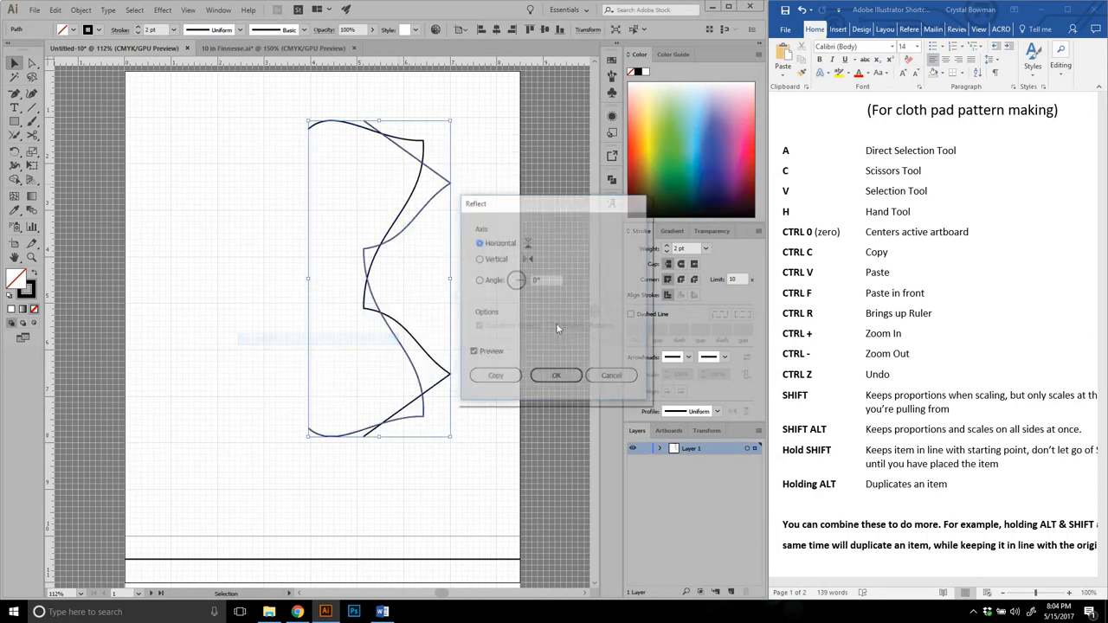
click(480, 258)
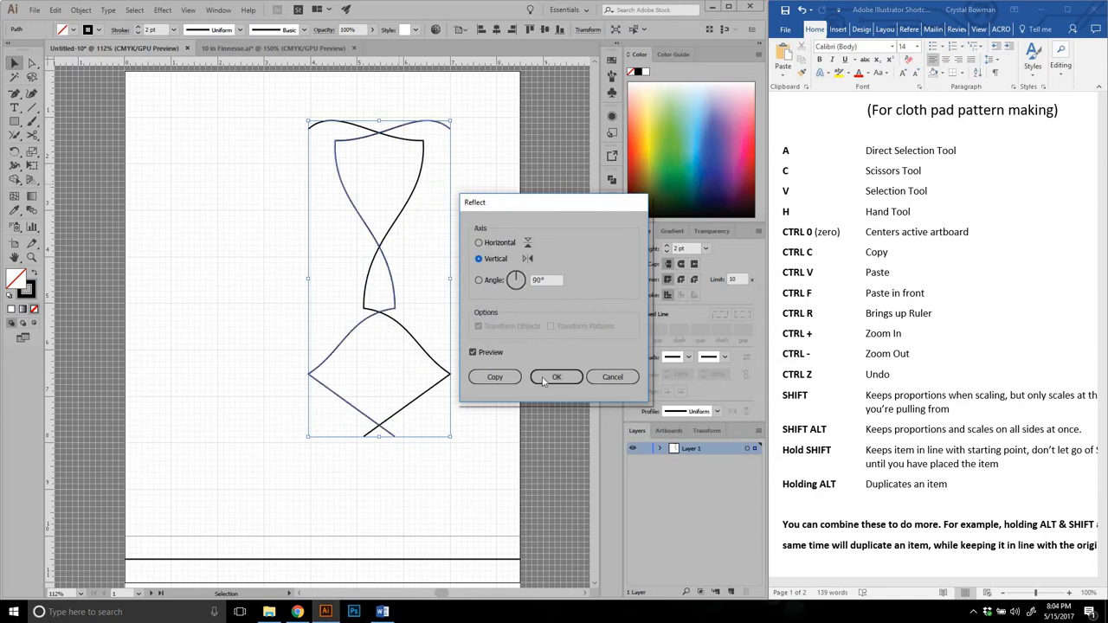
click(557, 377)
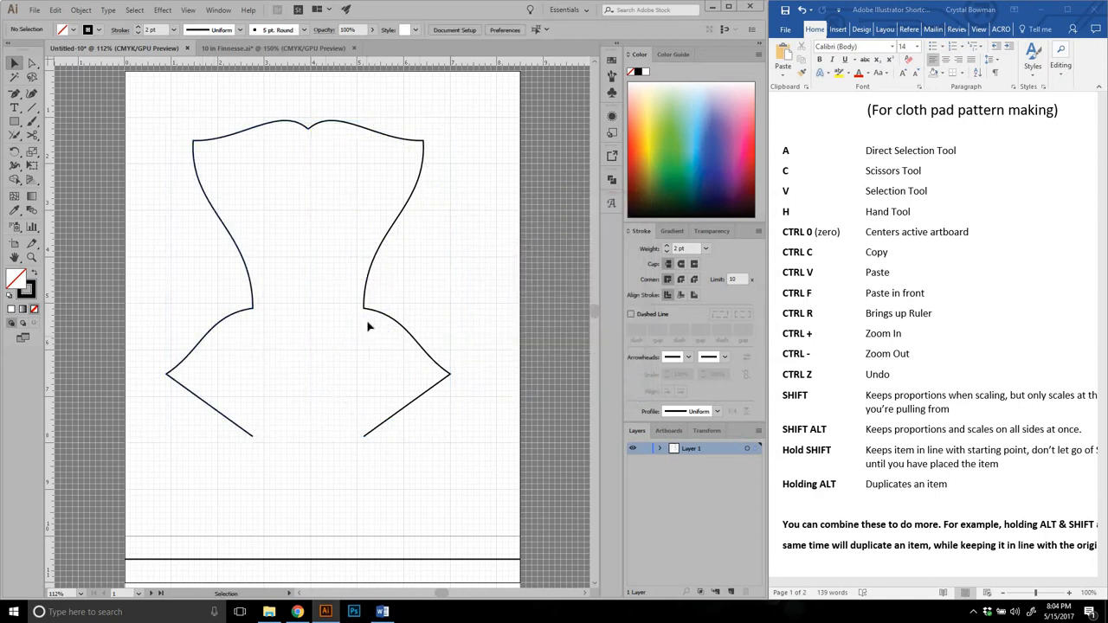
right_click(368, 327)
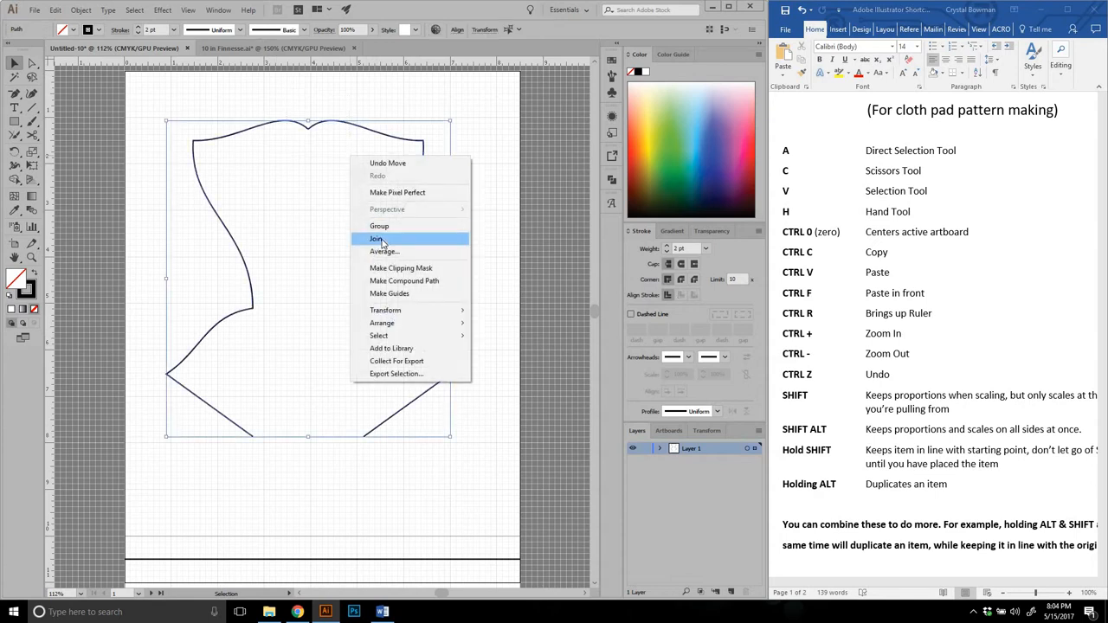
click(377, 239)
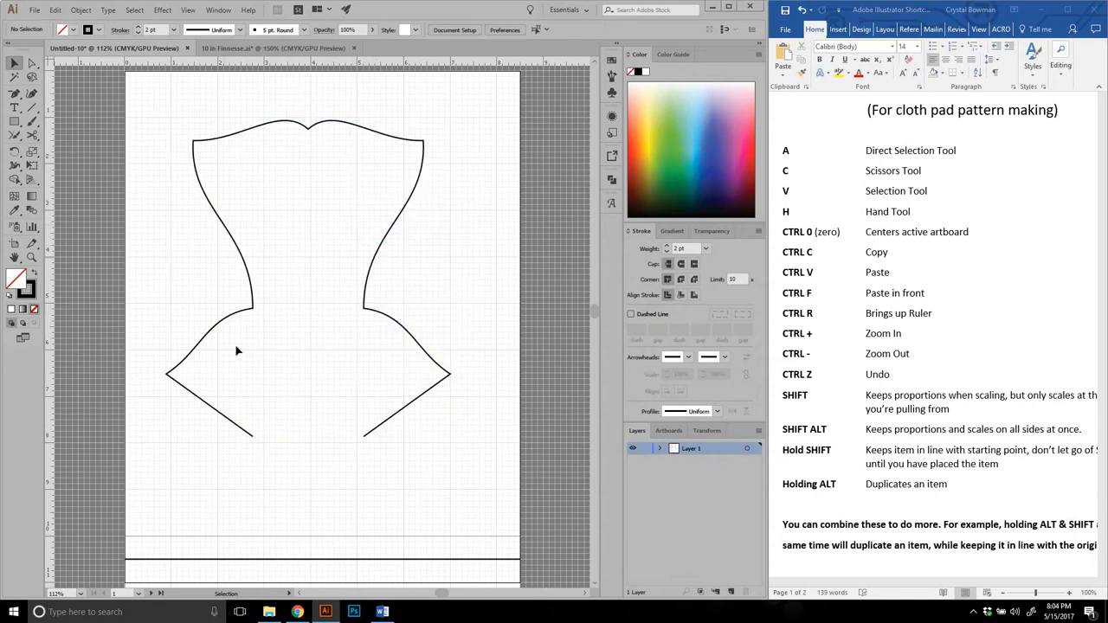
mouse_move(381, 316)
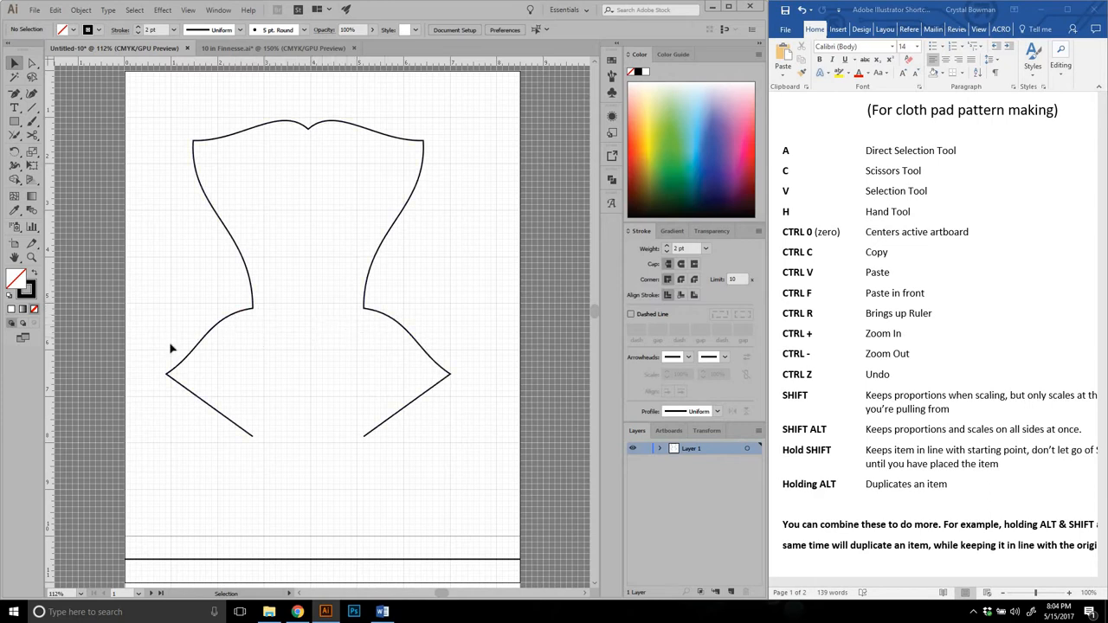
mouse_move(241, 379)
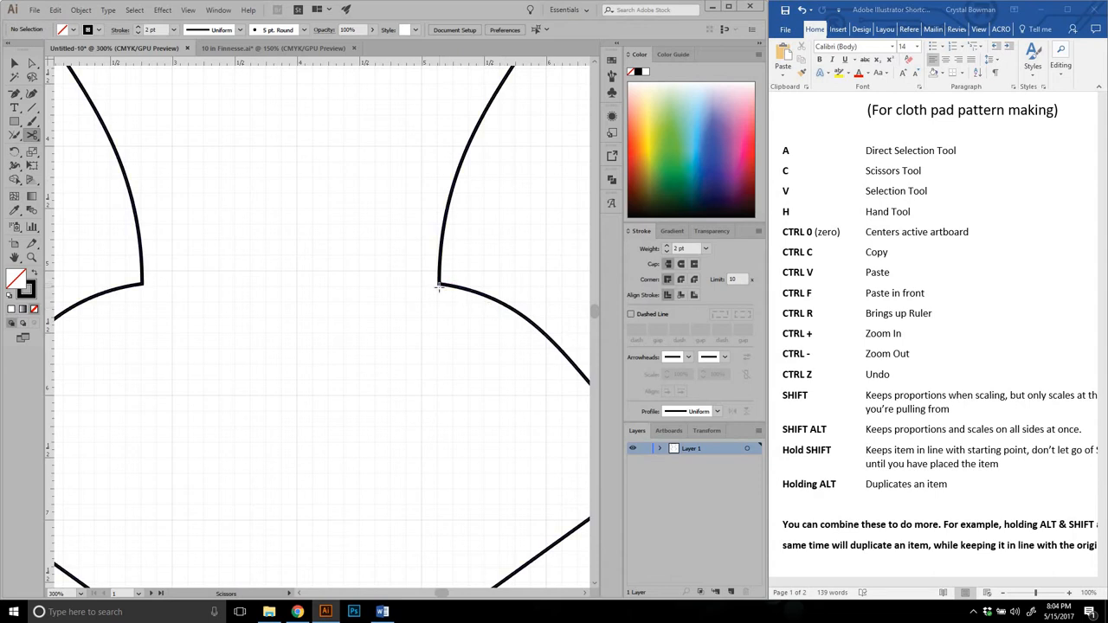
- Cut the pad outline at the right waist corner with the Scissors tool
click(439, 283)
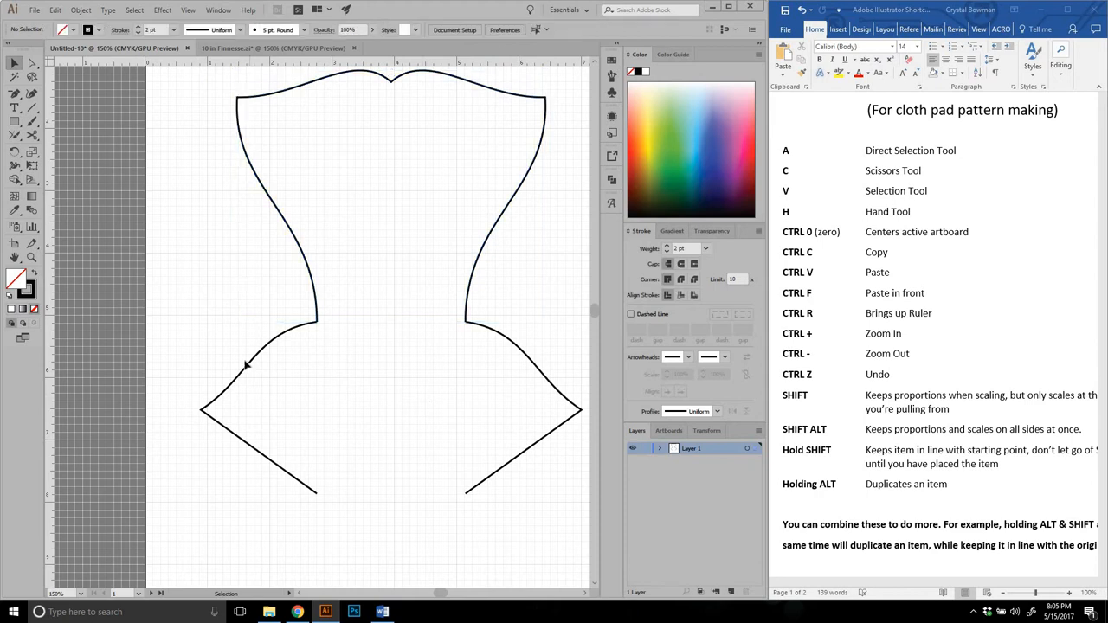
- Select the lower flared section and Alt+Shift-drag a side handle to widen it evenly
click(260, 407)
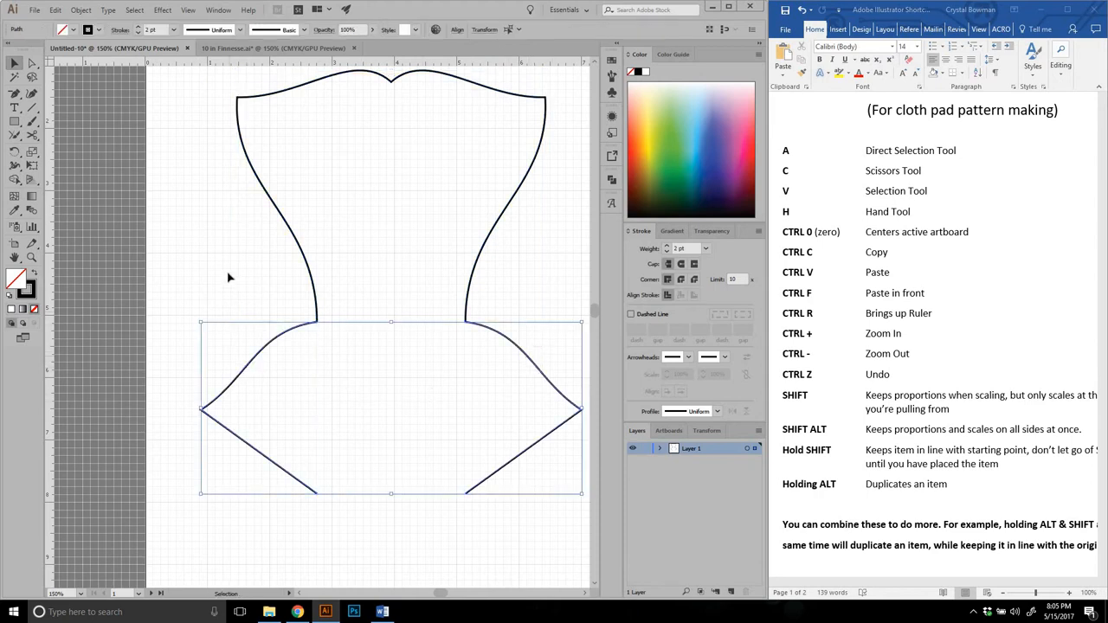
click(255, 362)
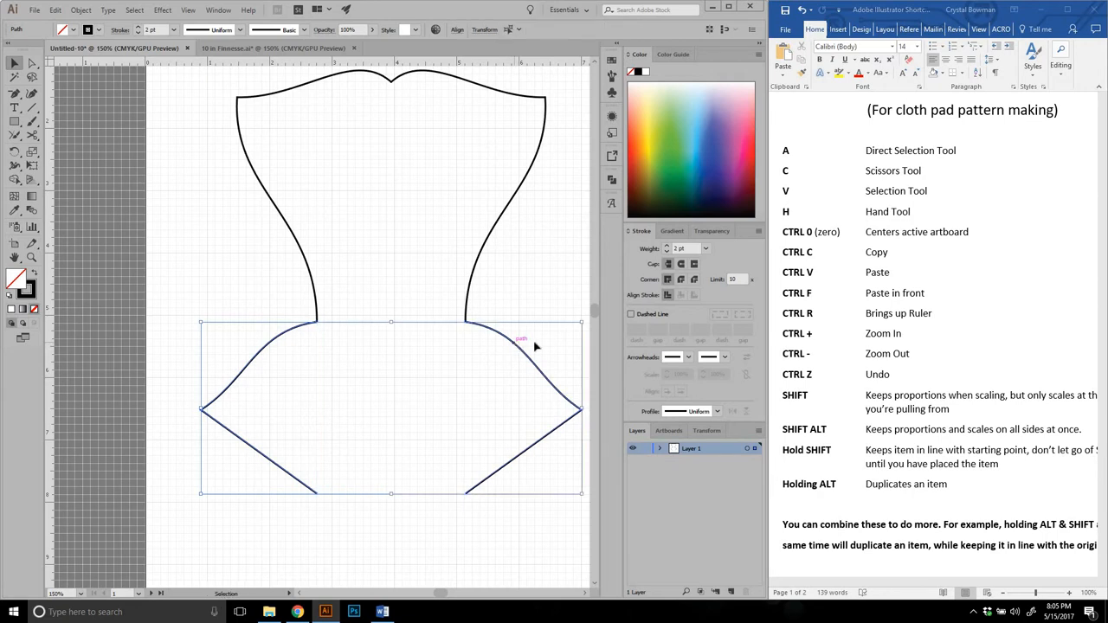
mouse_move(462, 248)
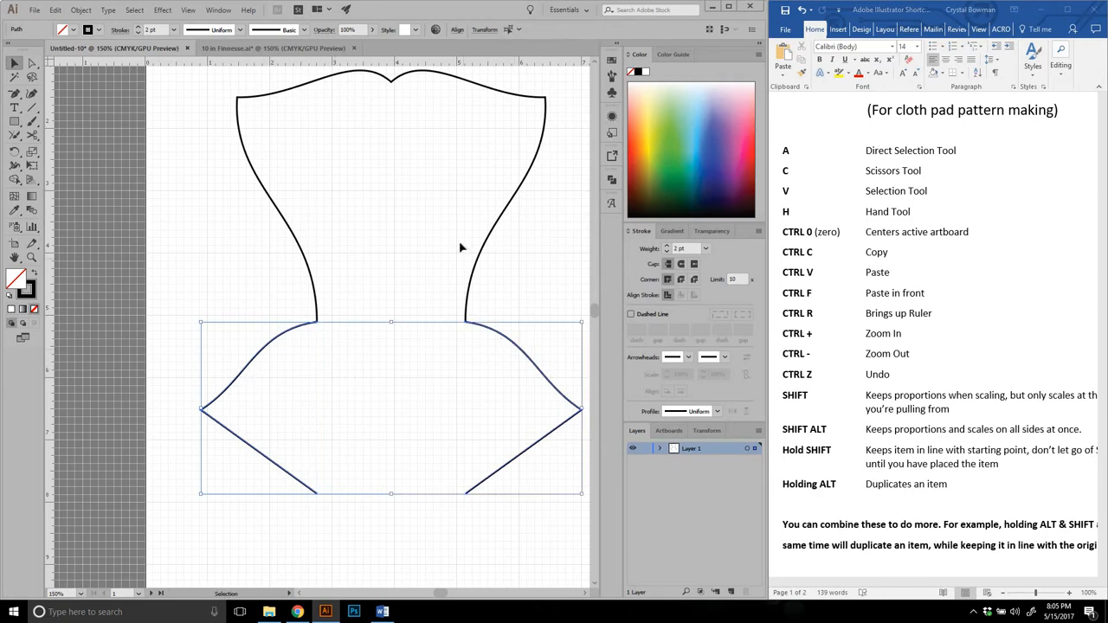
mouse_move(87, 30)
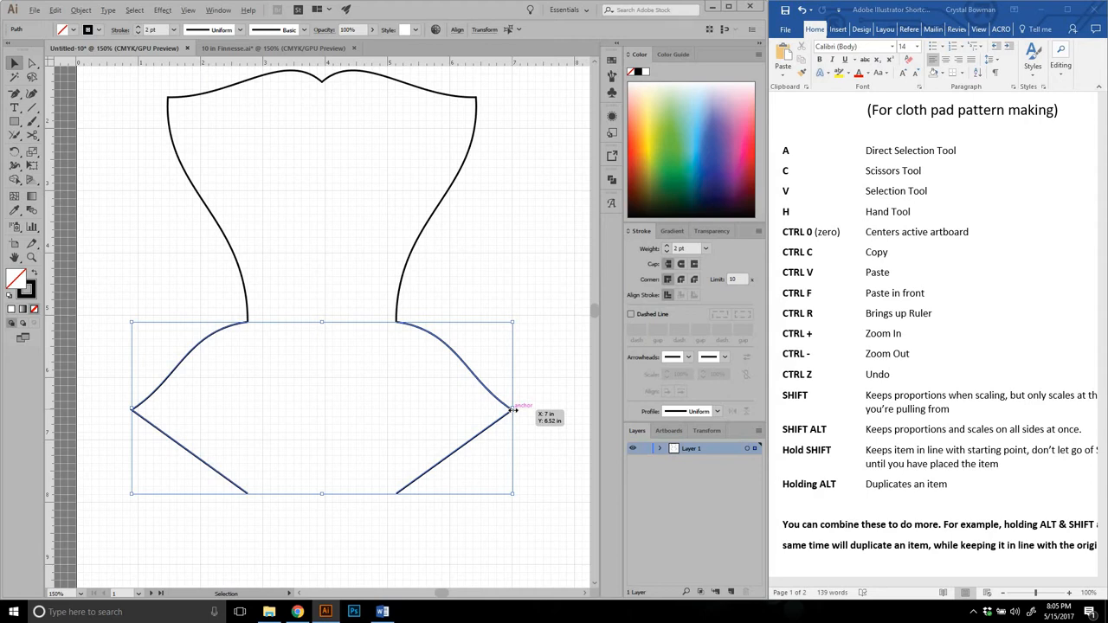
mouse_move(448, 429)
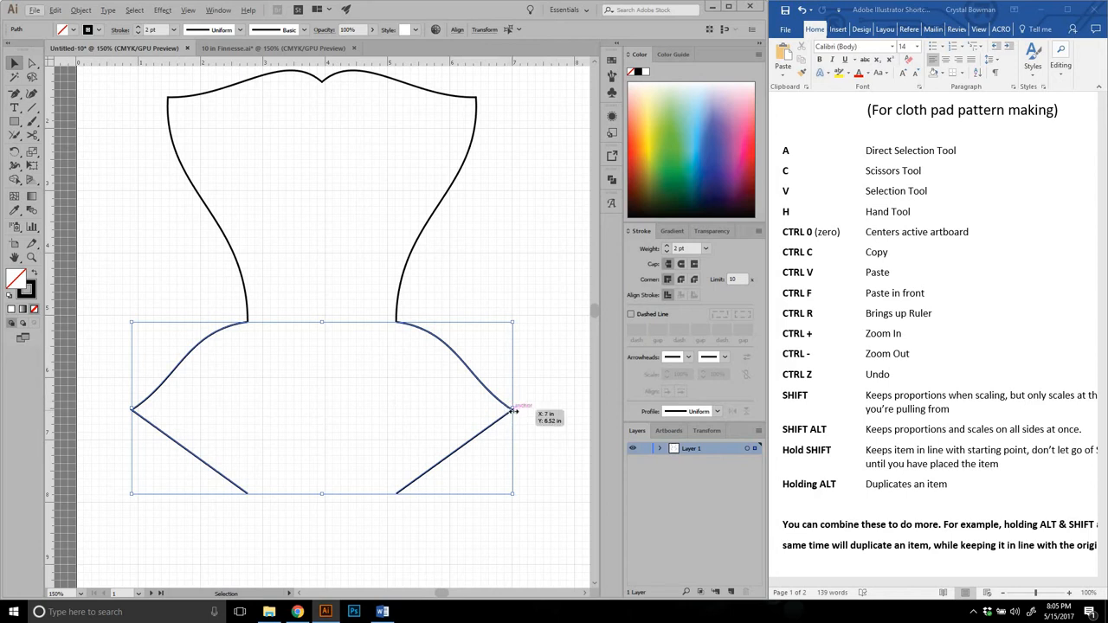
drag(511, 412, 537, 411)
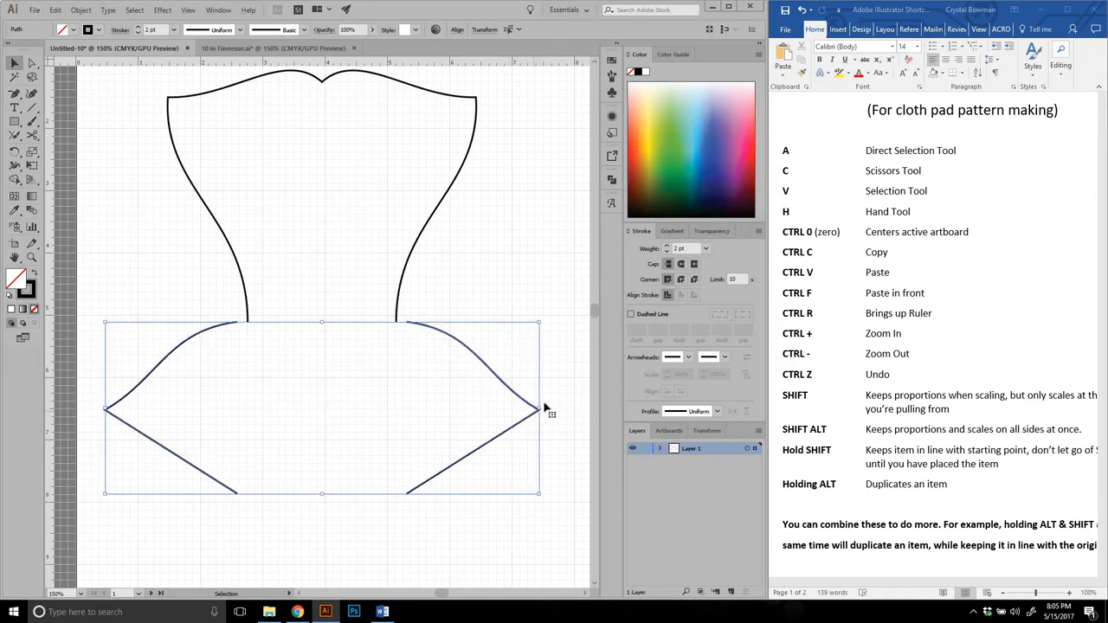
mouse_move(827, 201)
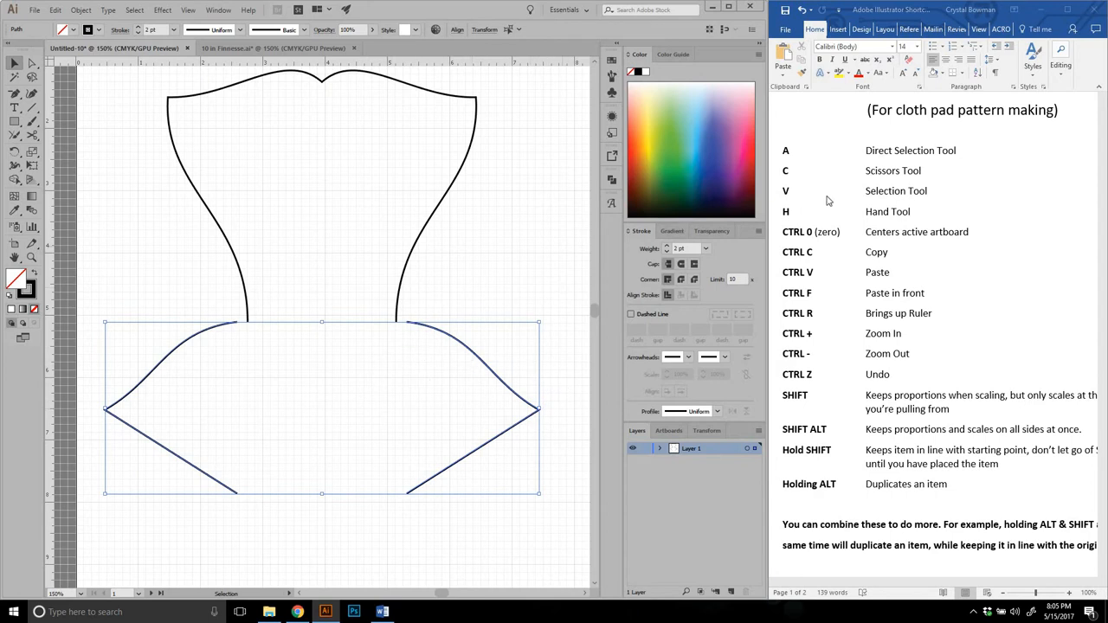
mouse_move(732, 189)
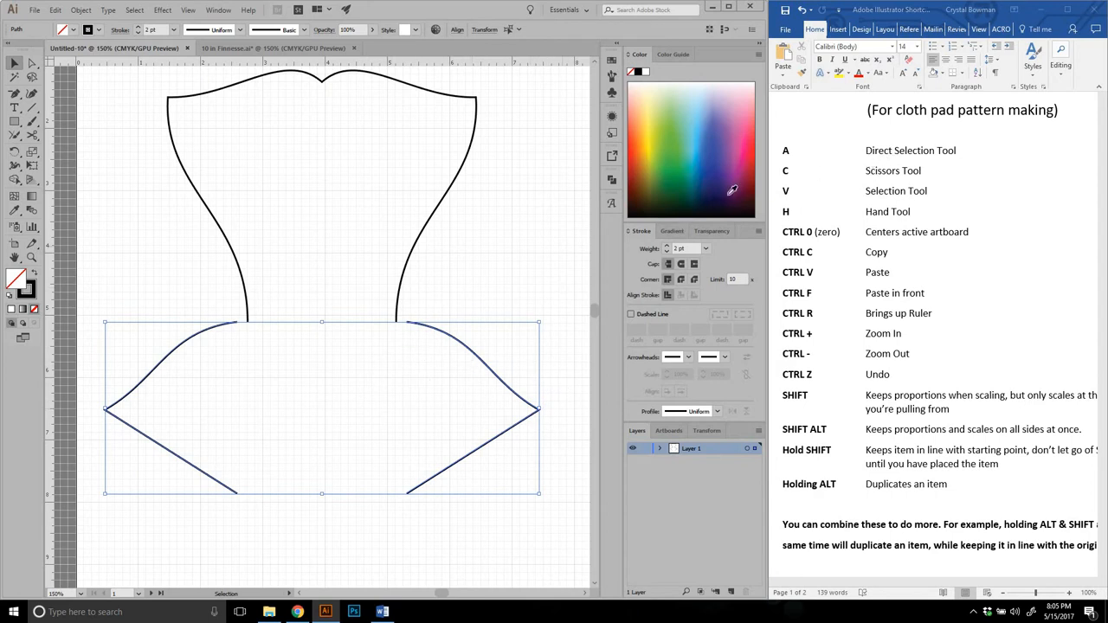
mouse_move(306, 427)
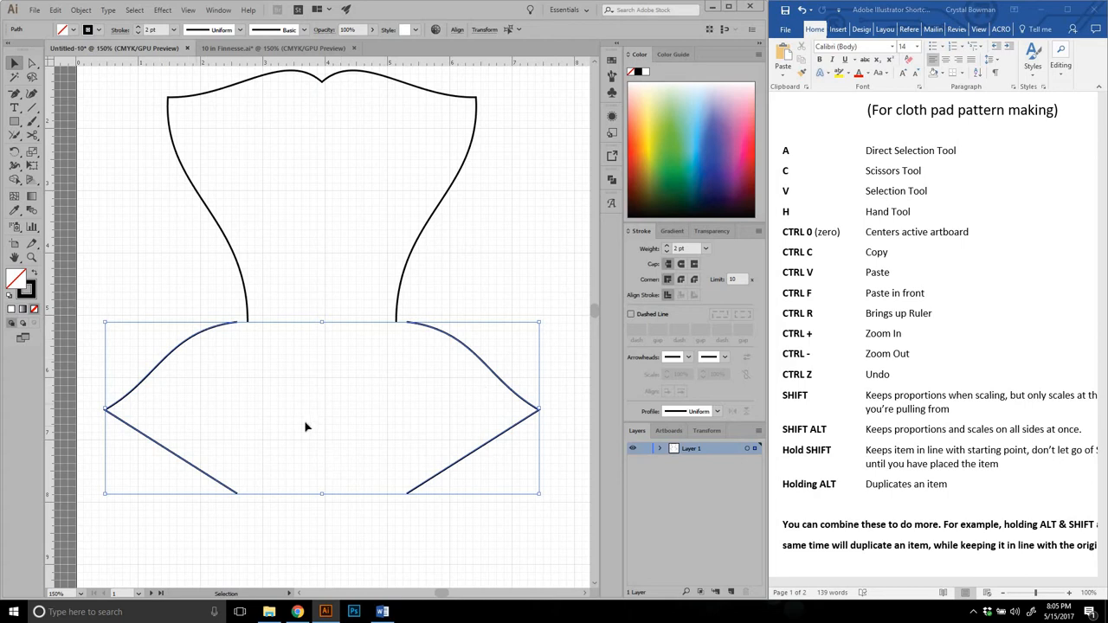
mouse_move(211, 227)
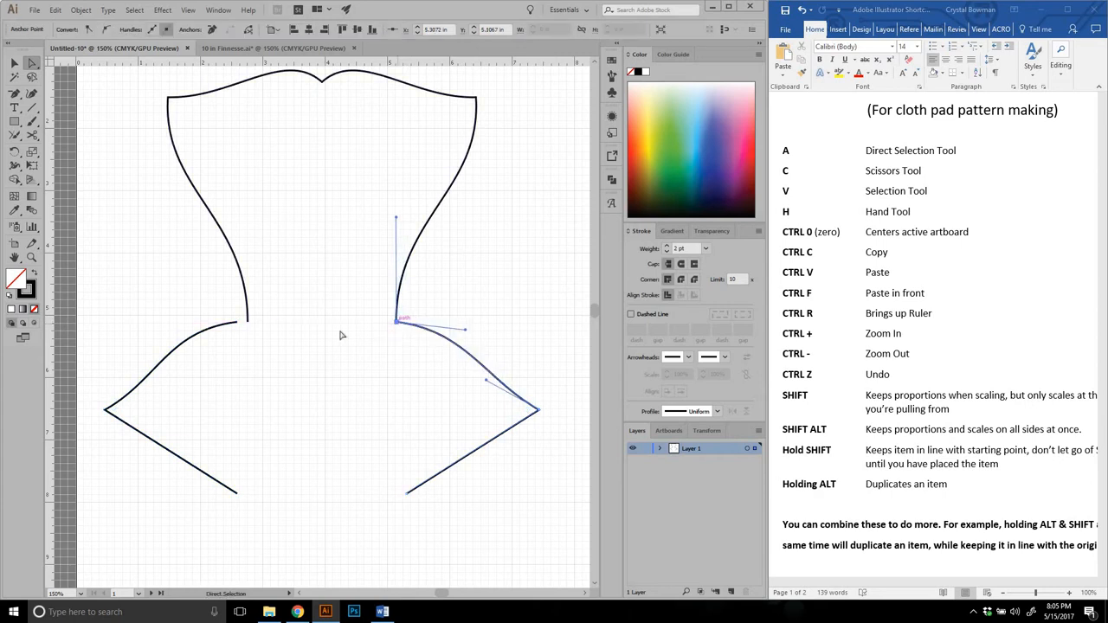
- Drag the lower section's waist anchor onto the upper section's end to reconnect the outline
drag(396, 322, 244, 323)
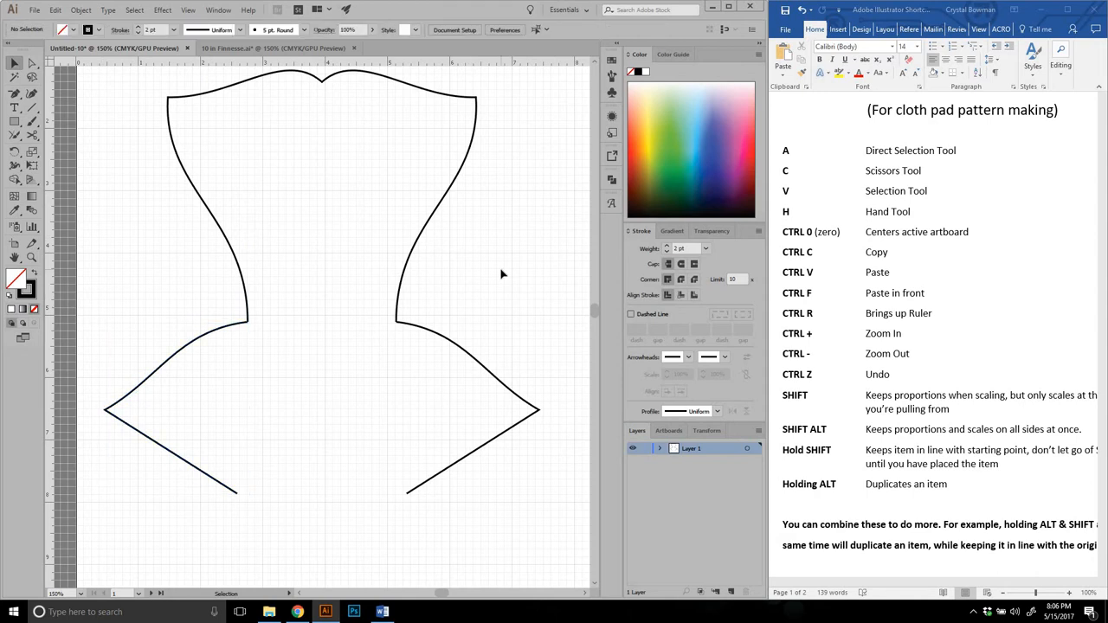
mouse_move(489, 272)
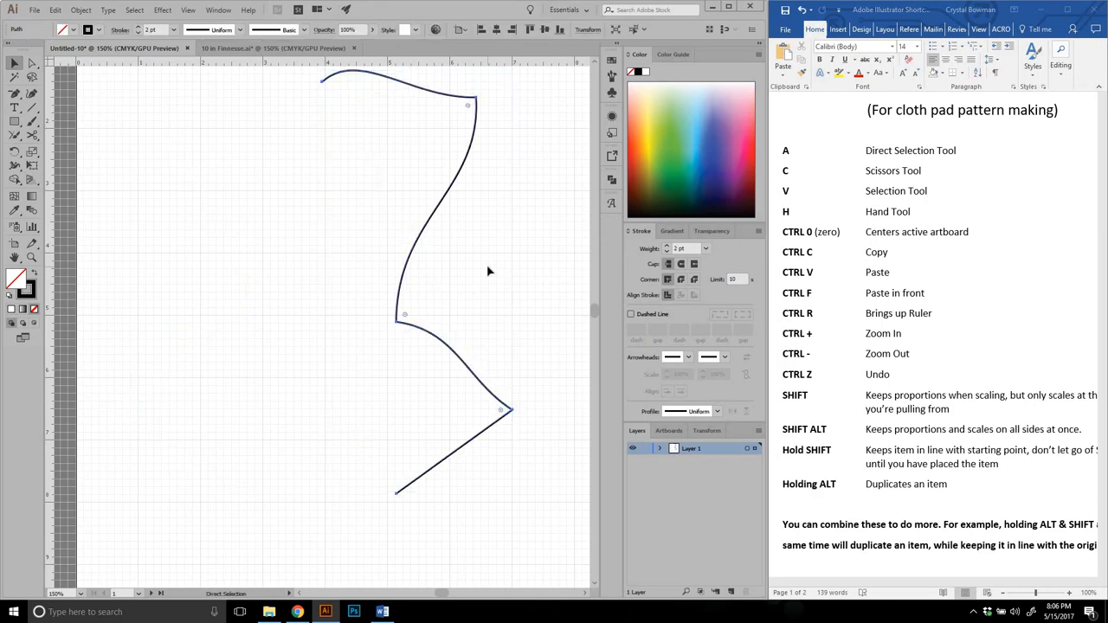
- Select the half pad outline and Alt-drag a trial duplicate of it downward
click(437, 260)
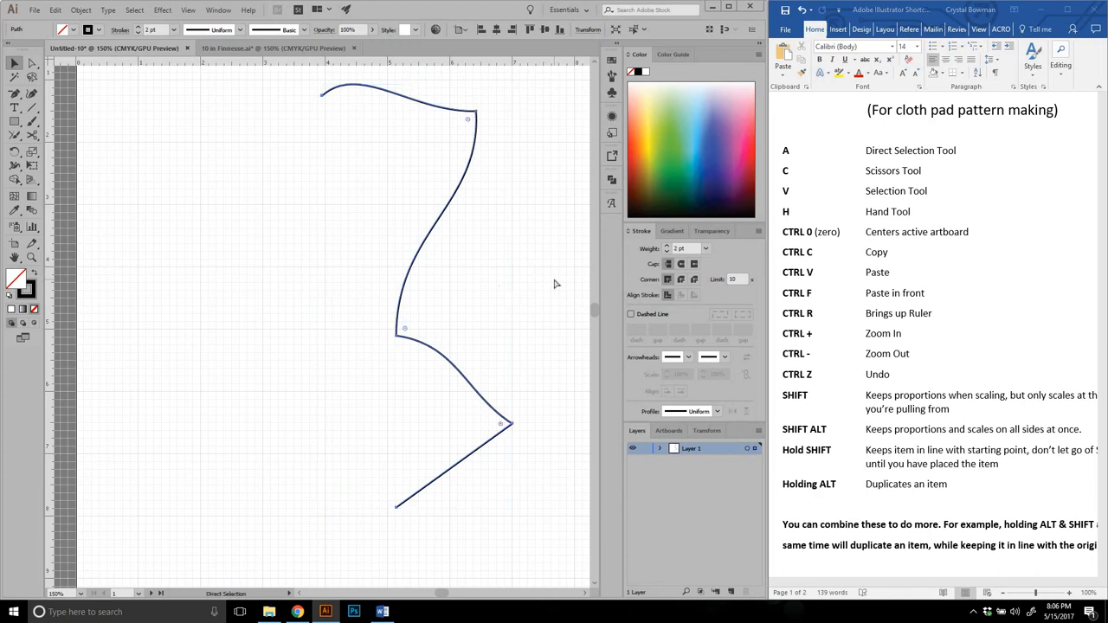
click(433, 303)
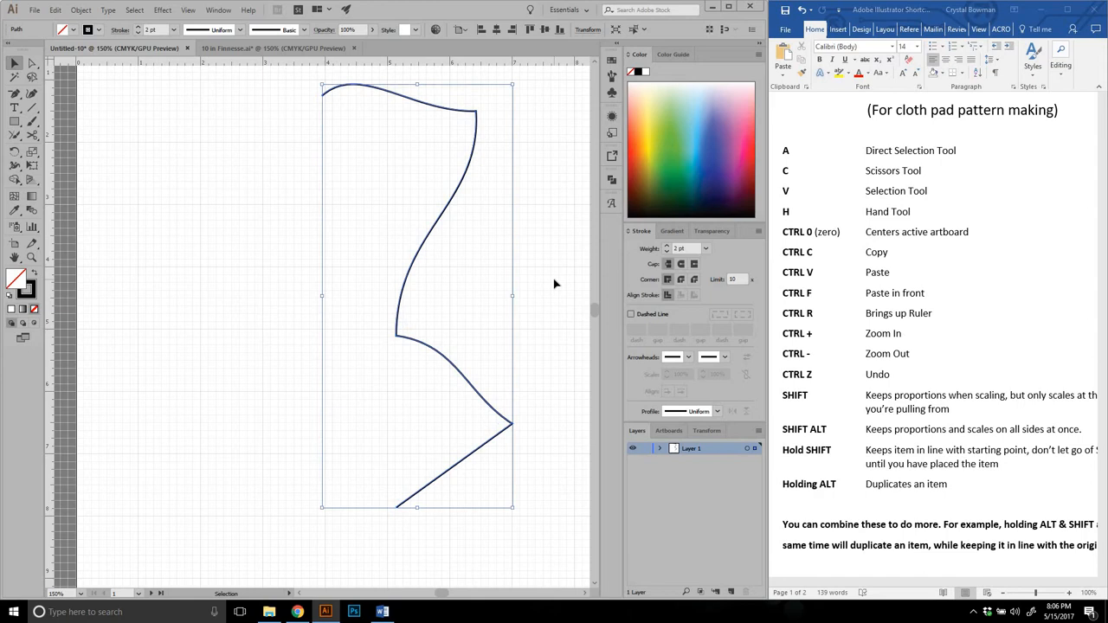
mouse_move(440, 203)
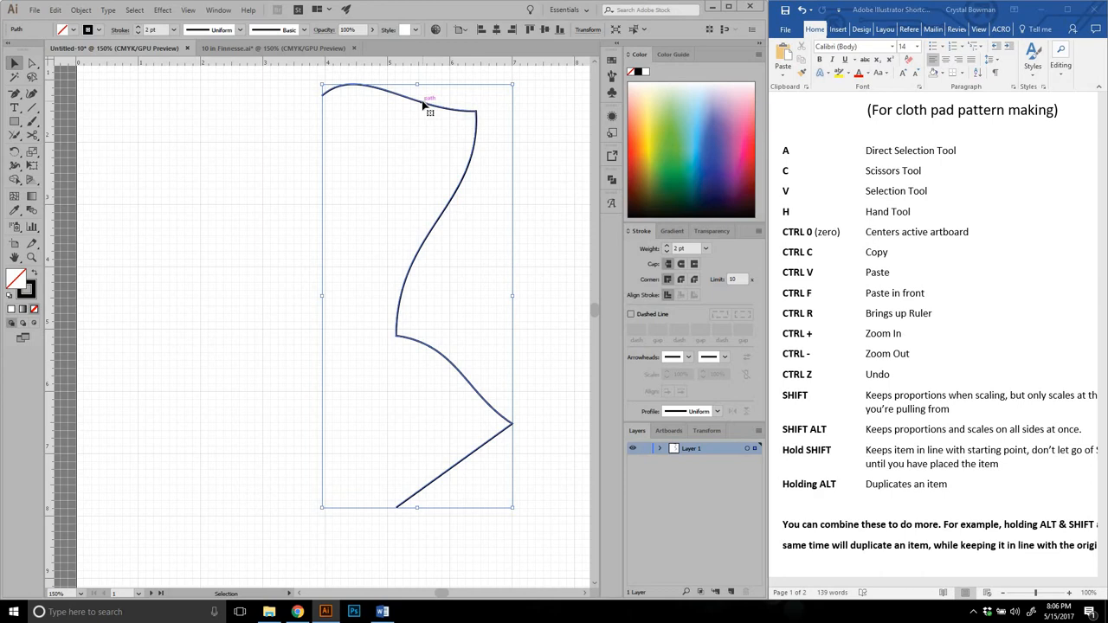
drag(429, 108, 425, 149)
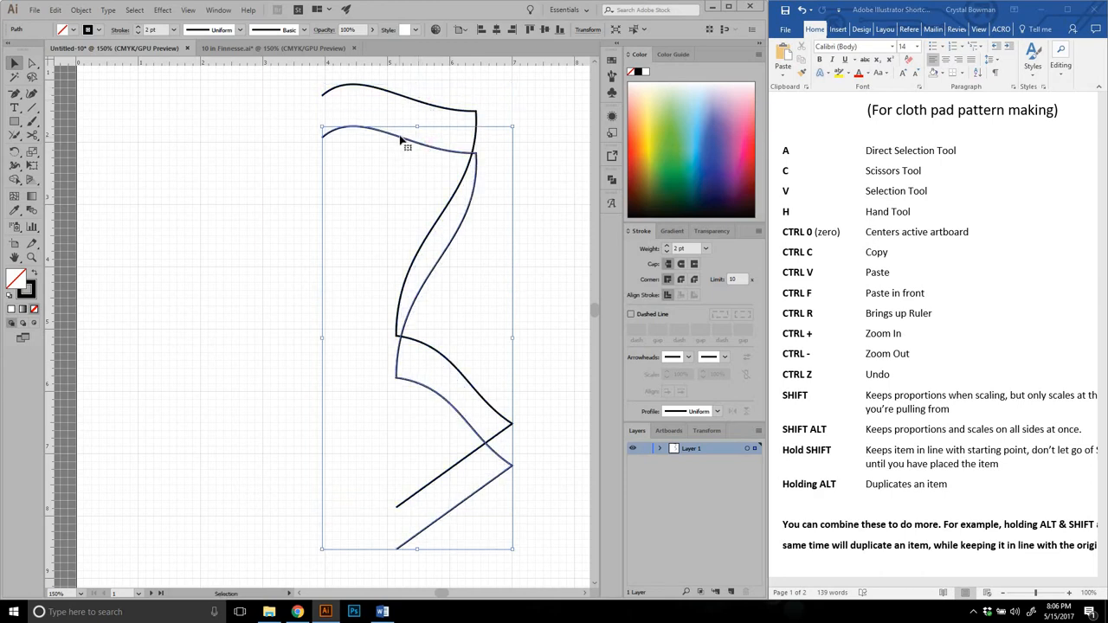
drag(407, 143, 407, 104)
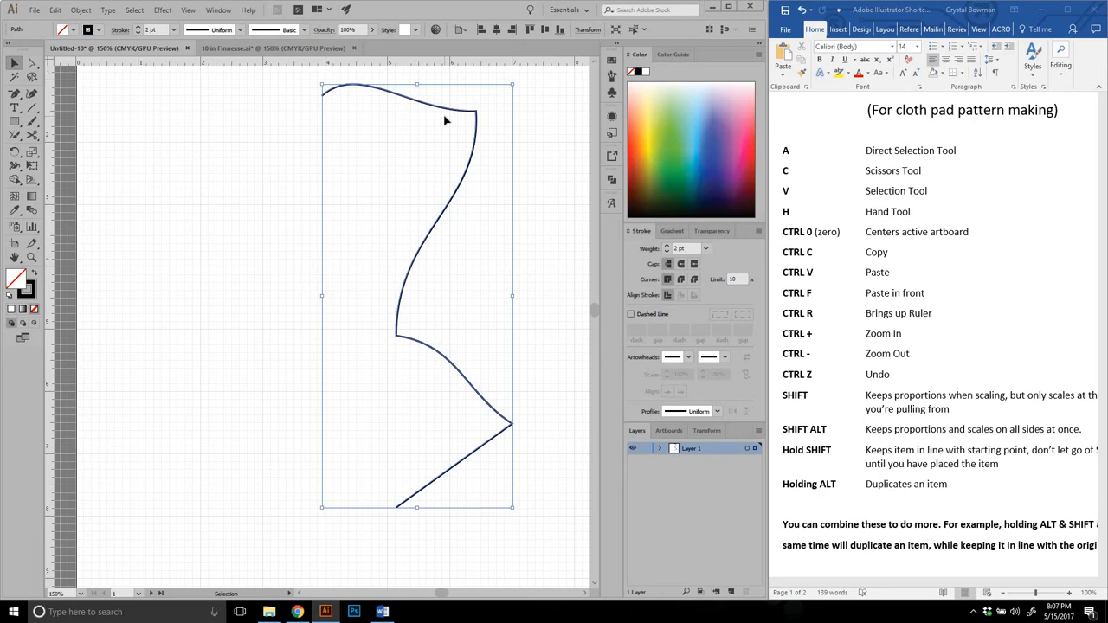
mouse_move(472, 147)
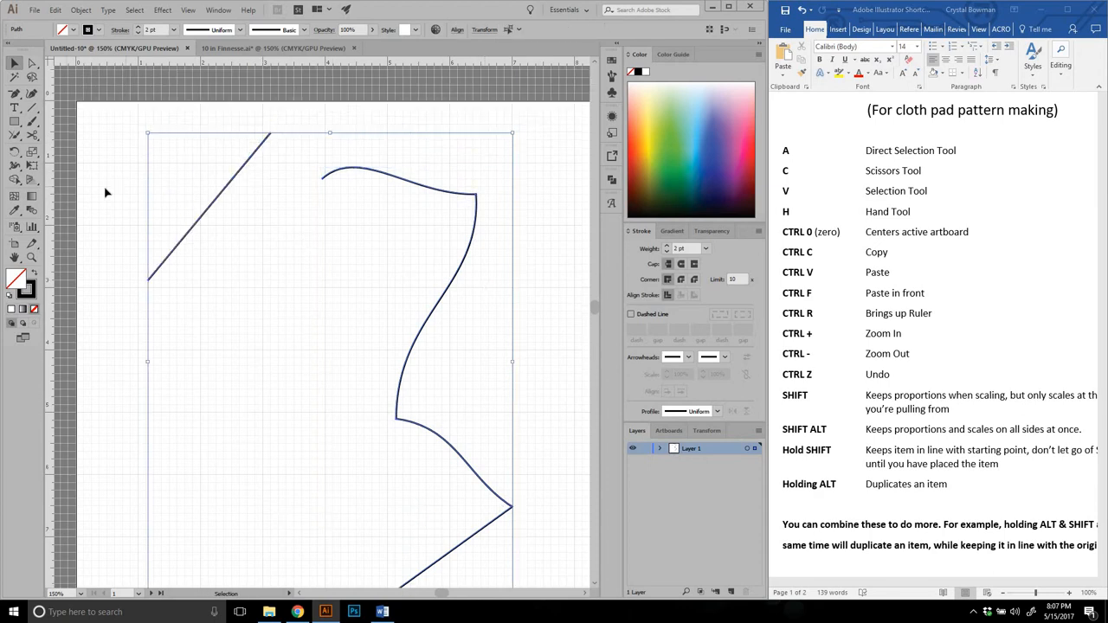
- Deselect, then cut the half outline at the waist point to free the upper curve
click(251, 299)
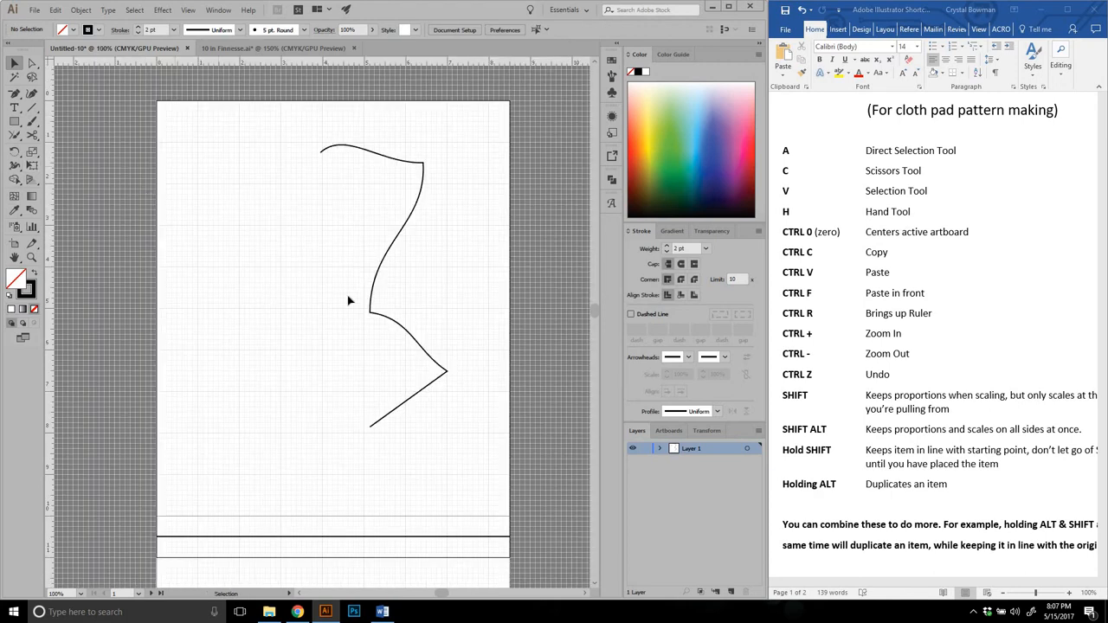
click(395, 314)
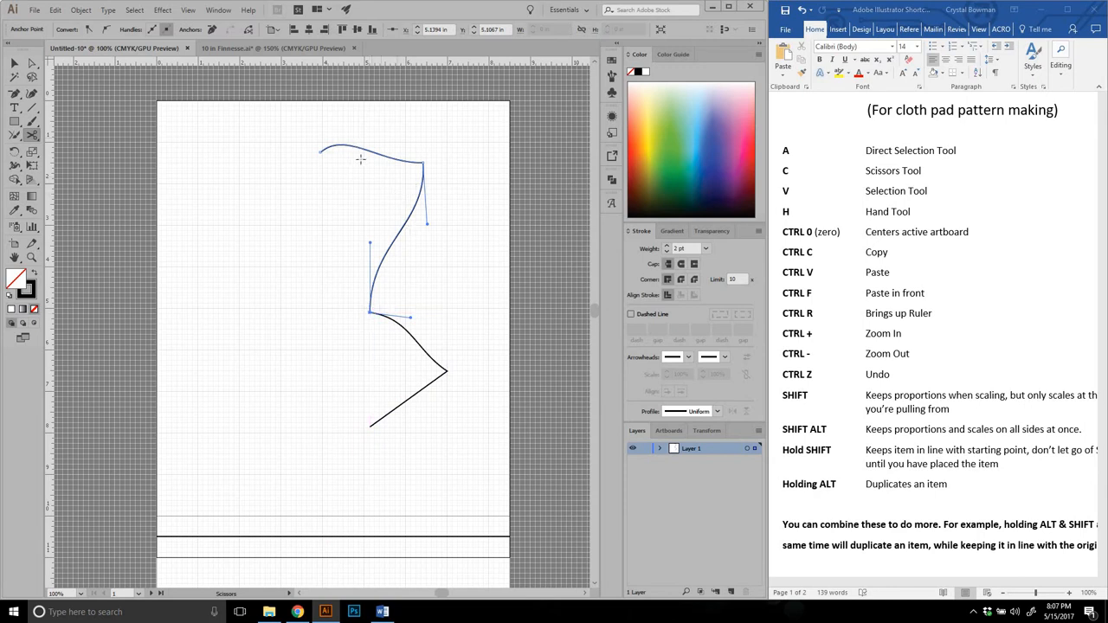
click(14, 63)
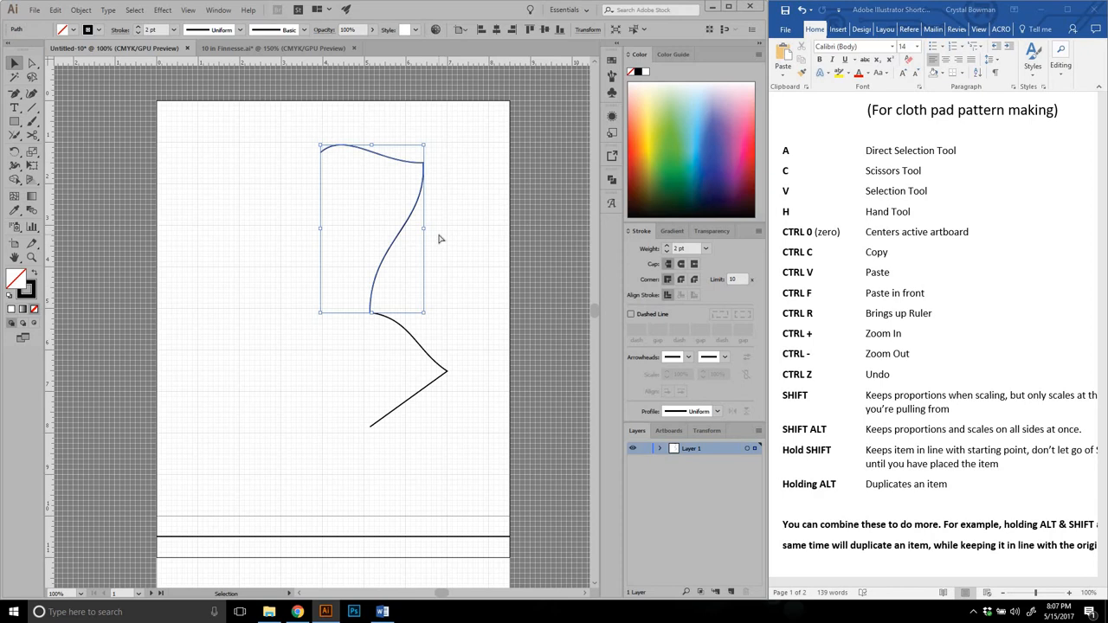
mouse_move(429, 219)
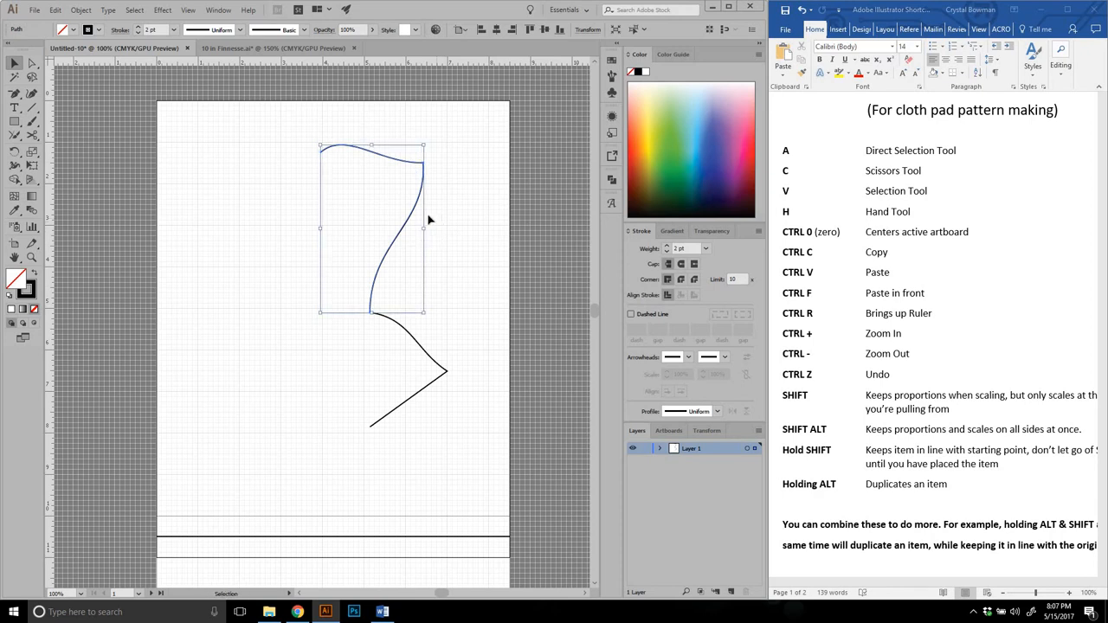
- Reflect the upper curve horizontally and drag the flipped copy below the flared section
right_click(431, 220)
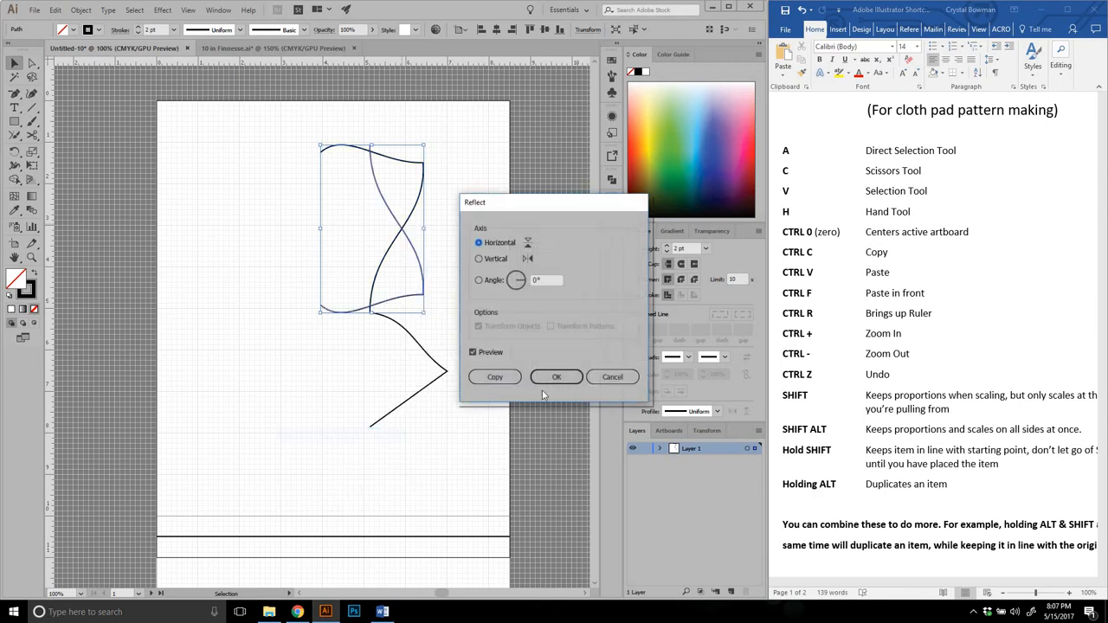
click(556, 377)
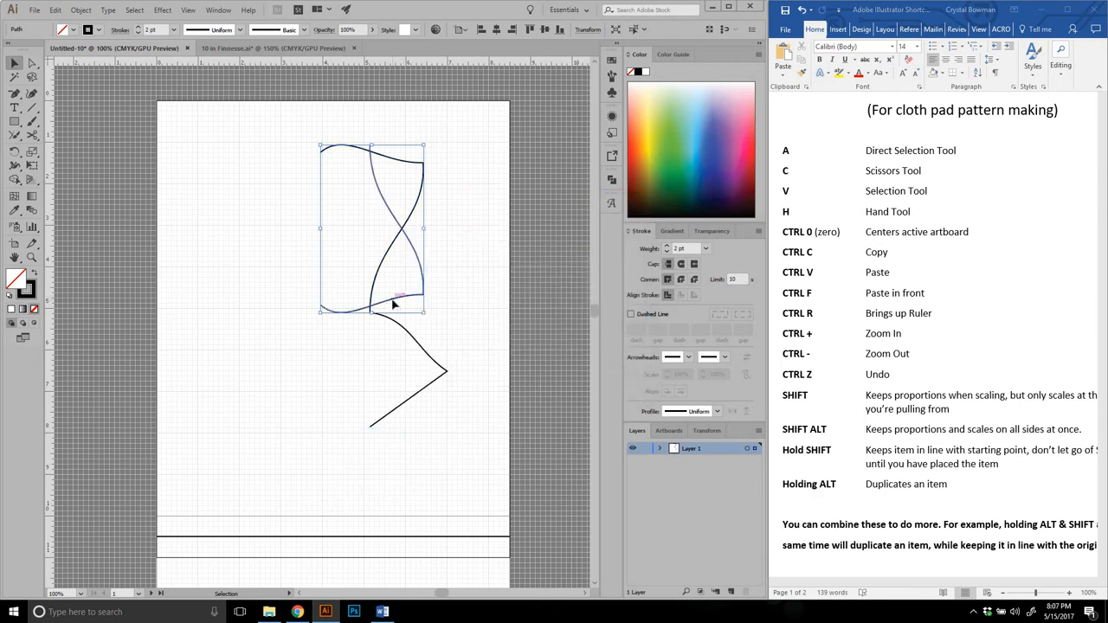
drag(394, 305, 388, 336)
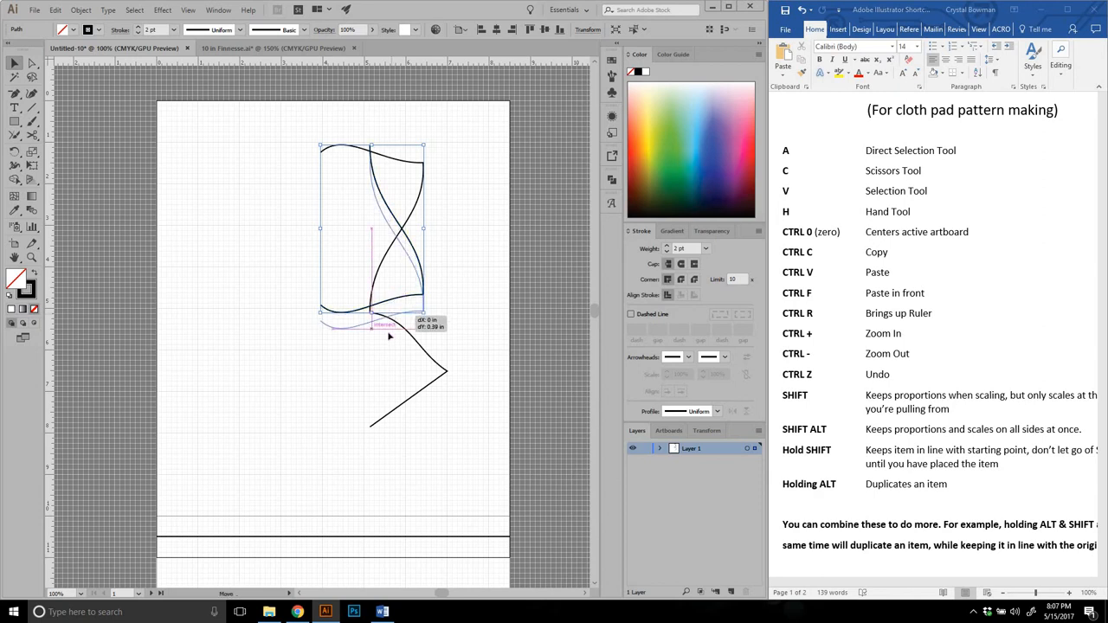
drag(372, 325, 390, 581)
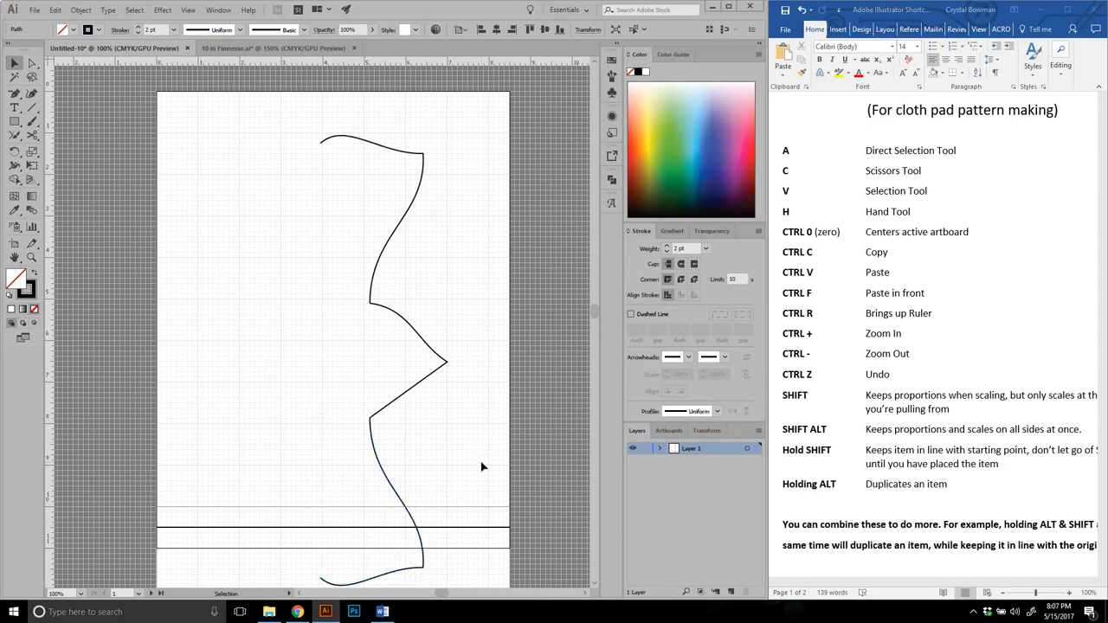
- Select the extended half outline, make a horizontal-axis reflected copy, and join the halves
click(376, 390)
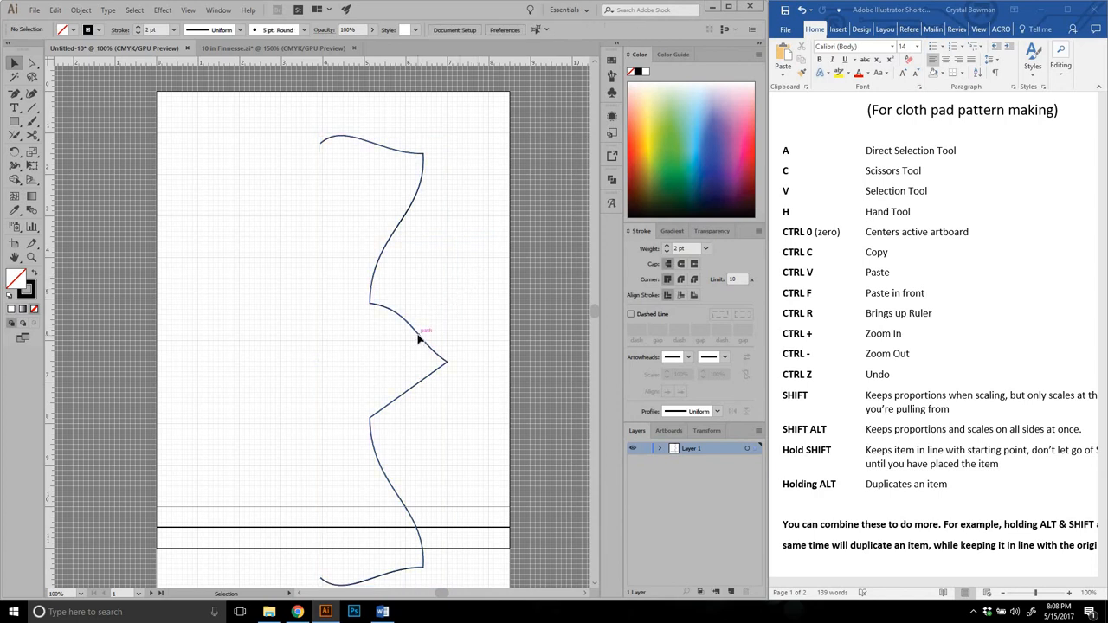
click(418, 338)
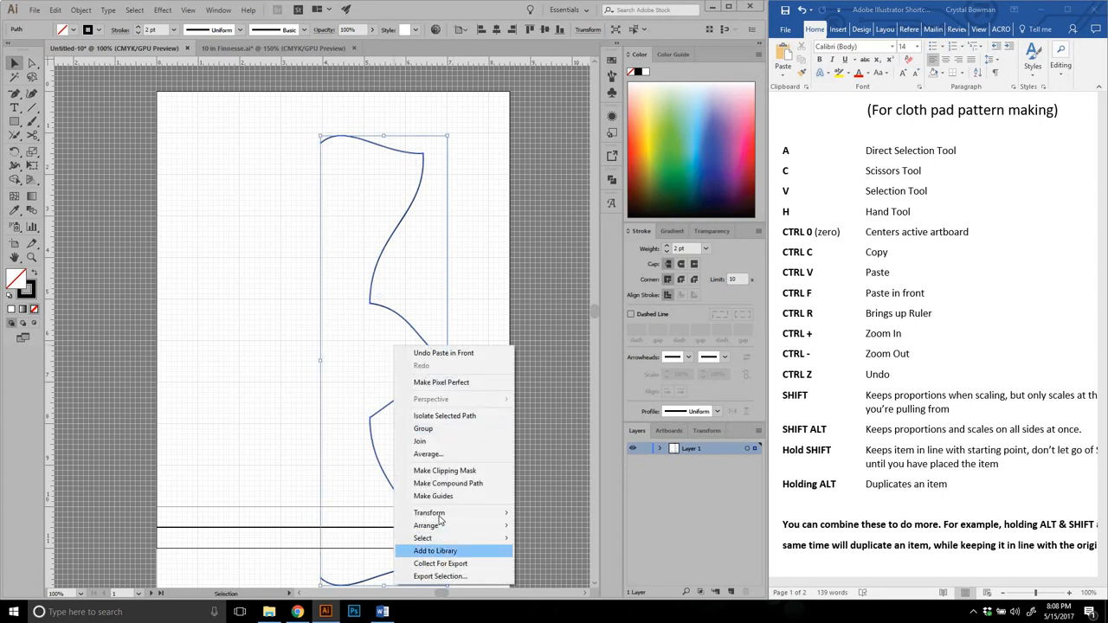
click(429, 513)
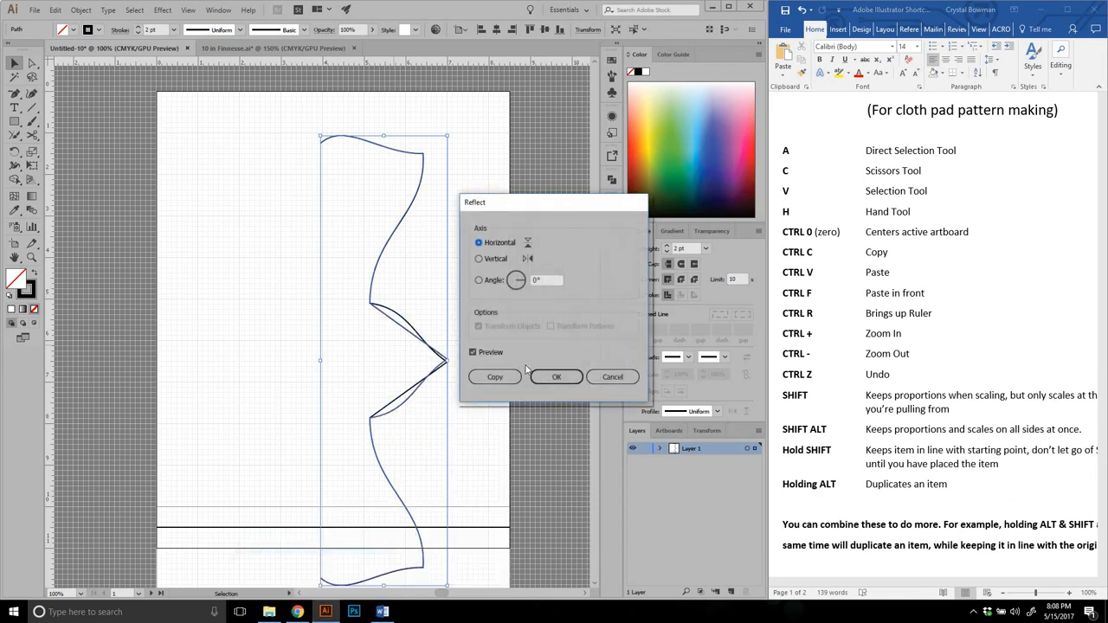
click(478, 258)
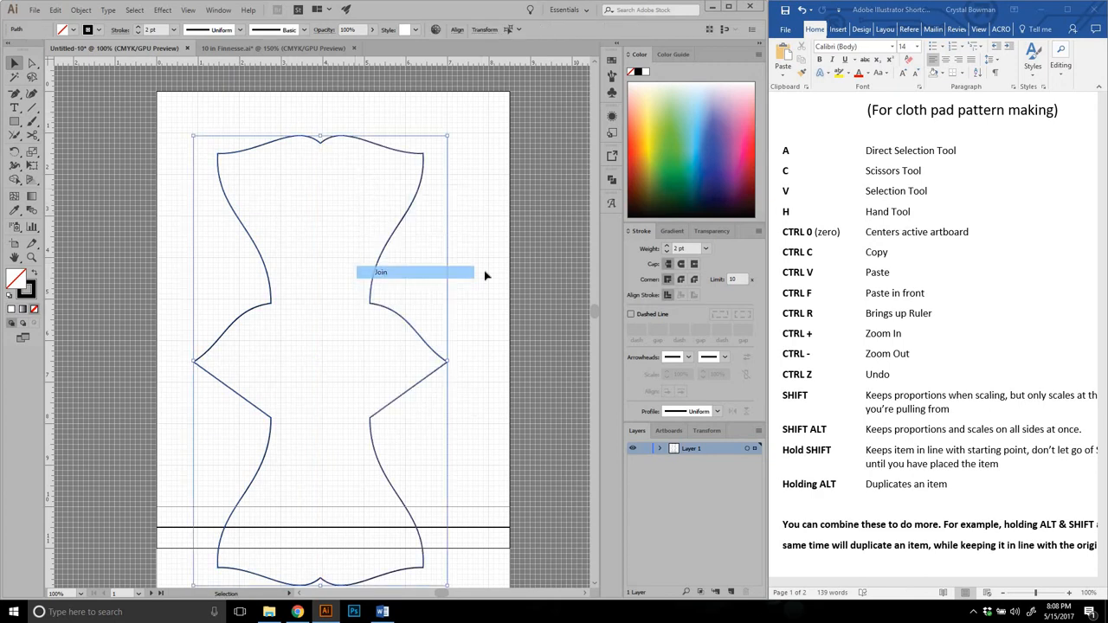
click(331, 151)
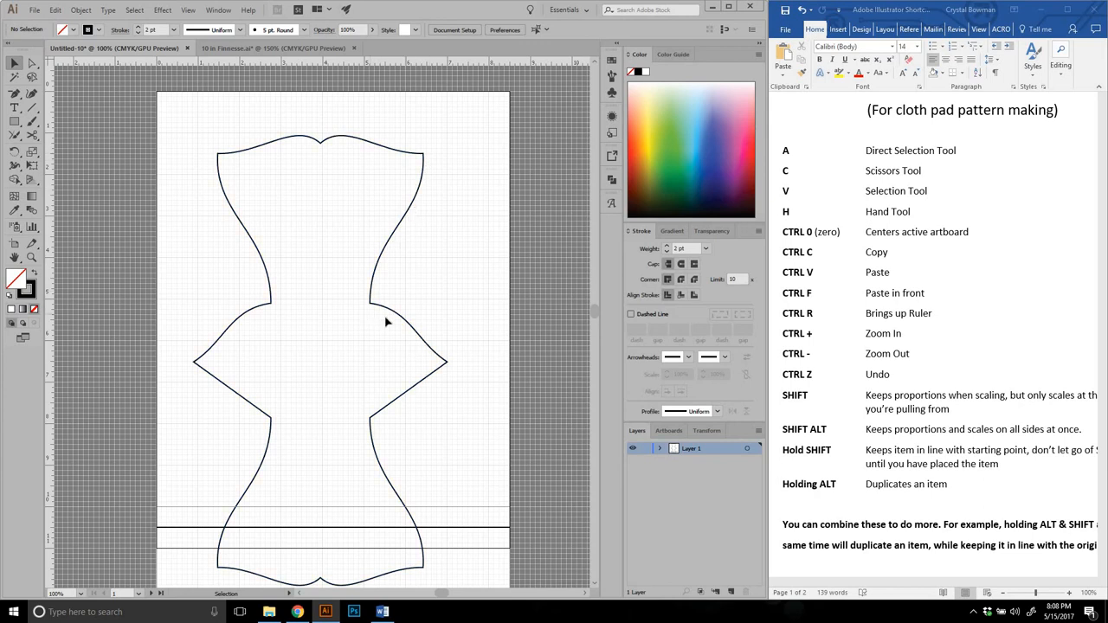
mouse_move(463, 331)
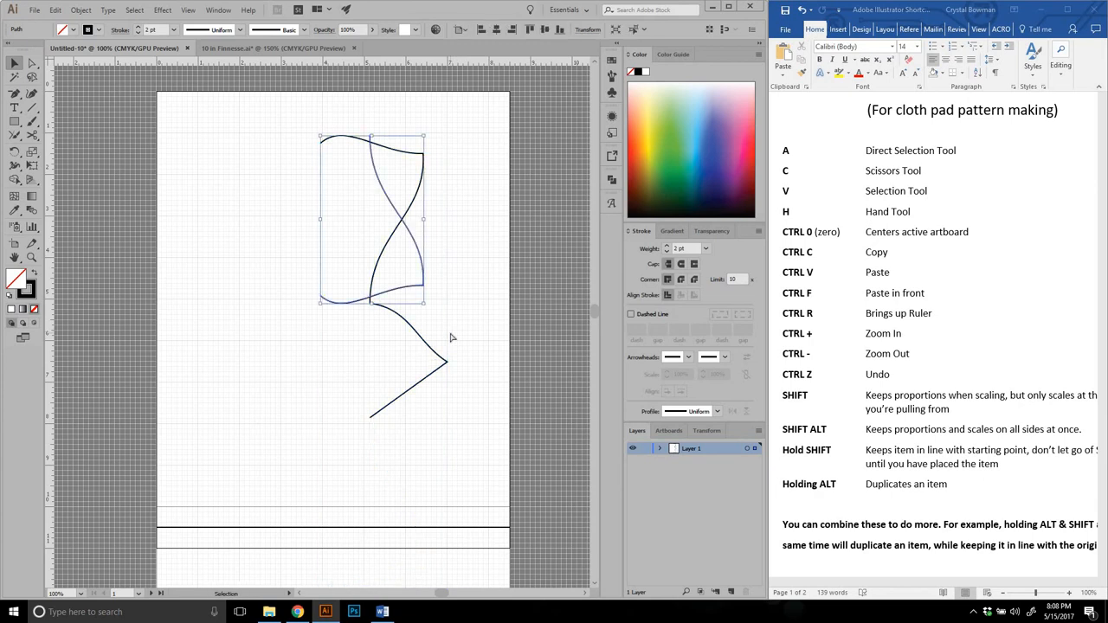
- Delete the mirrored copies, leaving only the upper right half of the pad outline
key(Delete)
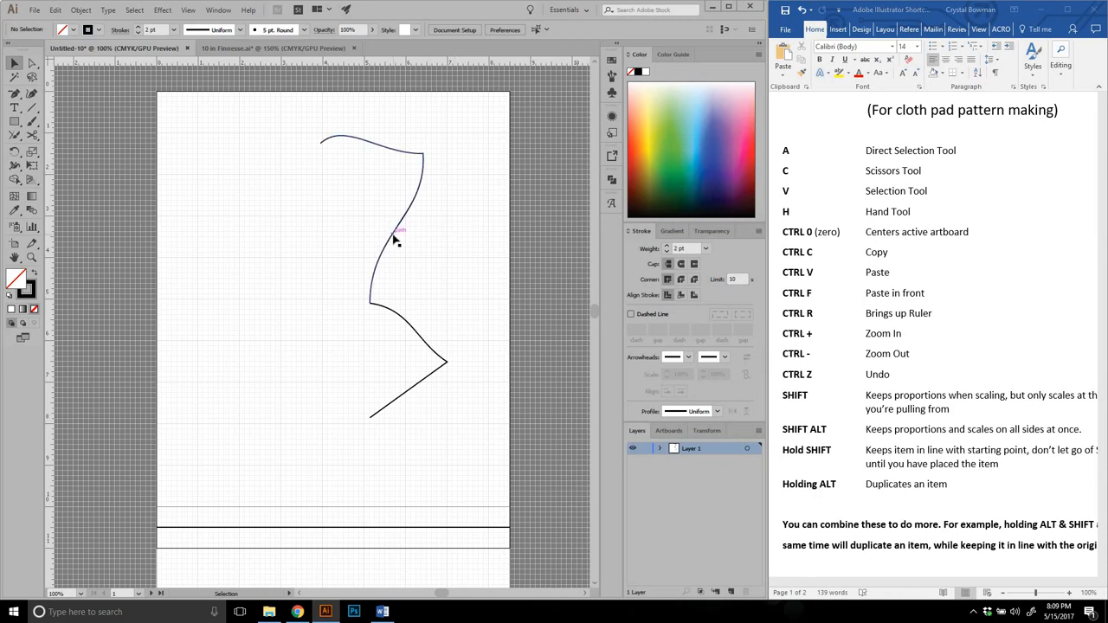
drag(372, 220, 362, 459)
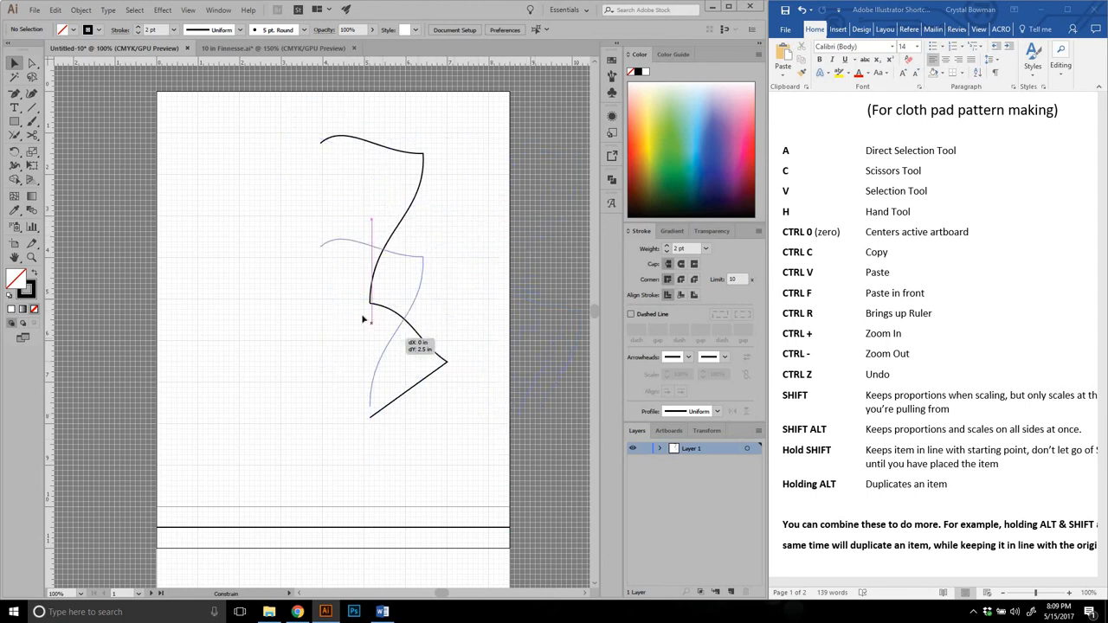
click(394, 238)
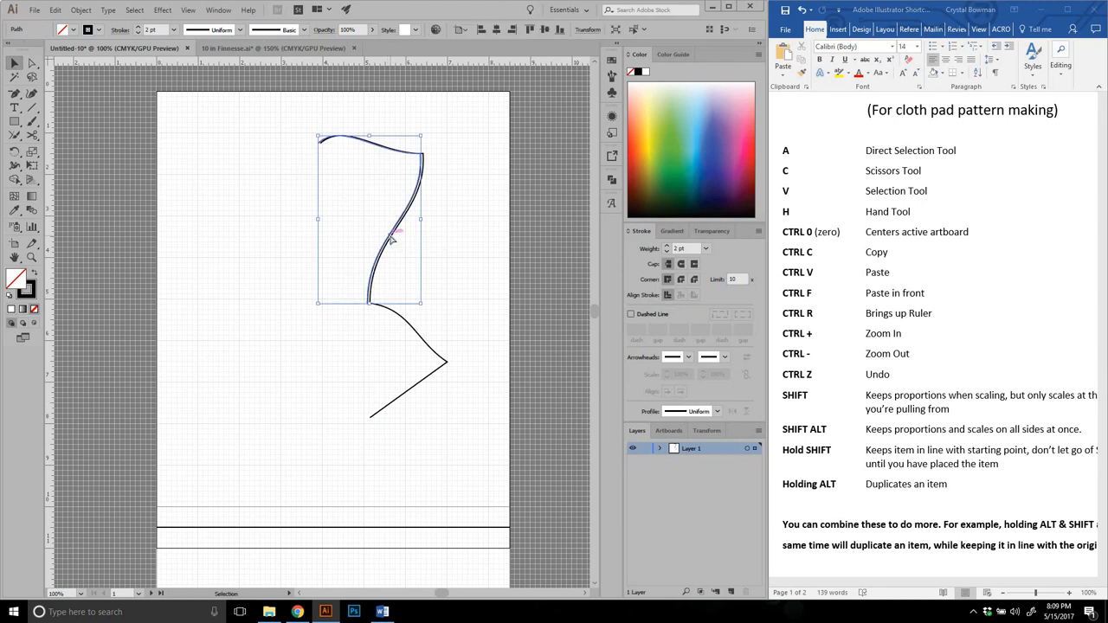
scroll(up, 3)
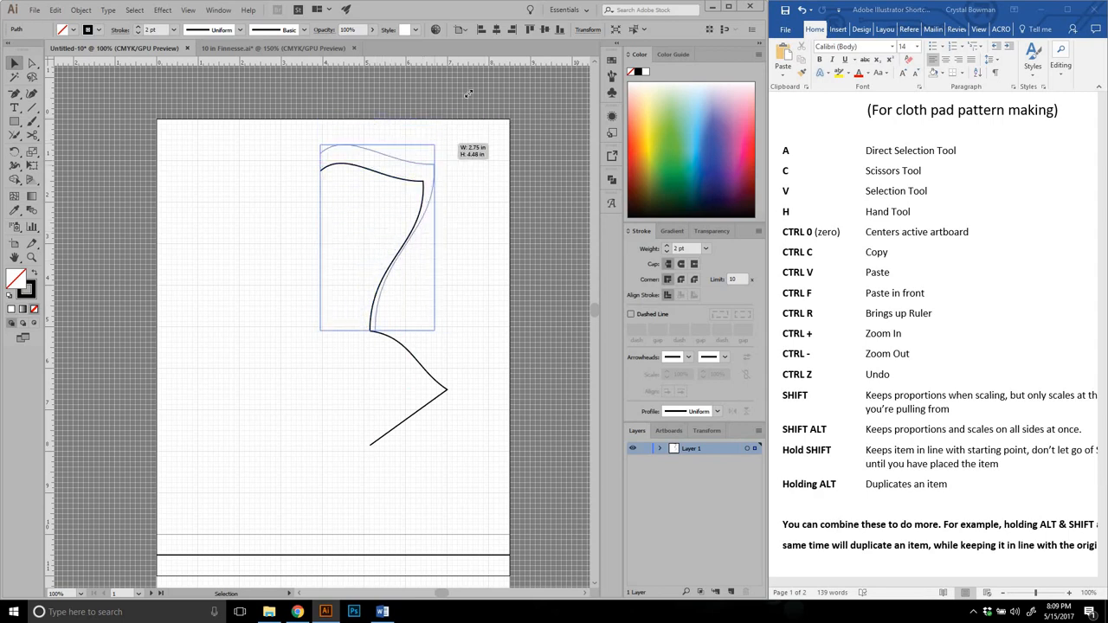
drag(435, 149, 458, 115)
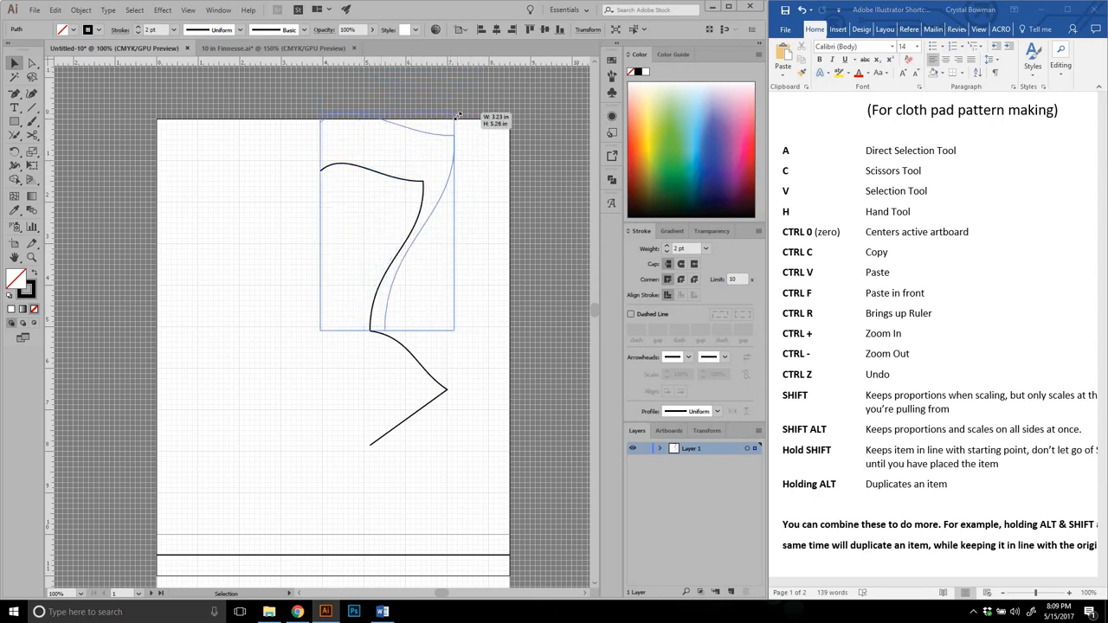
drag(455, 117, 424, 167)
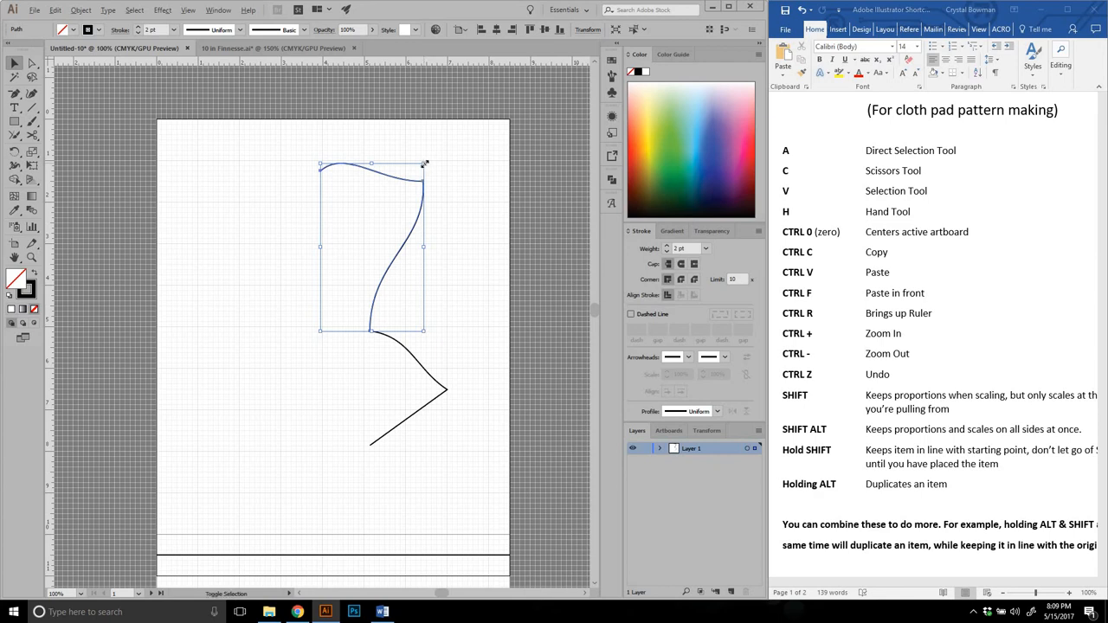
drag(423, 163, 437, 147)
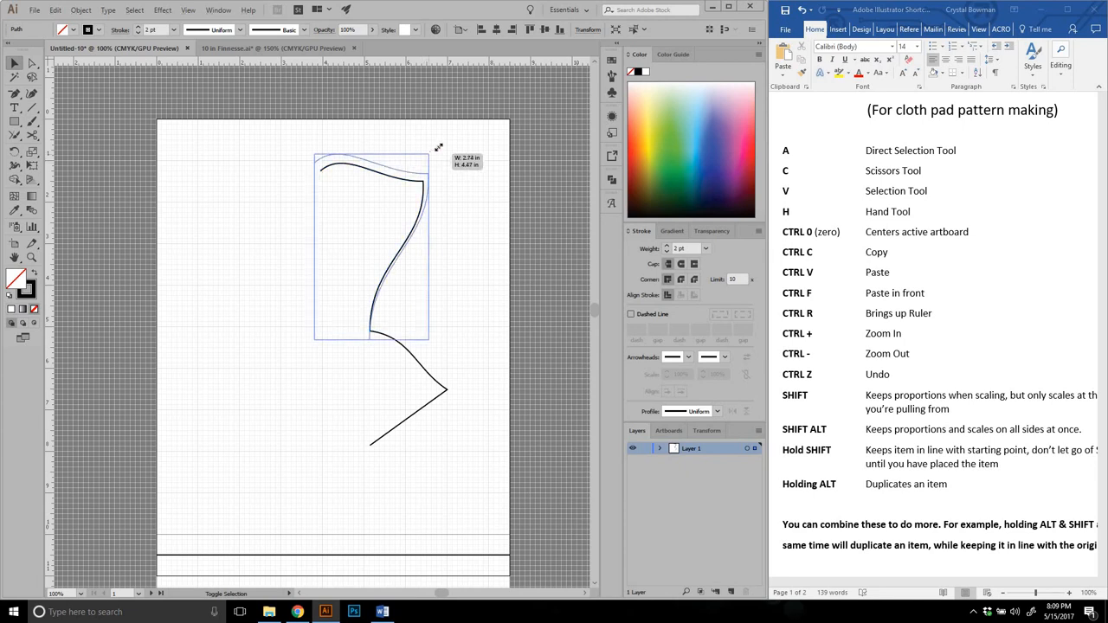
drag(437, 148, 455, 136)
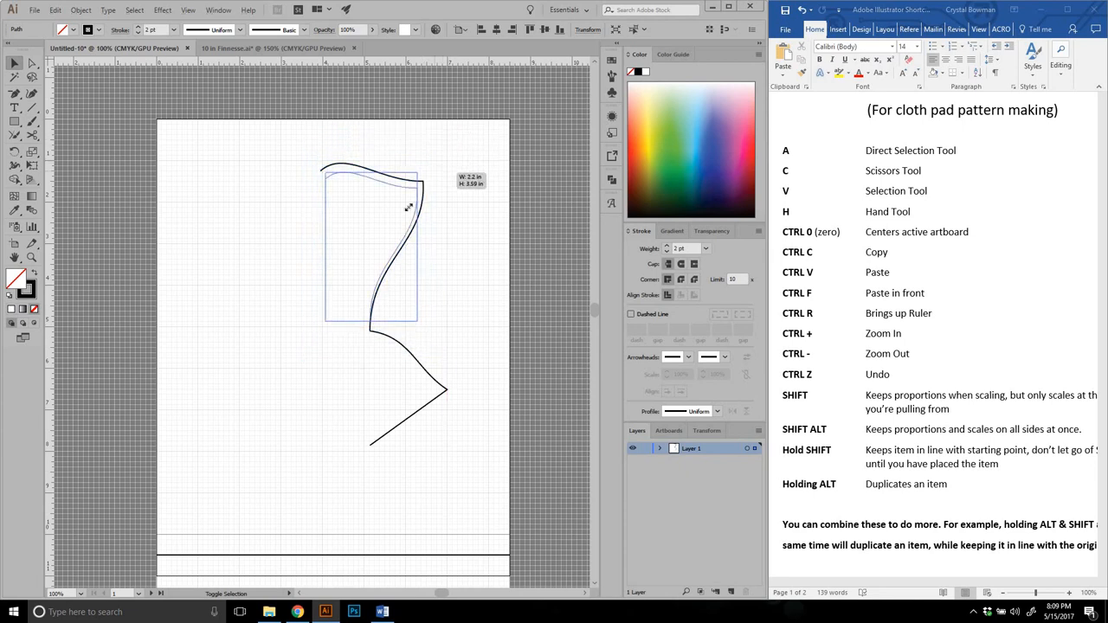
drag(419, 166, 448, 167)
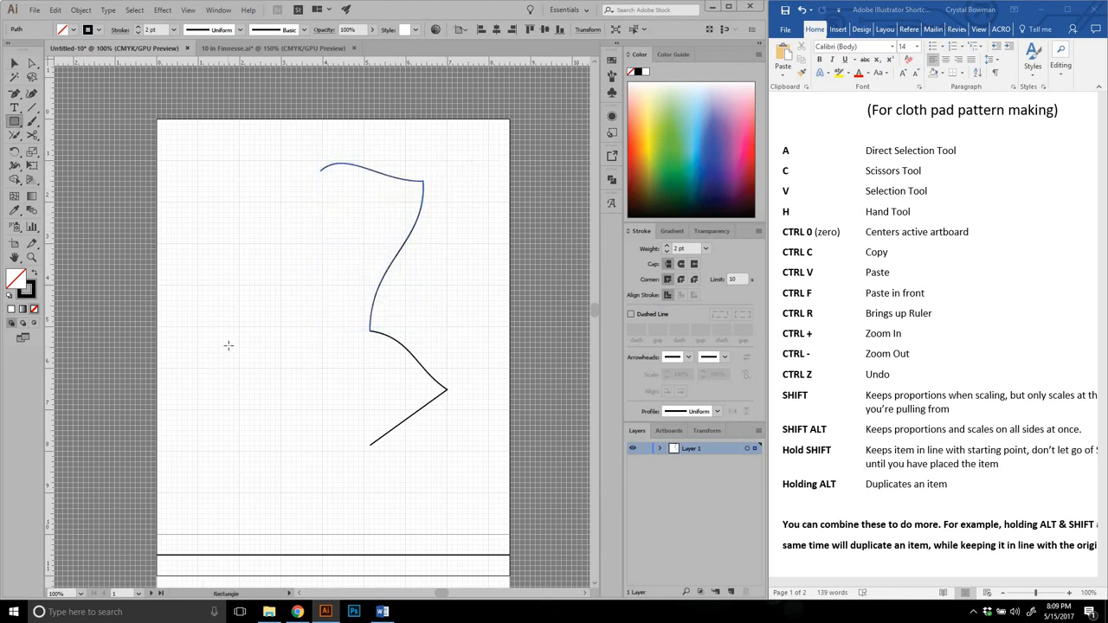
drag(229, 345, 304, 411)
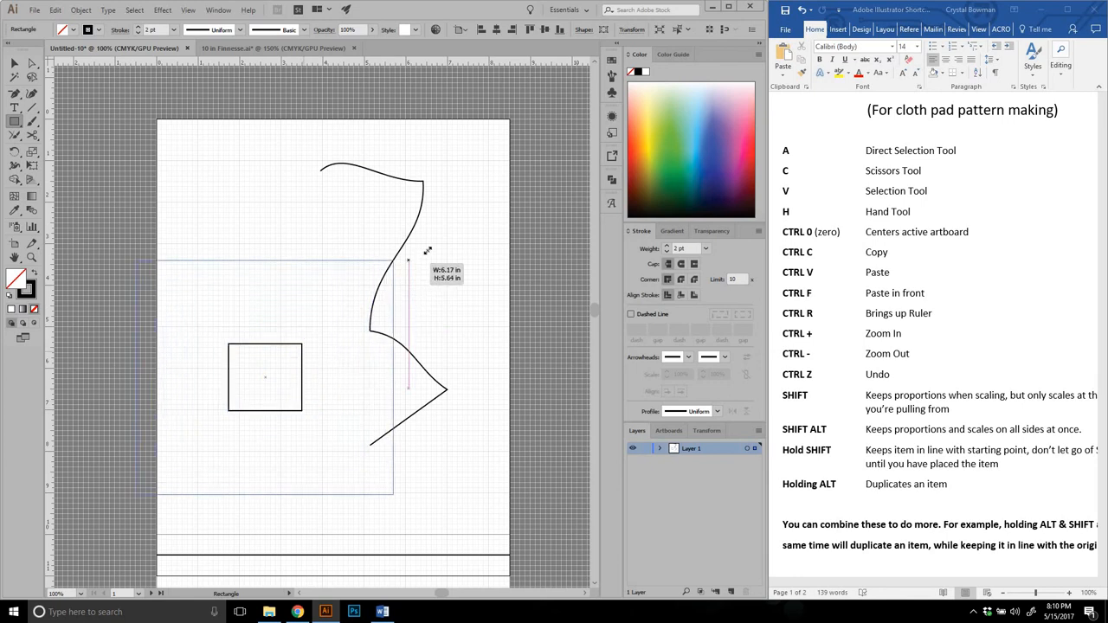
drag(409, 262, 388, 336)
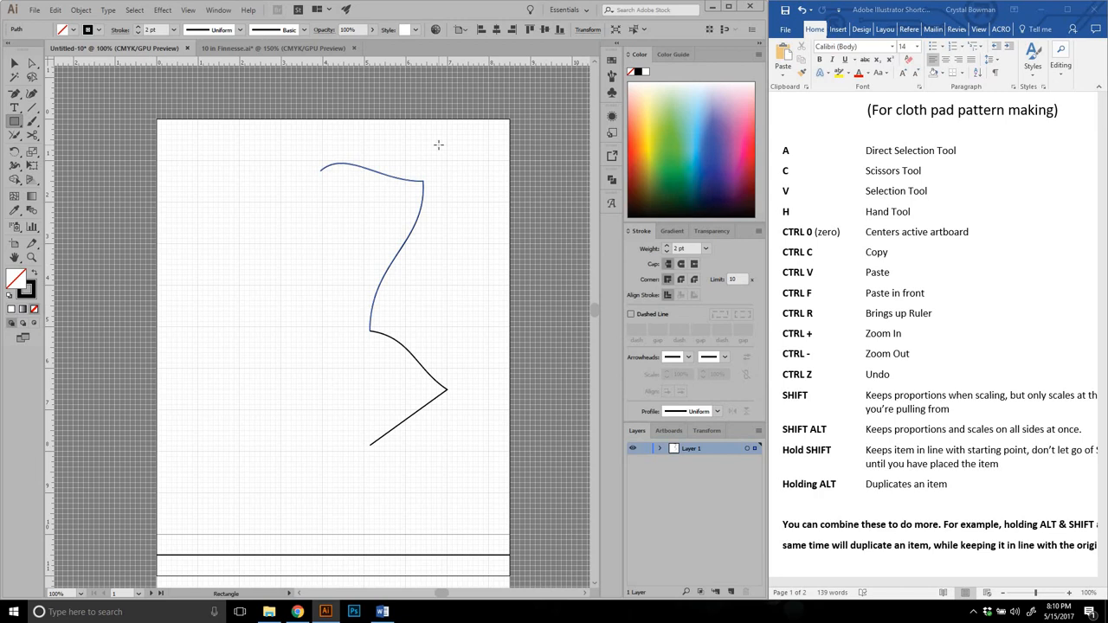
mouse_move(432, 133)
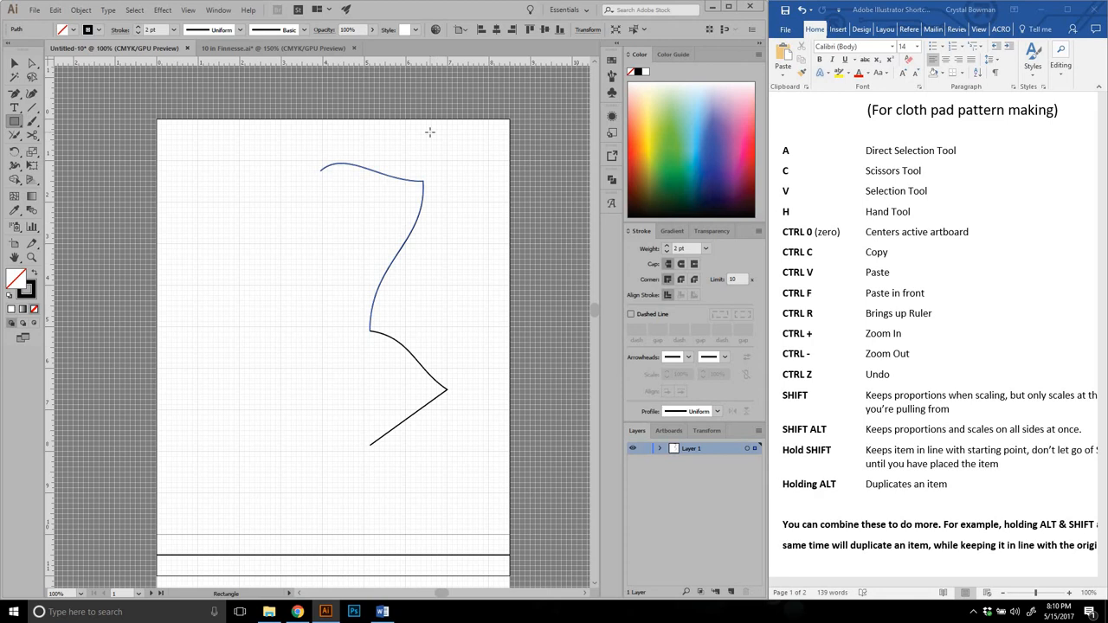
mouse_move(366, 200)
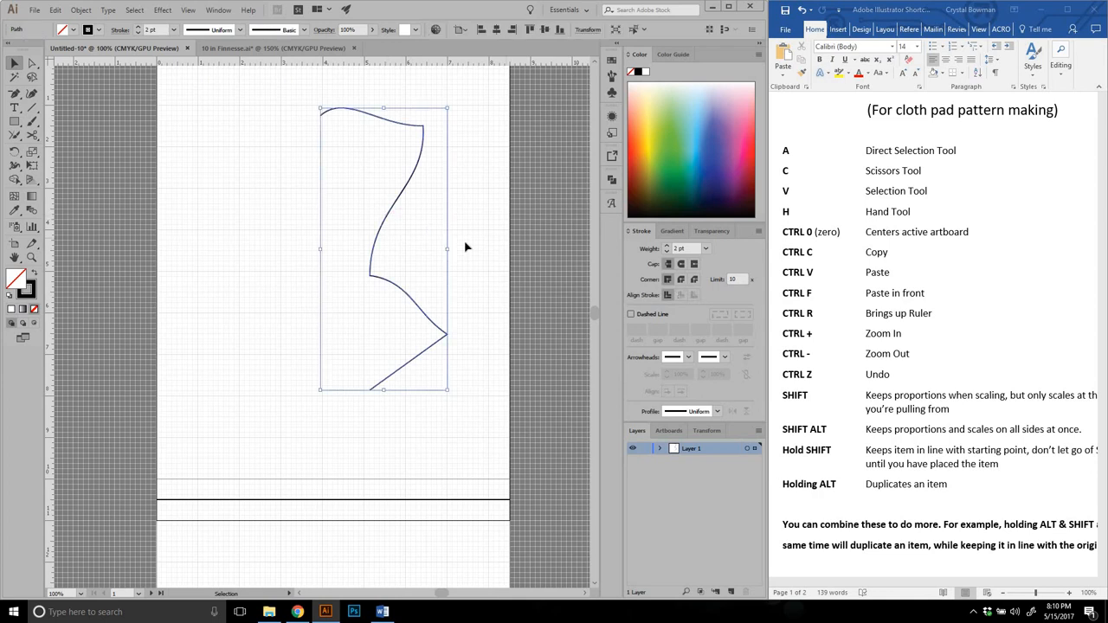
mouse_move(400, 262)
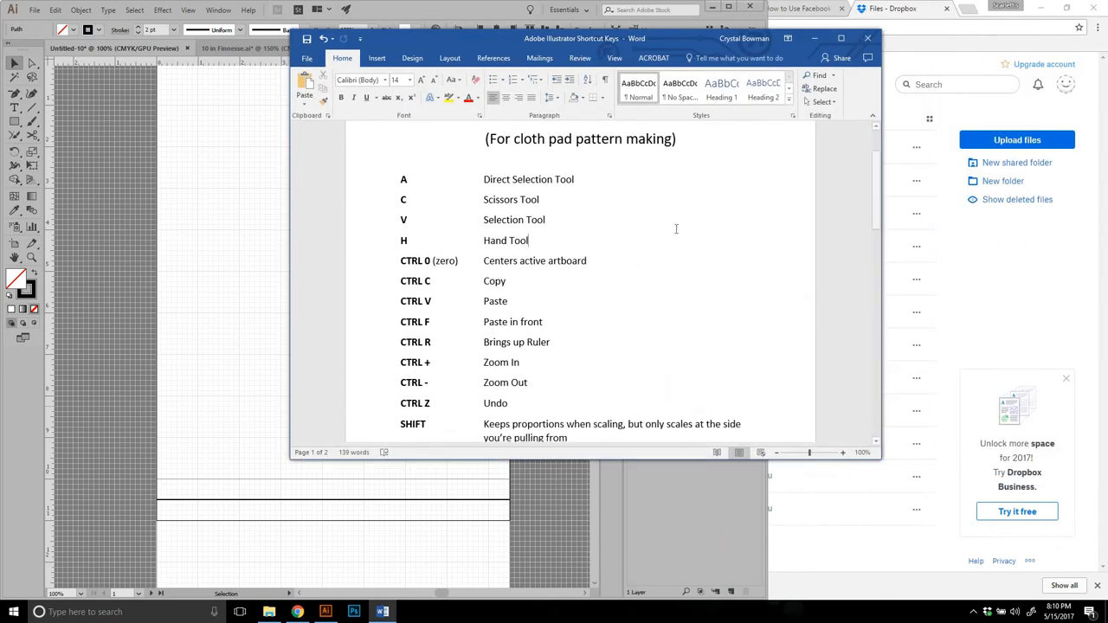
scroll(down, 3)
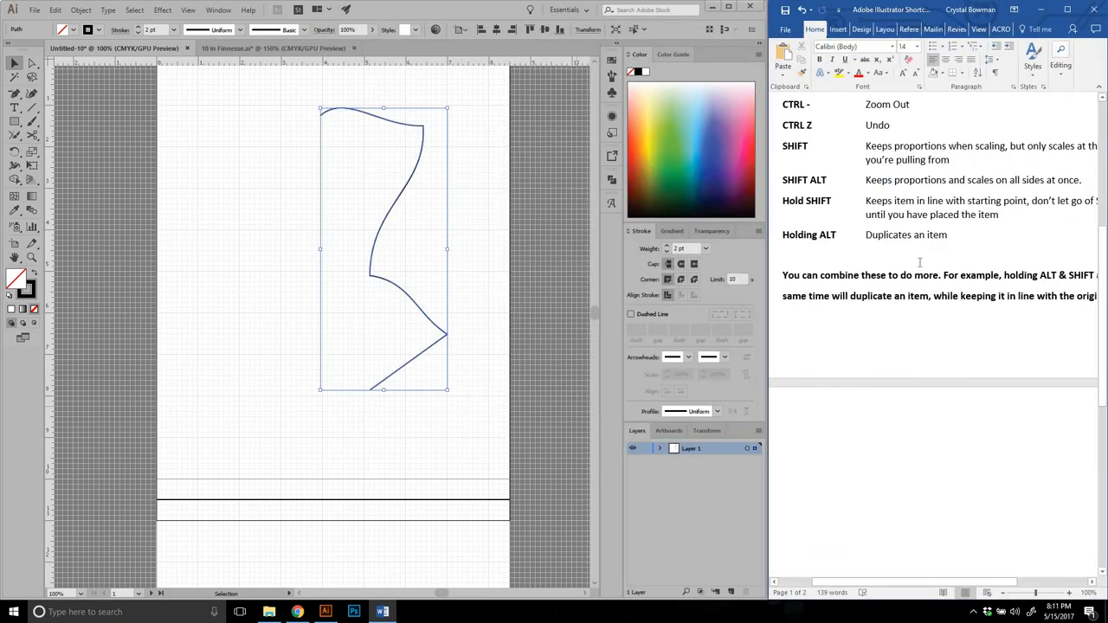
scroll(up, 3)
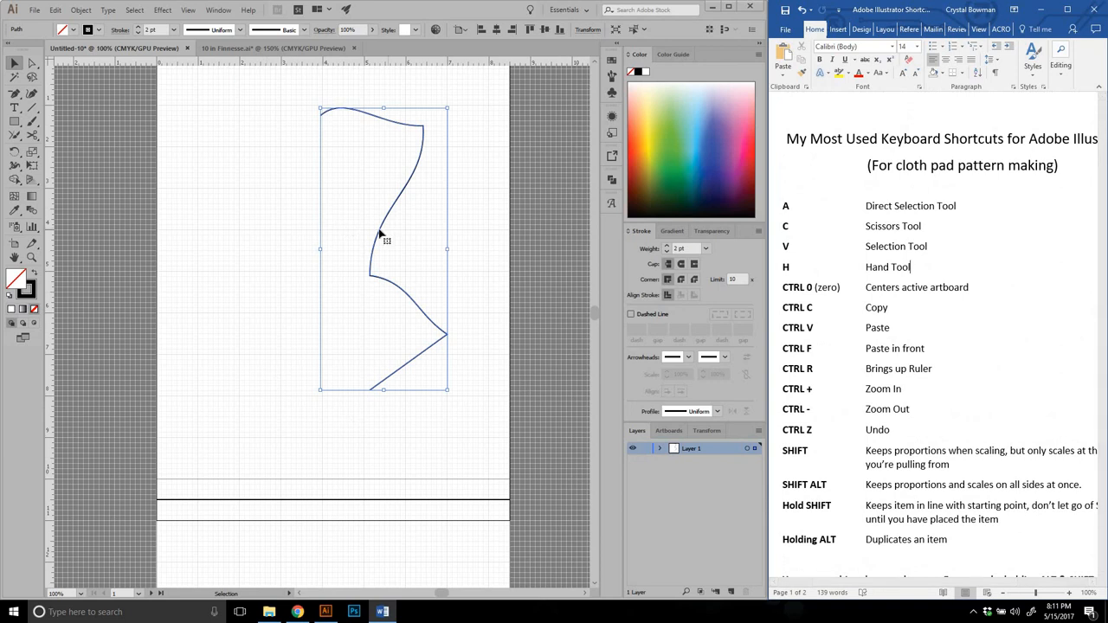
mouse_move(384, 257)
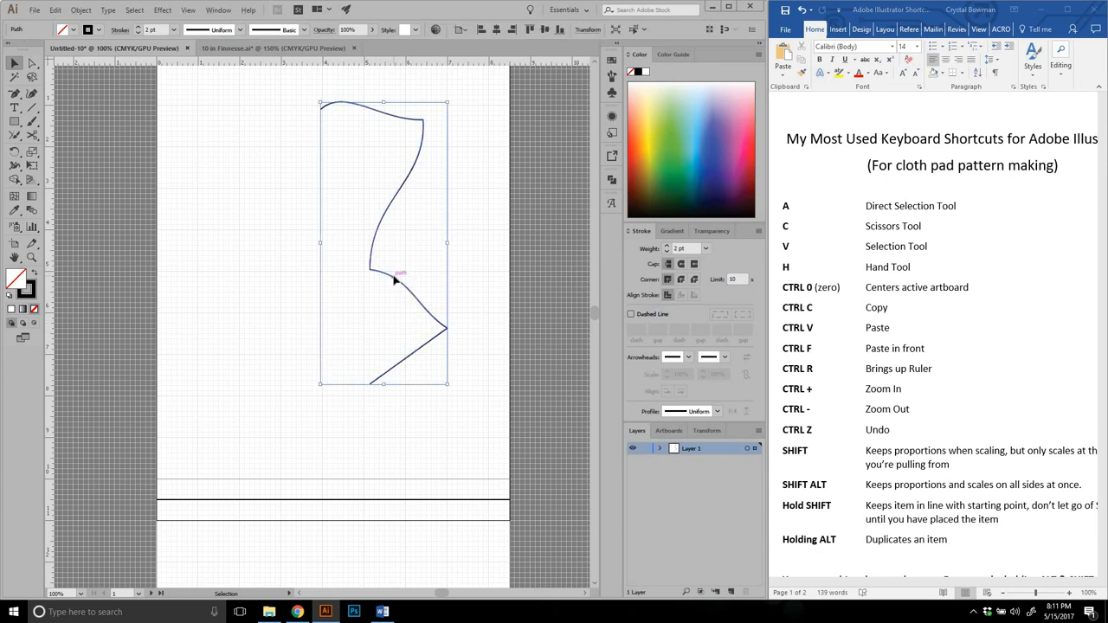
drag(394, 279, 386, 383)
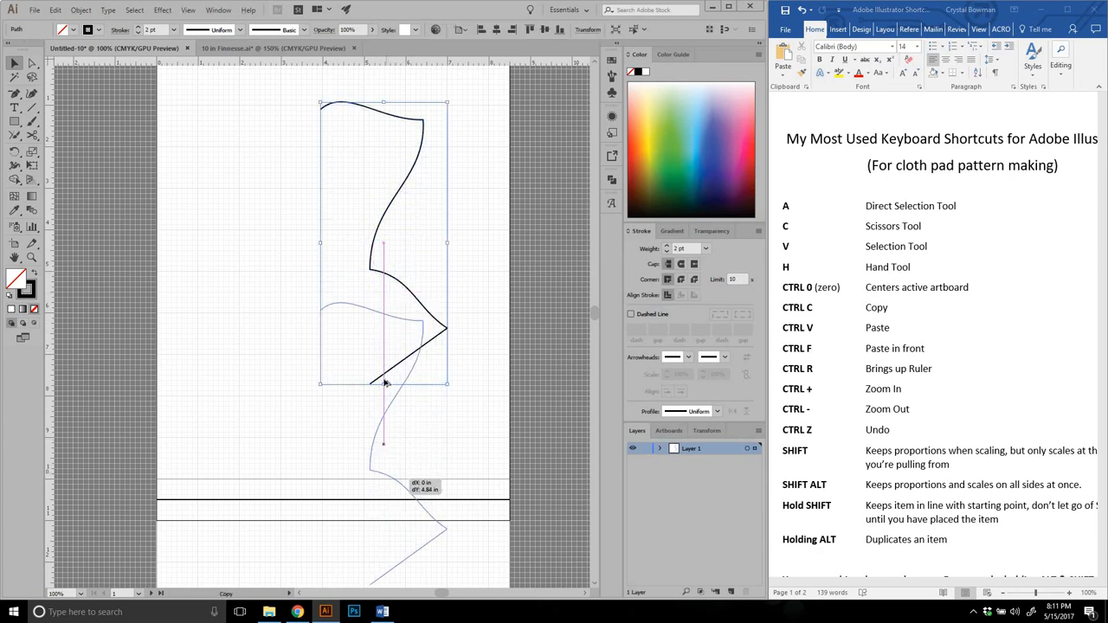
drag(385, 384, 412, 264)
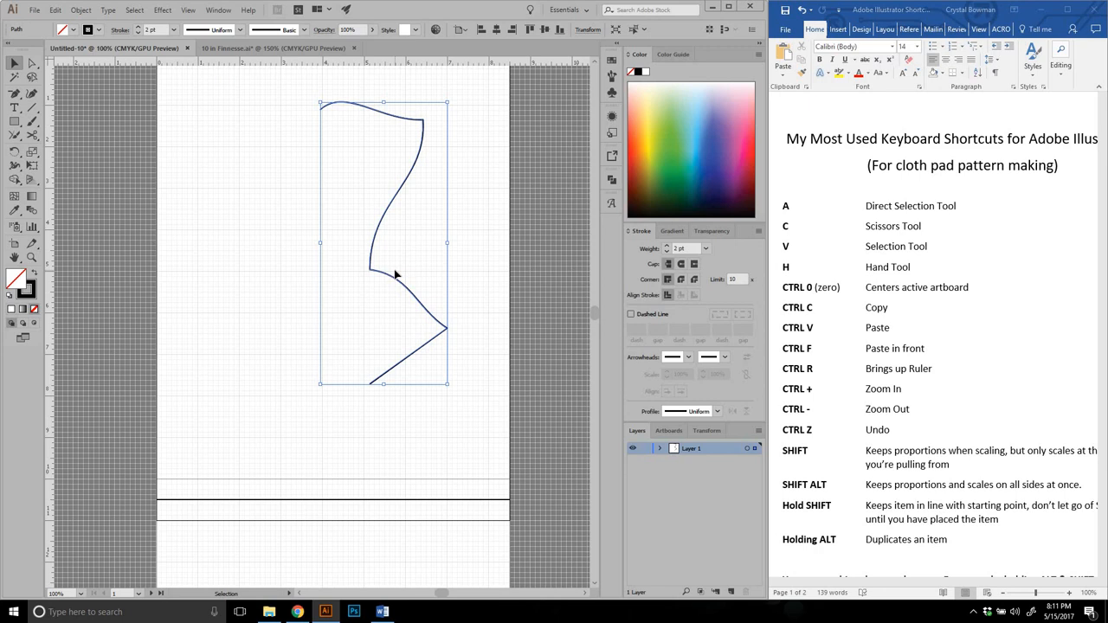
mouse_move(349, 254)
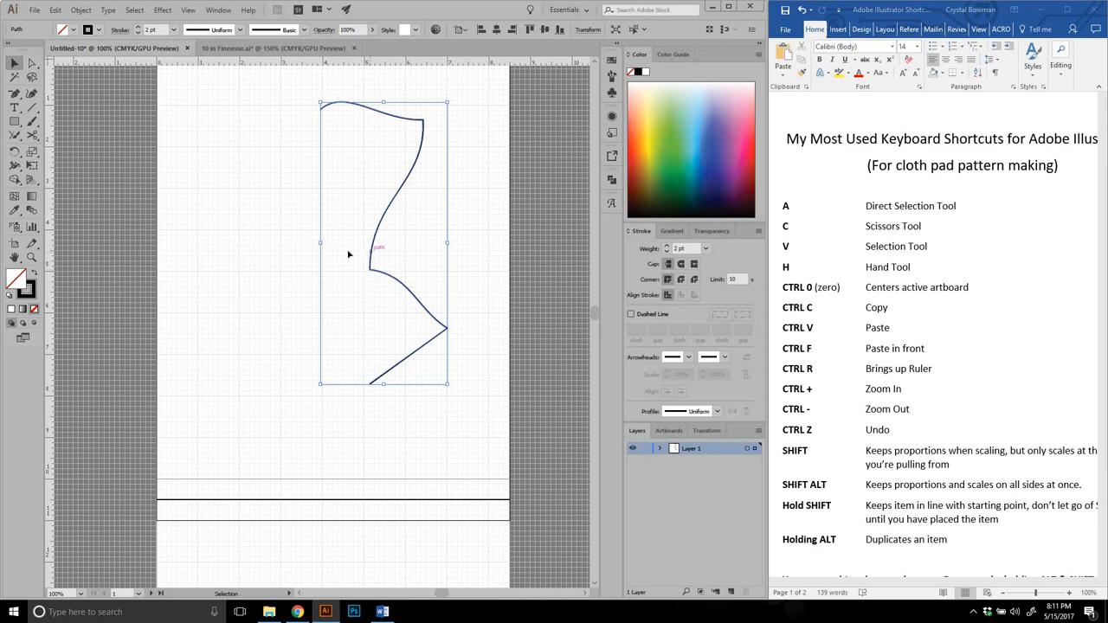
drag(381, 238, 245, 255)
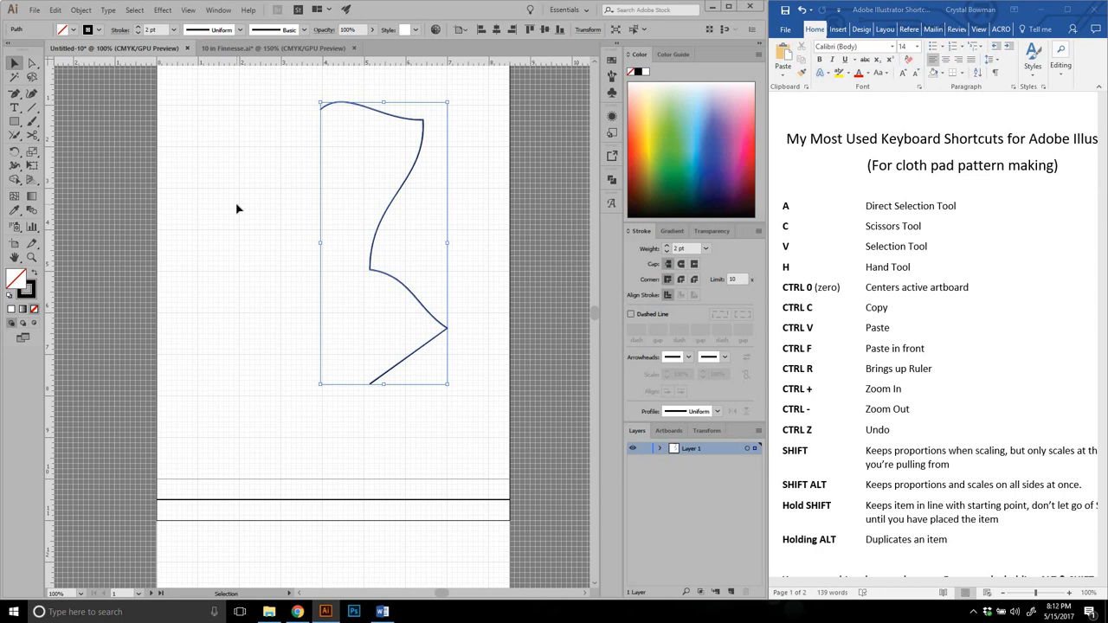
mouse_move(403, 246)
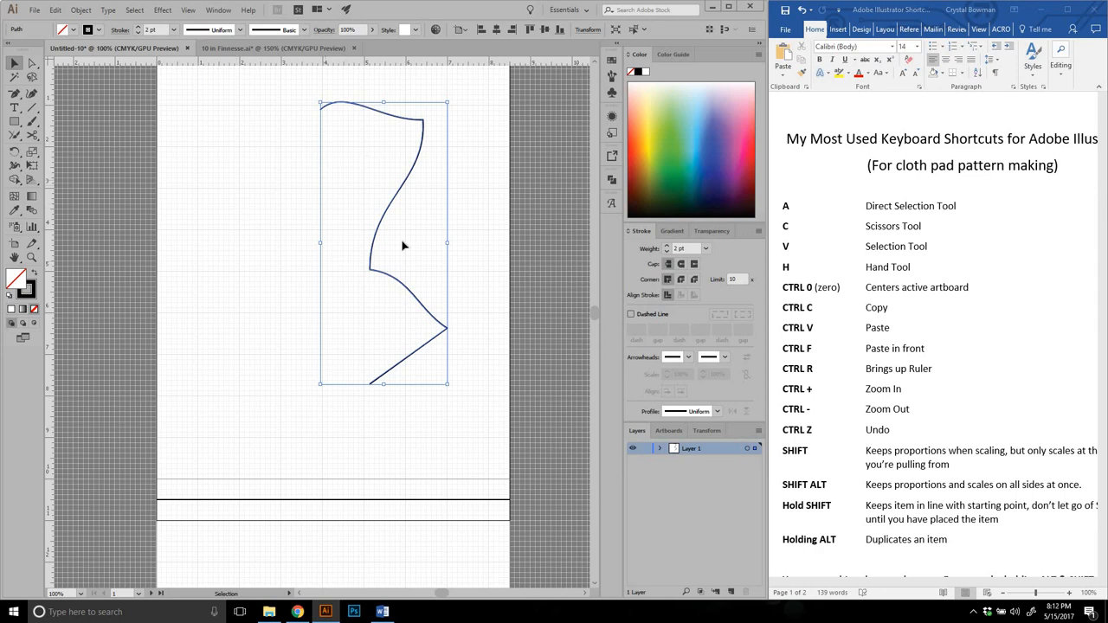
mouse_move(356, 334)
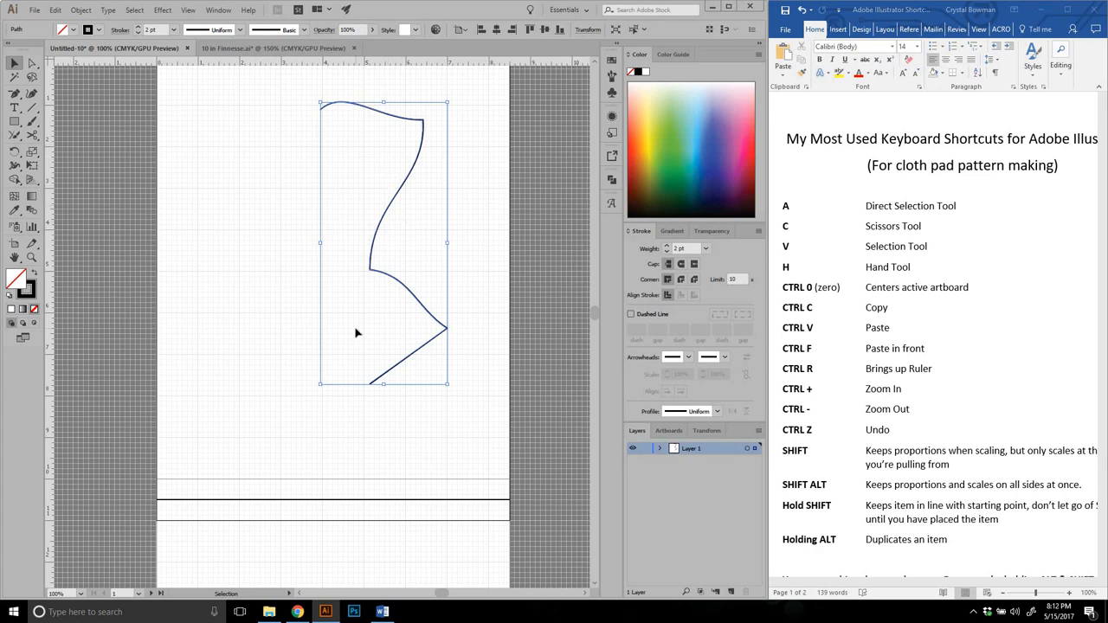